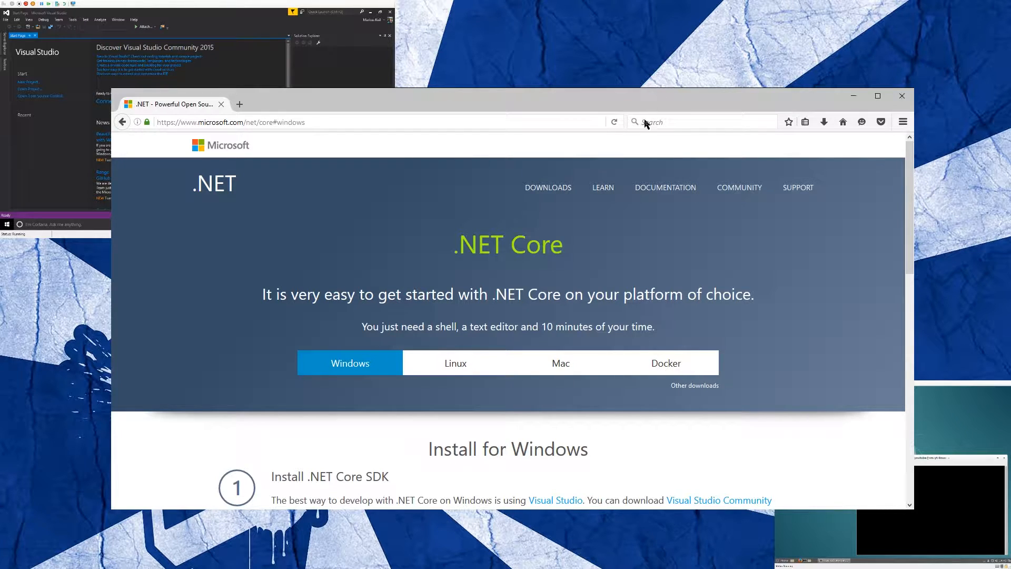
{"action": "mouse_move", "coordinate": [449, 255]}
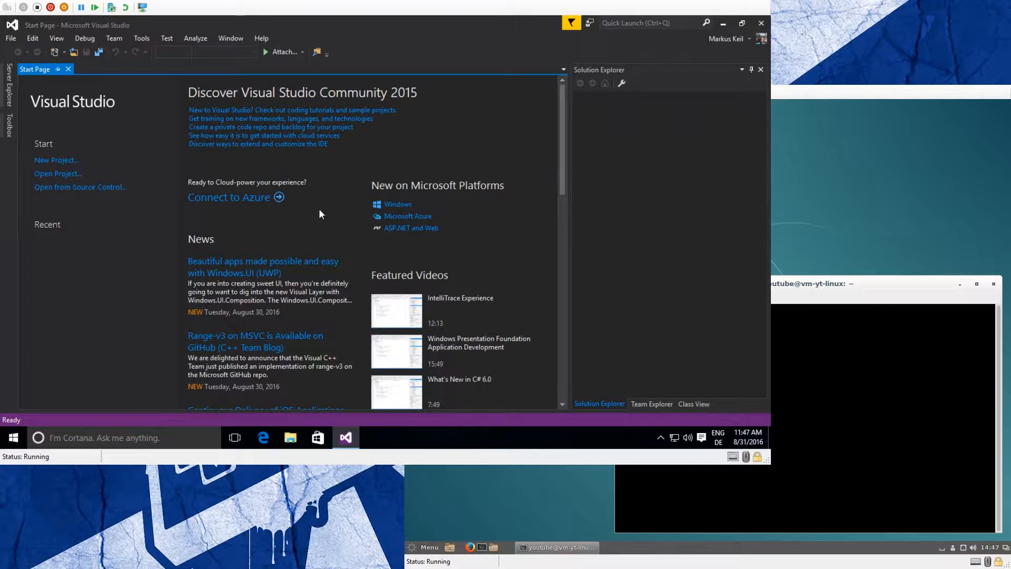
{"action": "mouse_move", "coordinate": [385, 207]}
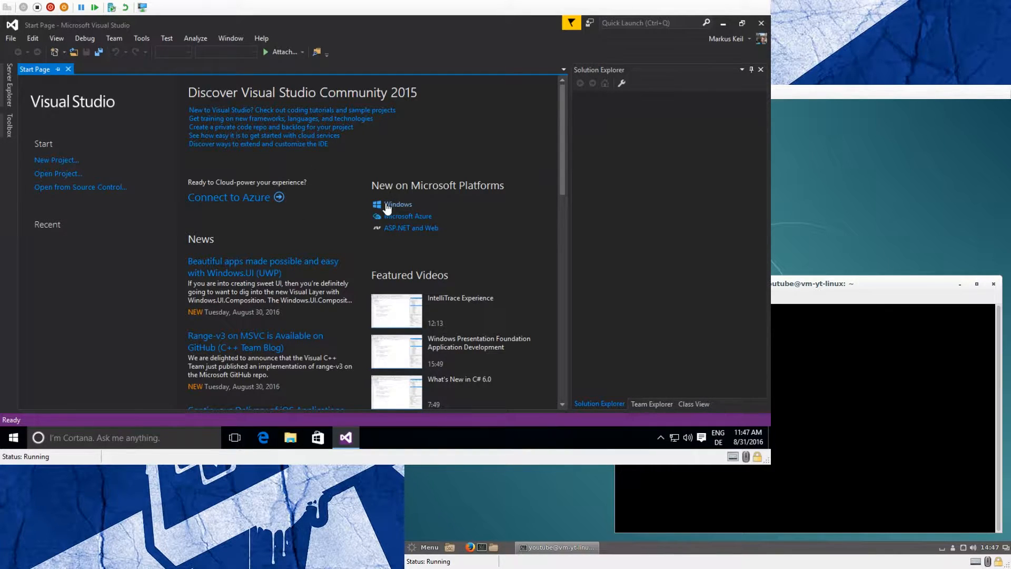
{"action": "mouse_move", "coordinate": [405, 147]}
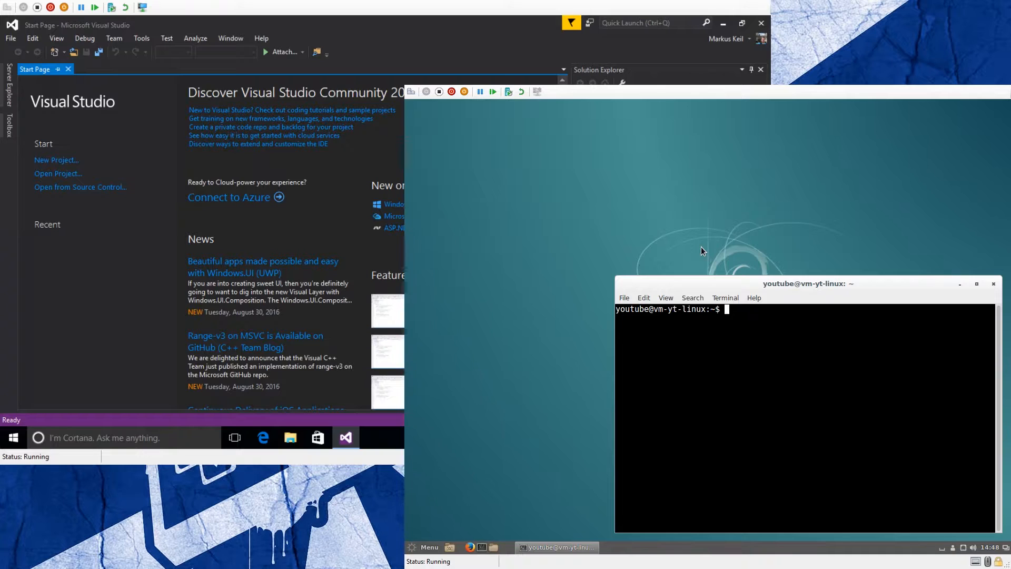
Run ls in the Debian terminal to list the current directory
{"action": "type", "text": "ls"}
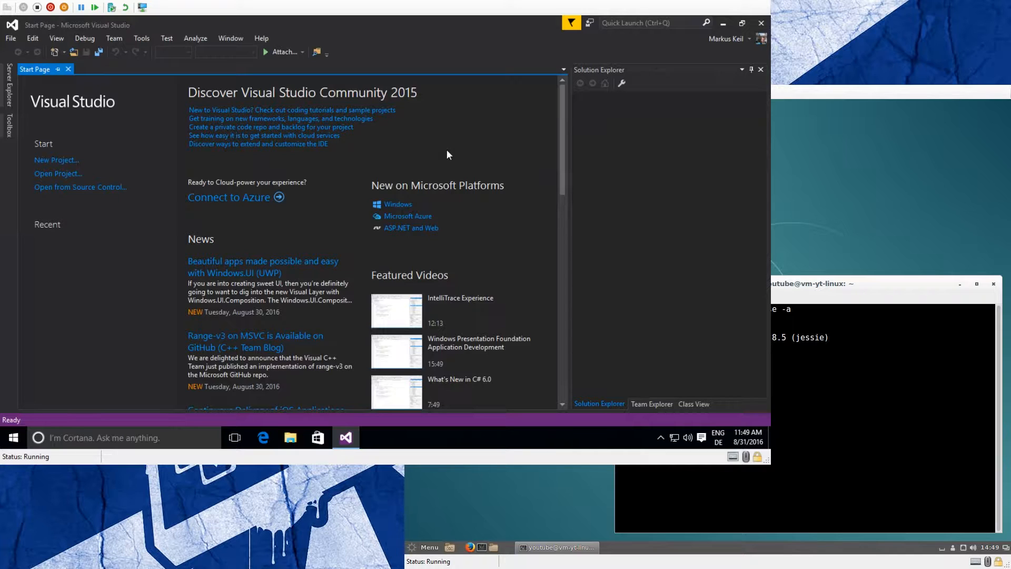
{"action": "mouse_move", "coordinate": [749, 303]}
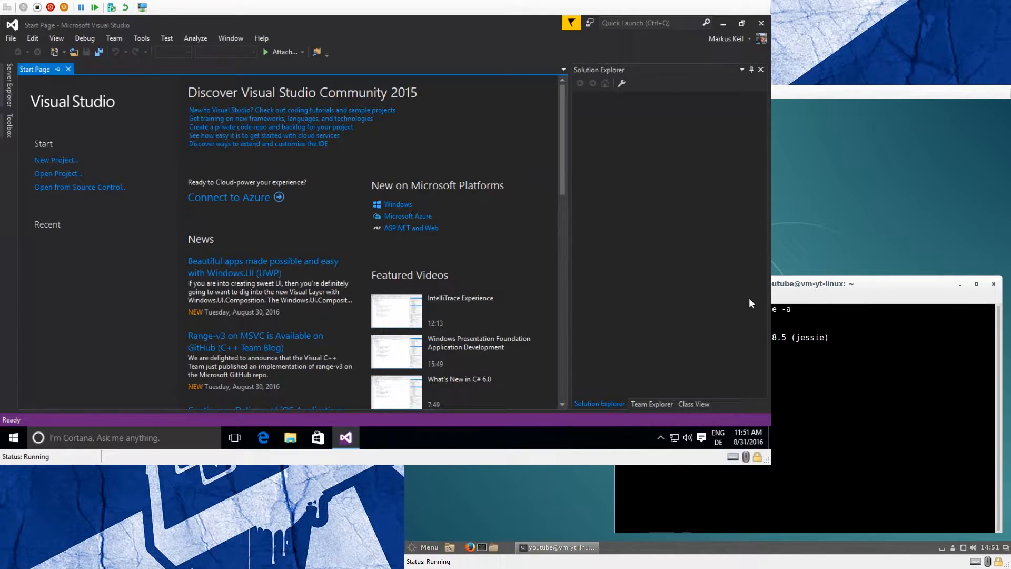
{"action": "mouse_move", "coordinate": [898, 92]}
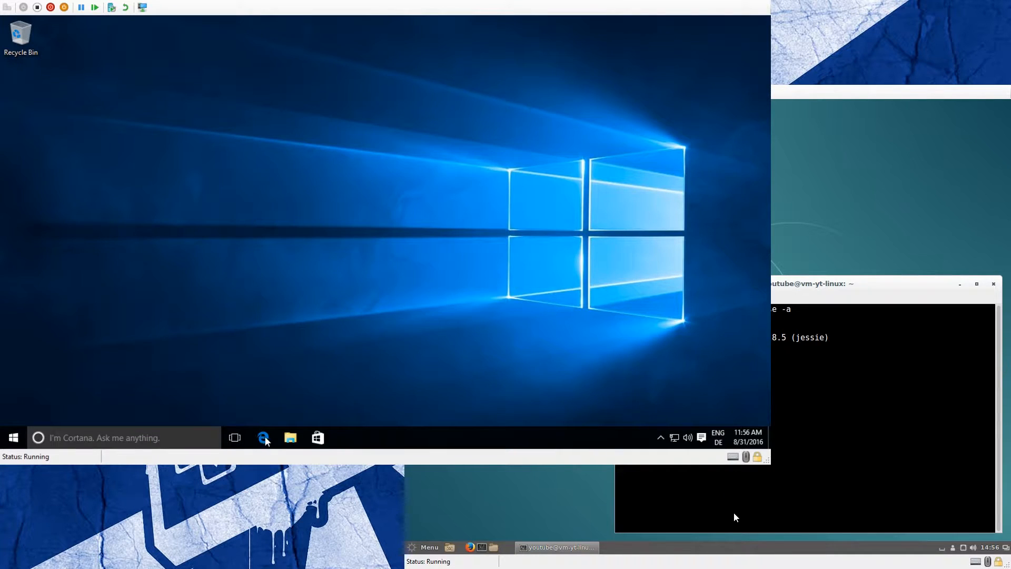
Open Edge at microsoft.com/net/core#windows and scroll to the SDK download links
{"action": "left_click", "coordinate": [264, 437]}
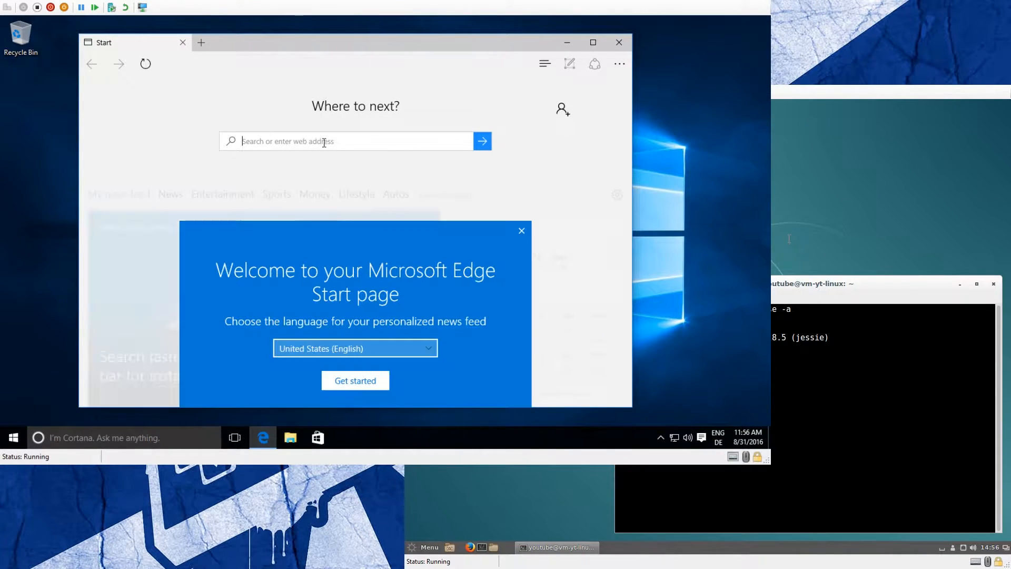
{"action": "type", "text": "https://www.microsoft.com/net/core#windows"}
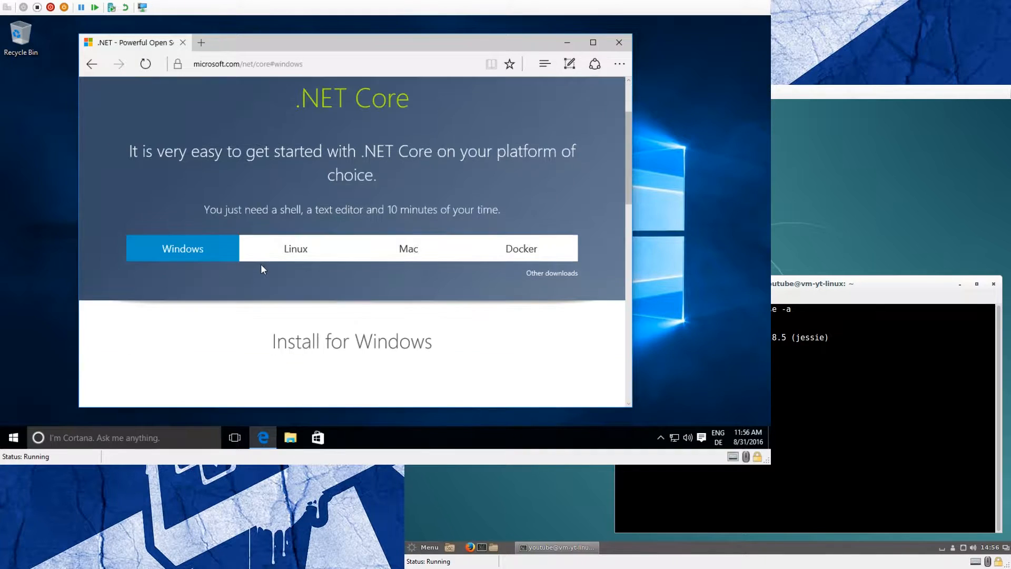
{"action": "scroll", "scroll_direction": "down", "scroll_amount": 3}
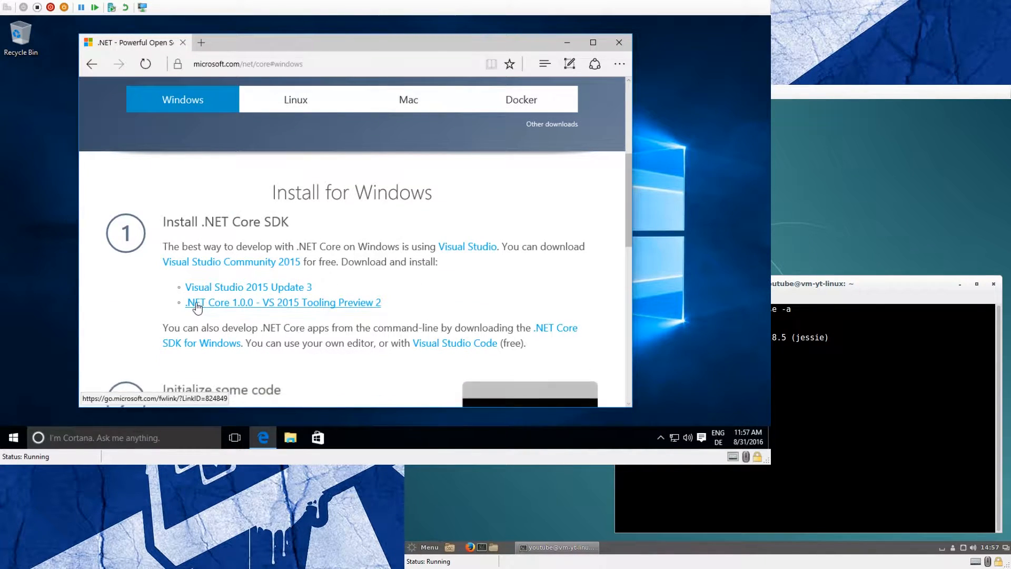
{"action": "mouse_move", "coordinate": [226, 311]}
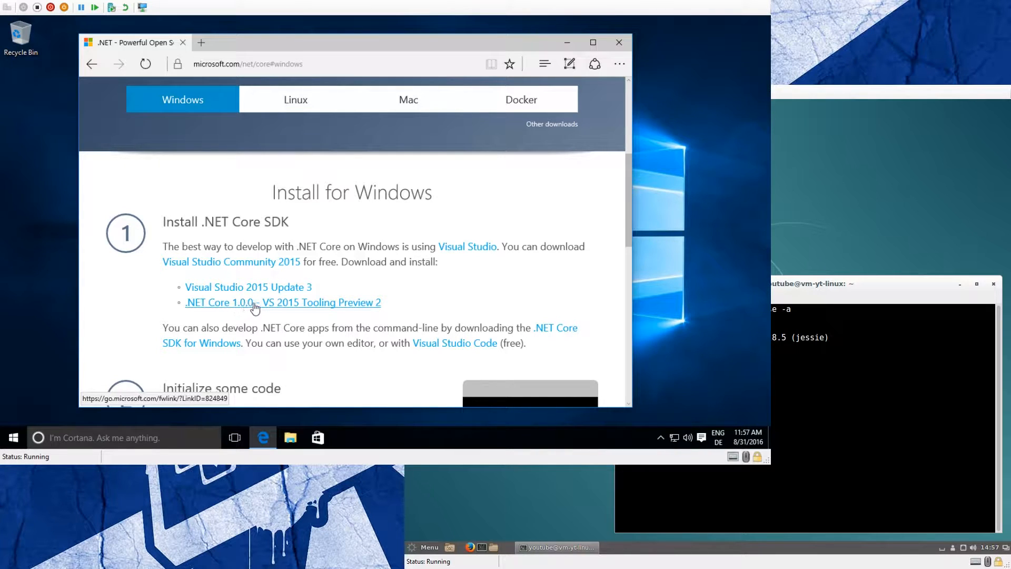
{"action": "mouse_move", "coordinate": [801, 394]}
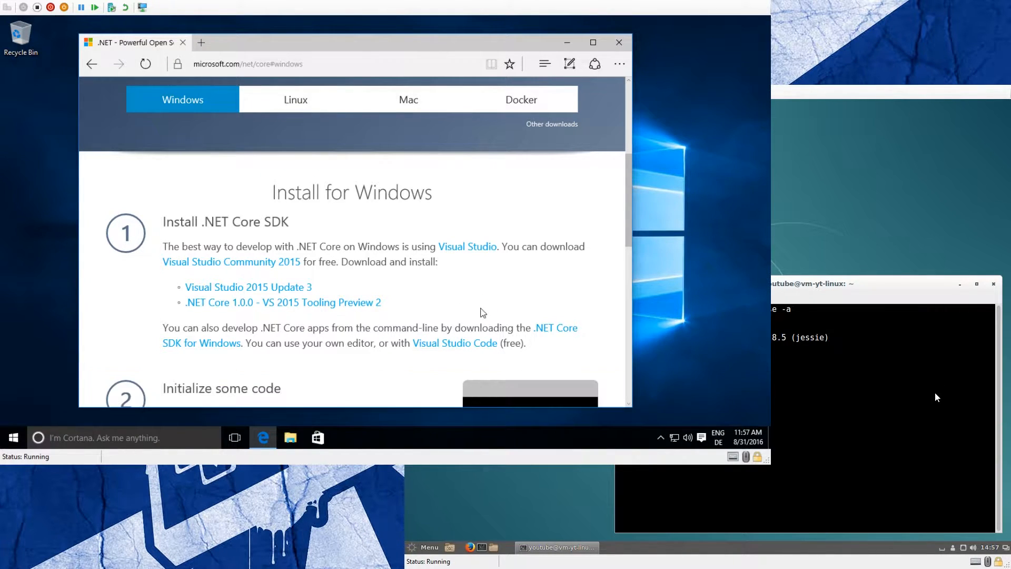
Run the Tooling Preview 2 installer, accept the license, install, and close it
{"action": "left_click", "coordinate": [282, 303]}
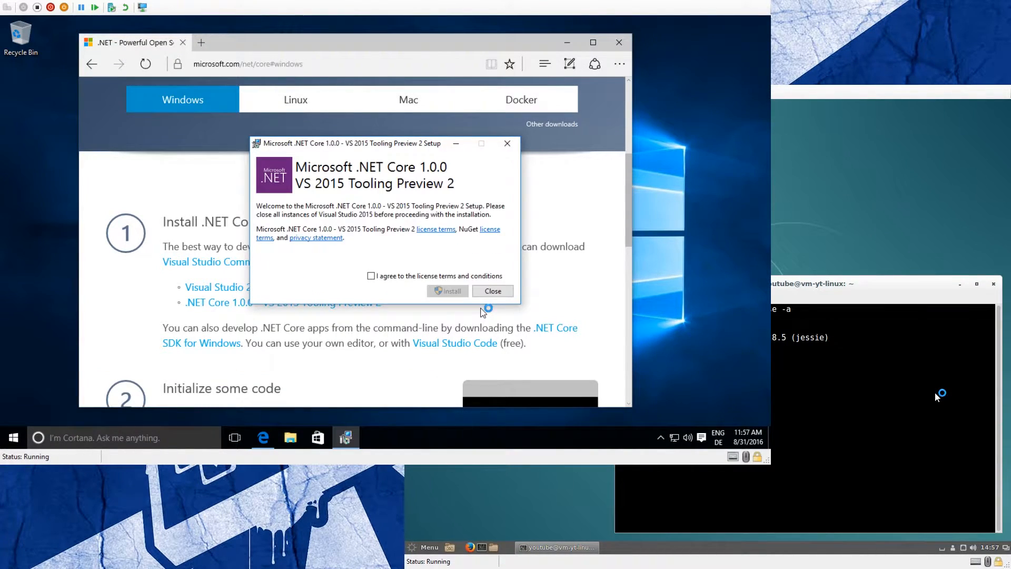
{"action": "left_click", "coordinate": [370, 276]}
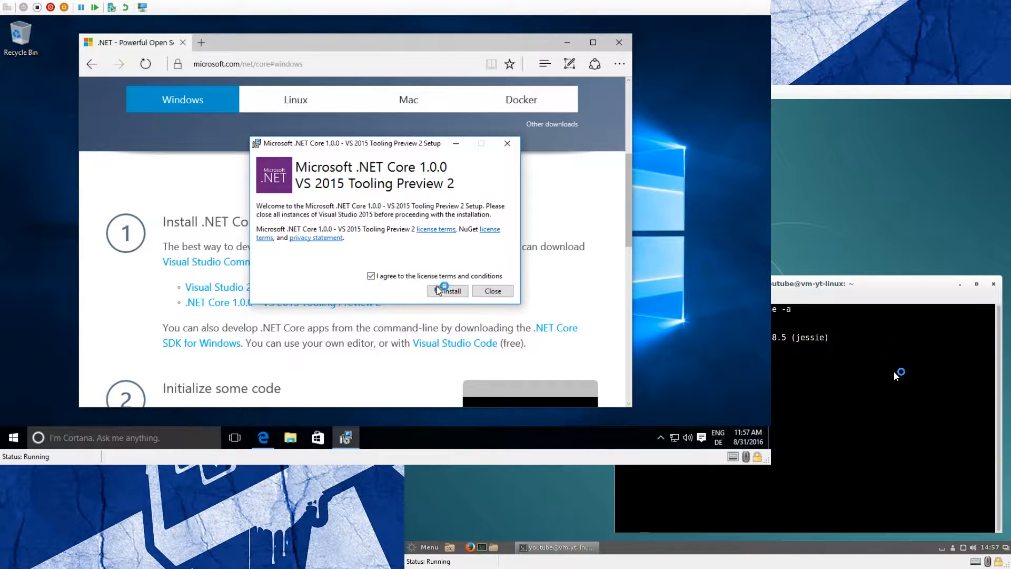
{"action": "left_click", "coordinate": [447, 290]}
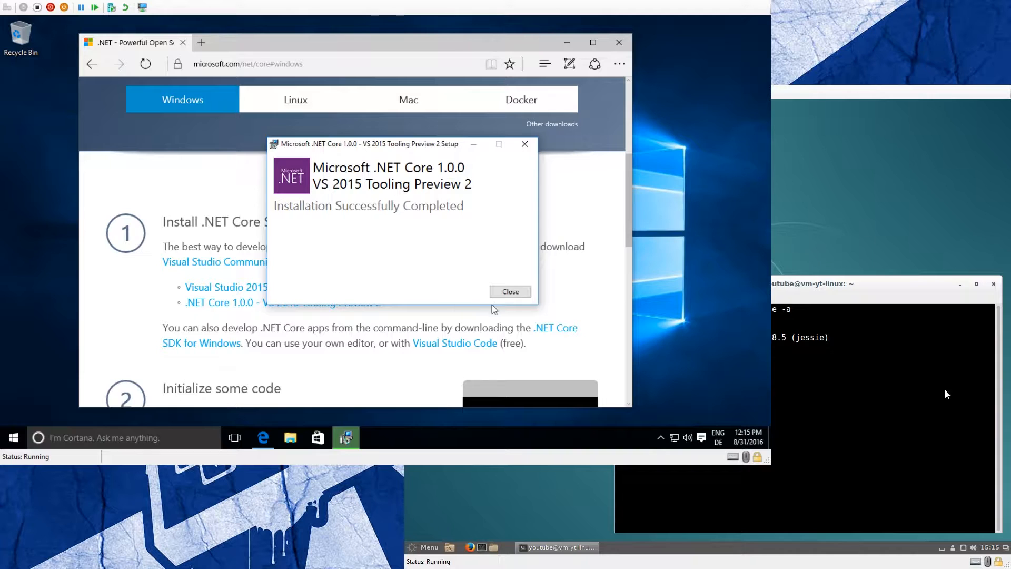
{"action": "left_click", "coordinate": [509, 291]}
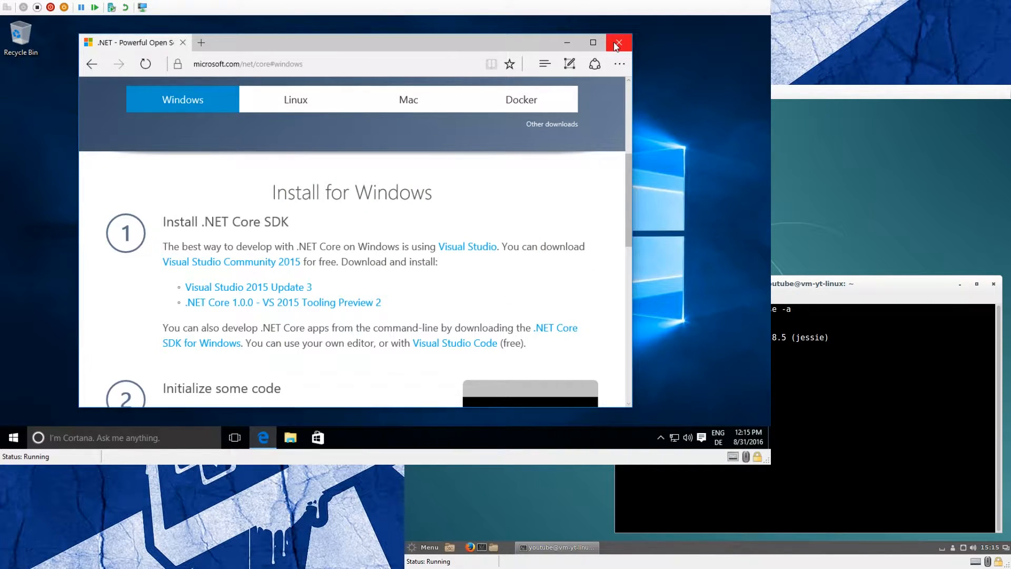
Close Edge and search the Start menu for Visual Studio
{"action": "left_click", "coordinate": [617, 42]}
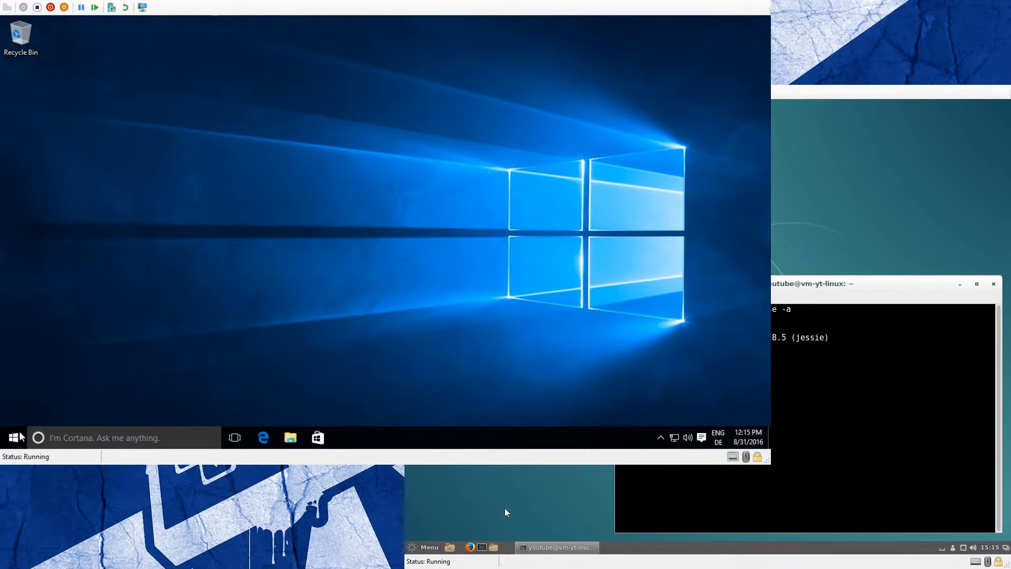
{"action": "left_click", "coordinate": [11, 437]}
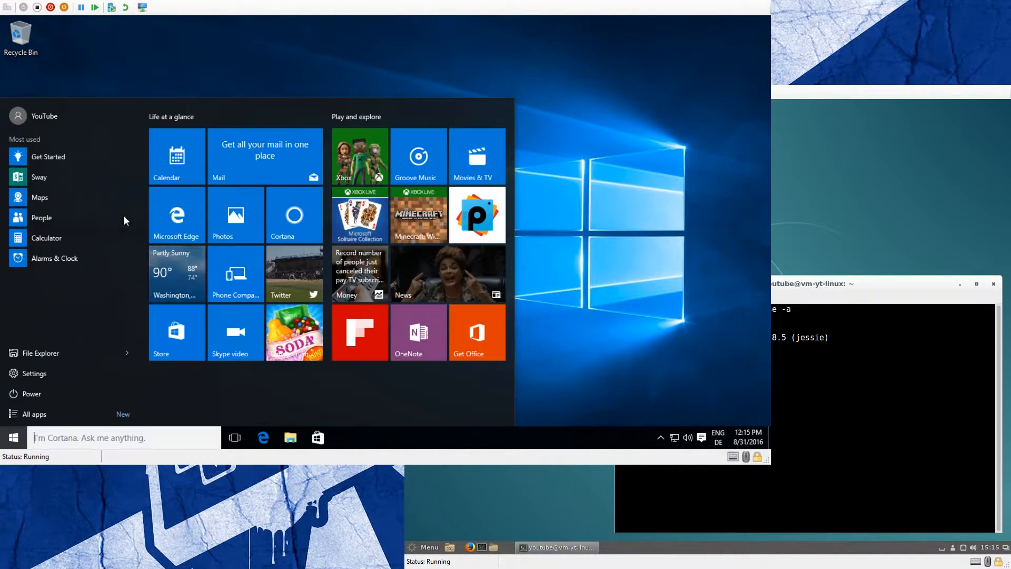
{"action": "type", "text": "y"}
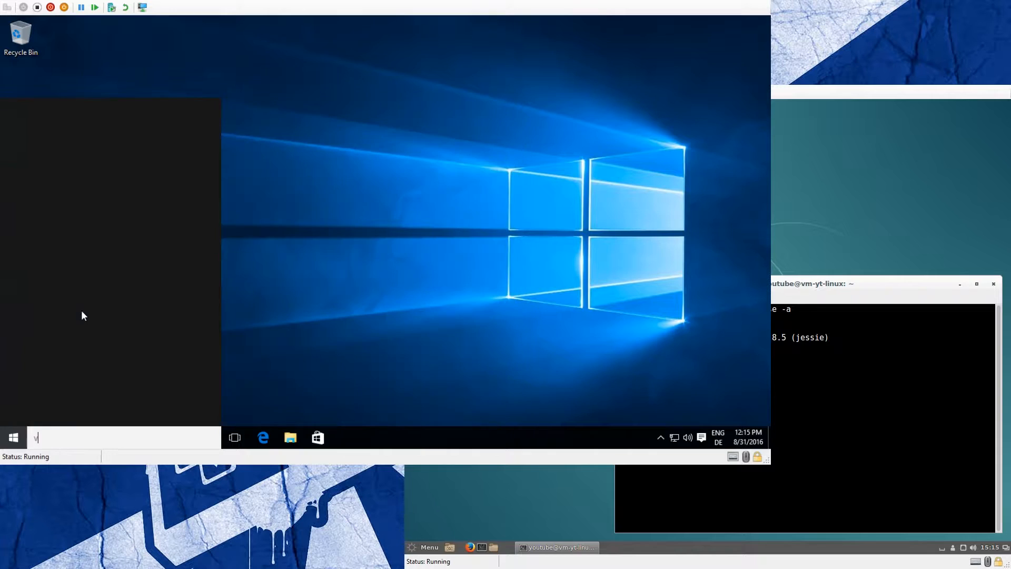
{"action": "type", "text": "is"}
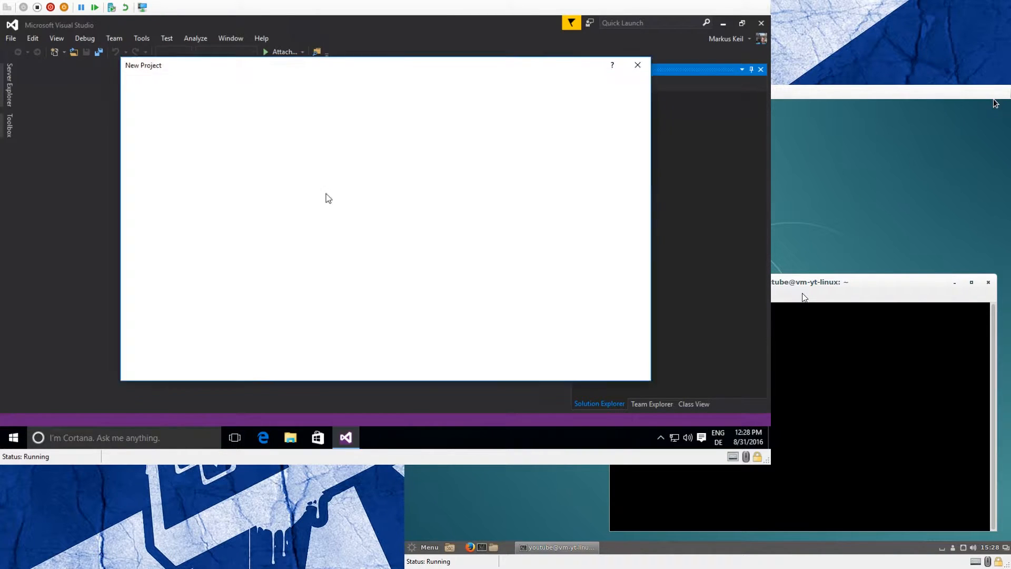
Create an ASP.NET Core Web Application (.NET Core) project named ourhellodotnetcore
{"action": "left_click", "coordinate": [172, 156]}
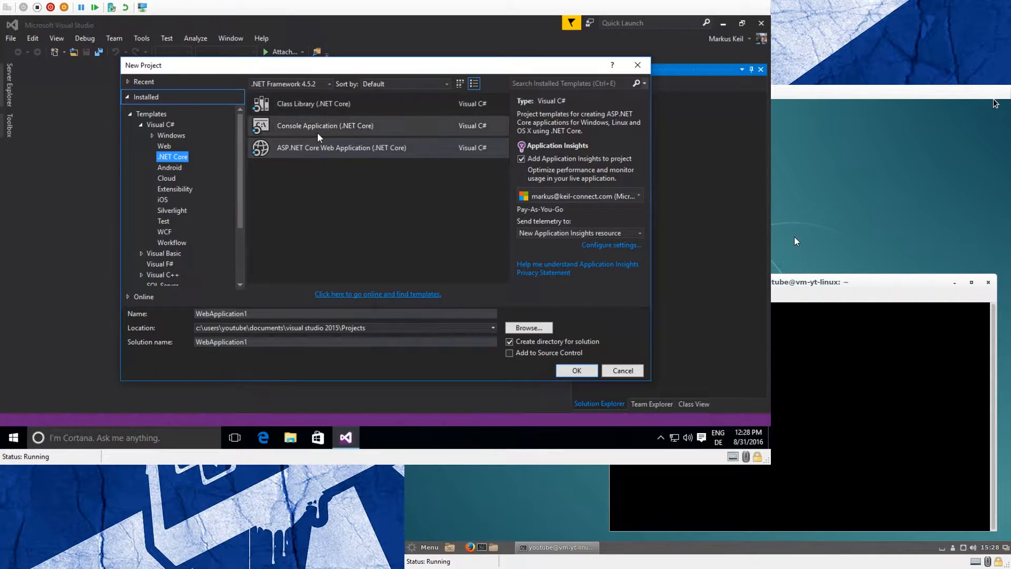
{"action": "mouse_move", "coordinate": [310, 159]}
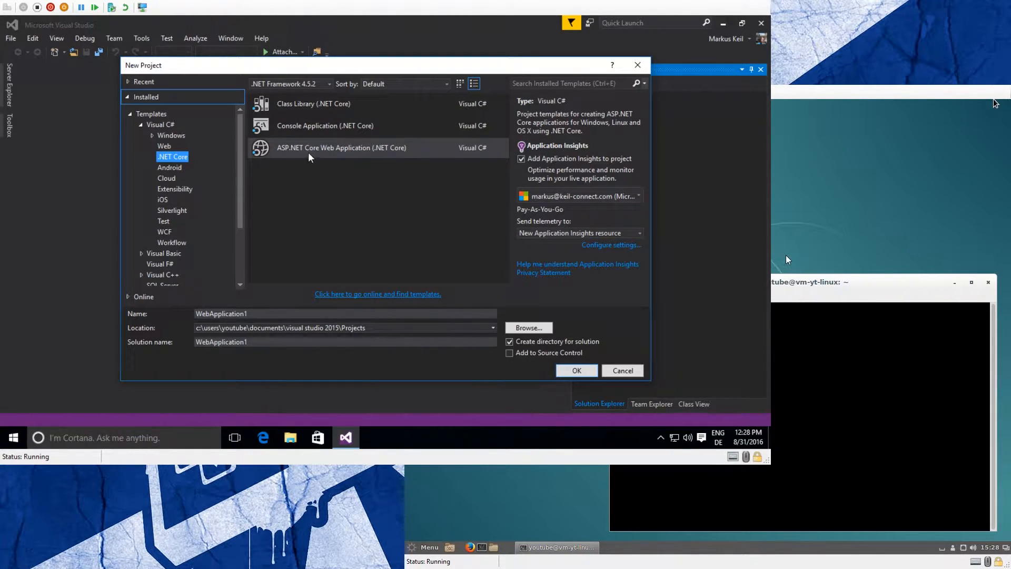
{"action": "left_click", "coordinate": [342, 148]}
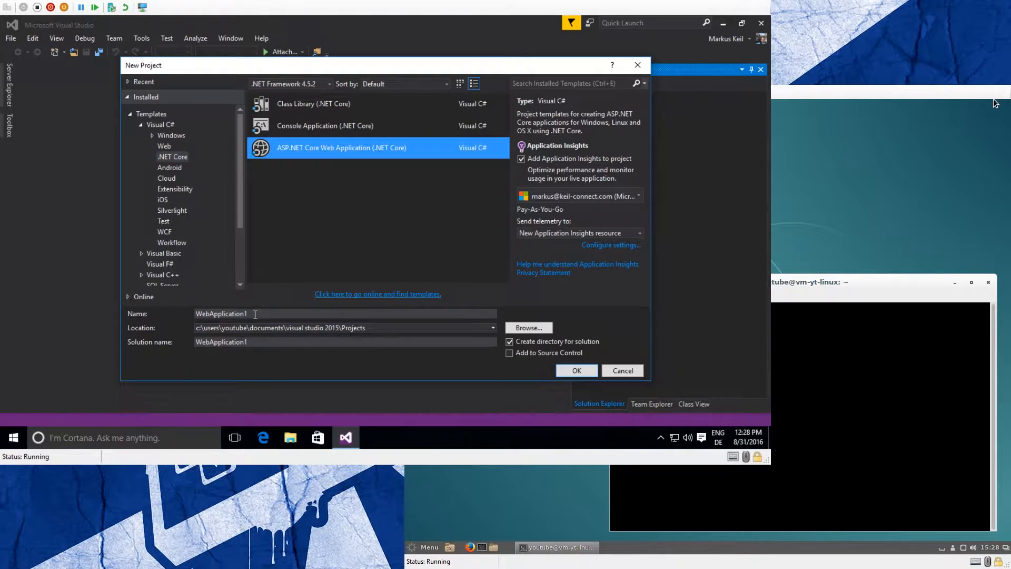
{"action": "triple_click", "coordinate": [221, 313]}
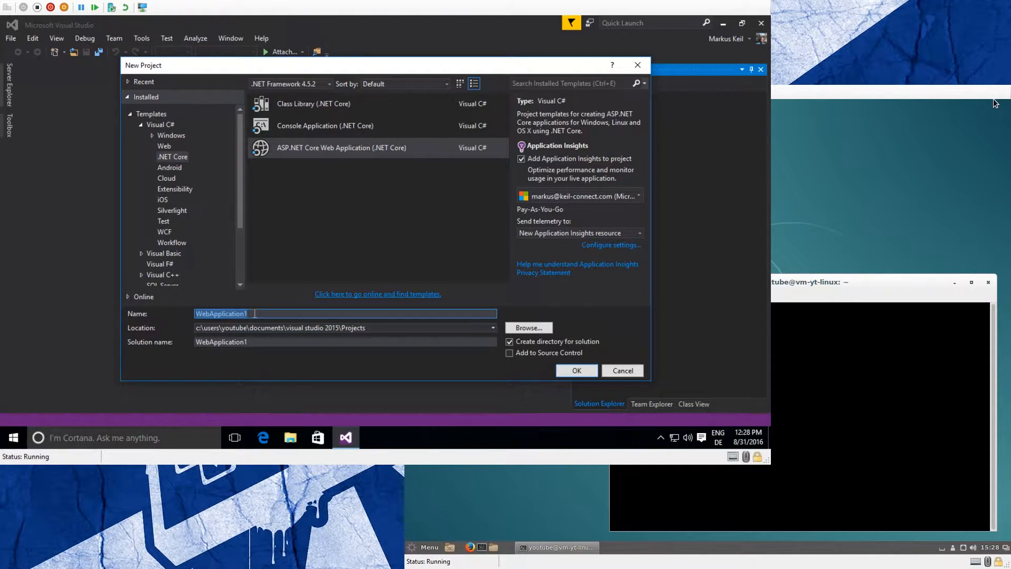
{"action": "type", "text": "ourhelkl"}
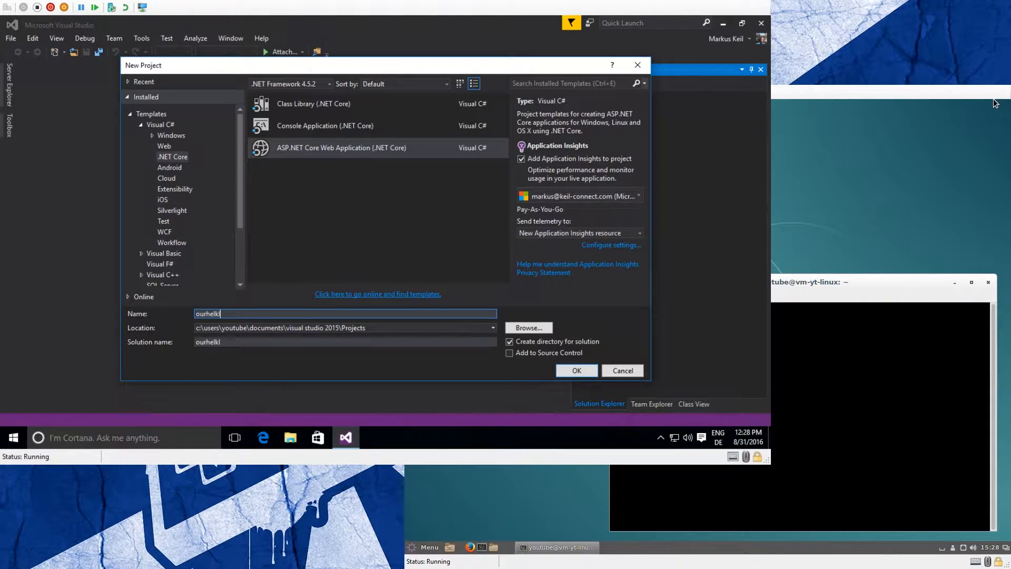
{"action": "type", "text": "ourhello"}
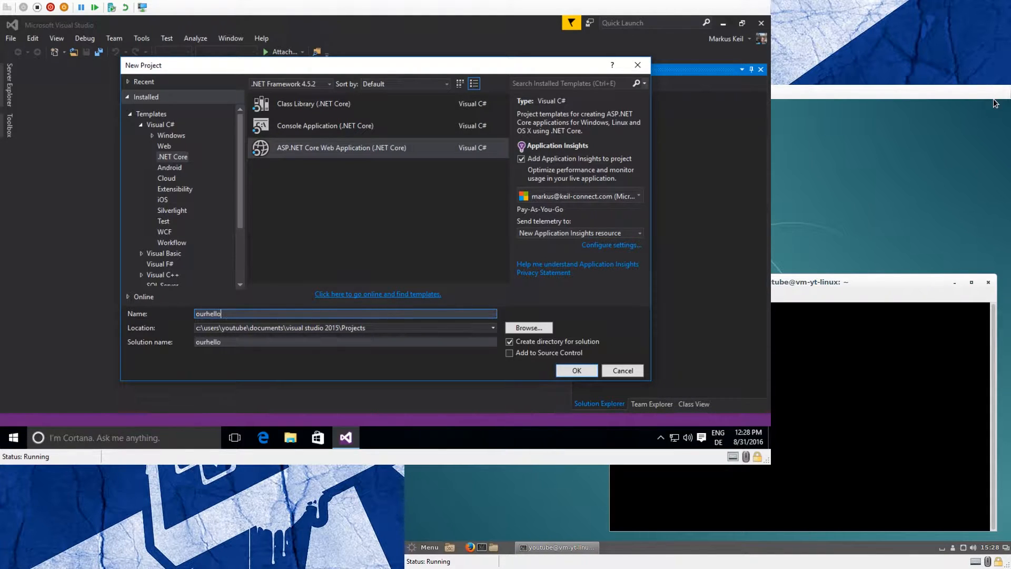
{"action": "type", "text": "dotnet"}
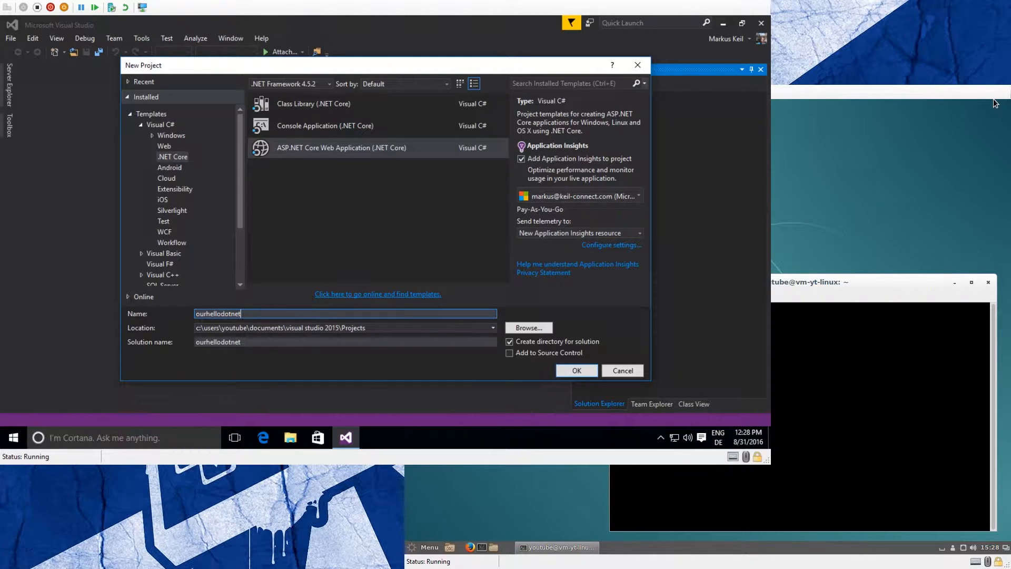
{"action": "type", "text": "core"}
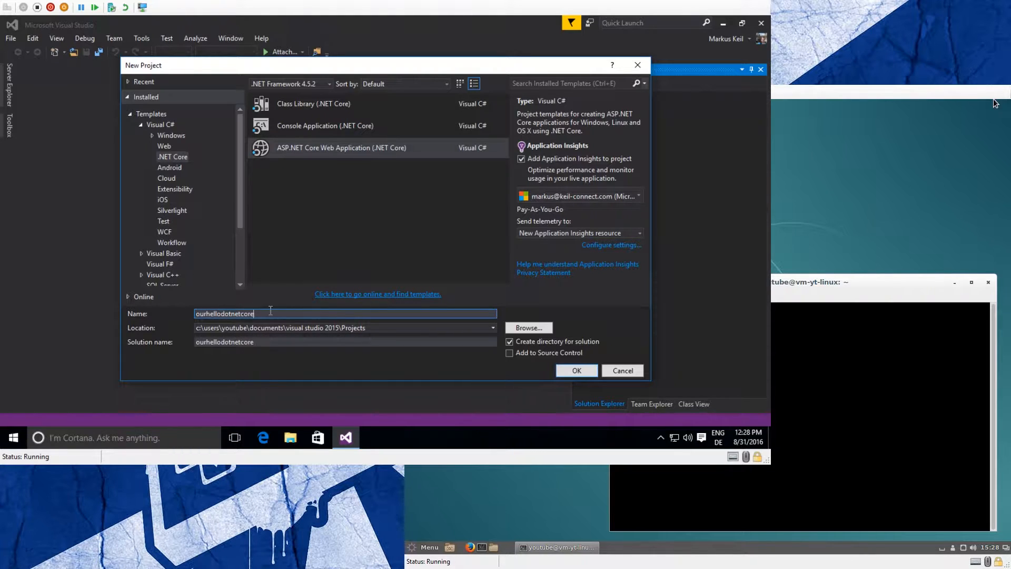
{"action": "left_click", "coordinate": [575, 370]}
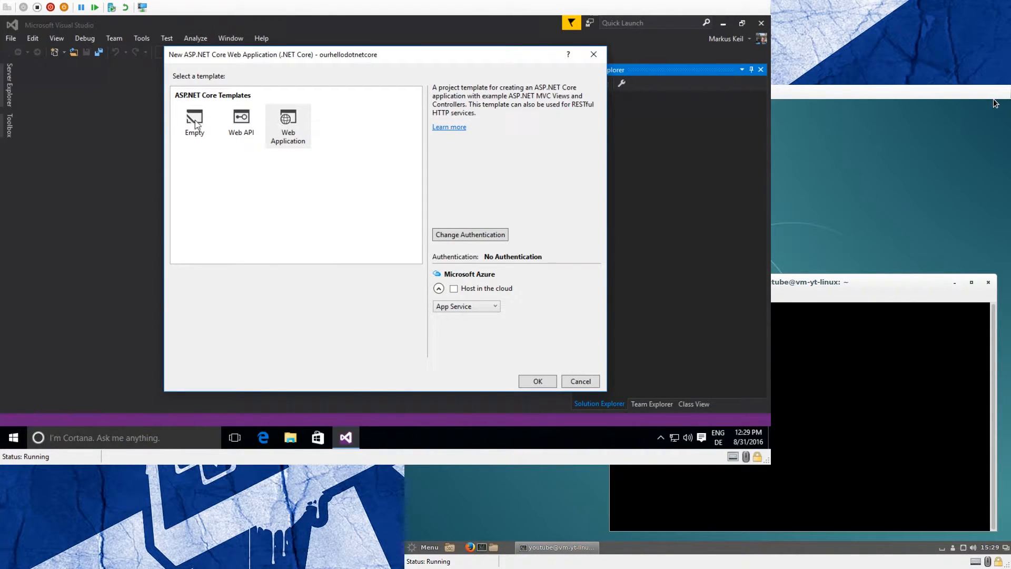
Select the Web Application template, keeping No Authentication and Host in the cloud unchecked
{"action": "left_click", "coordinate": [287, 125]}
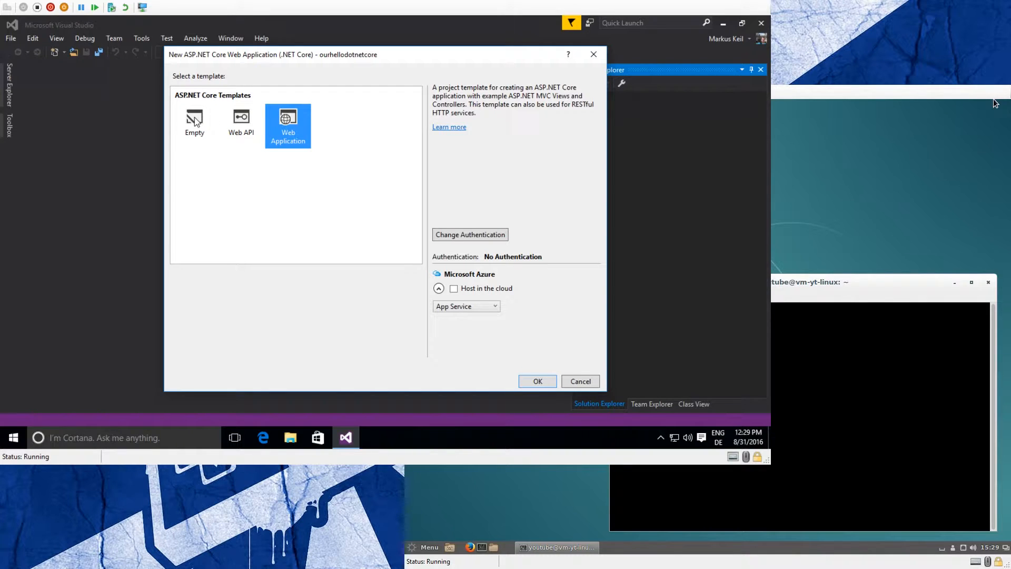
{"action": "mouse_move", "coordinate": [204, 150]}
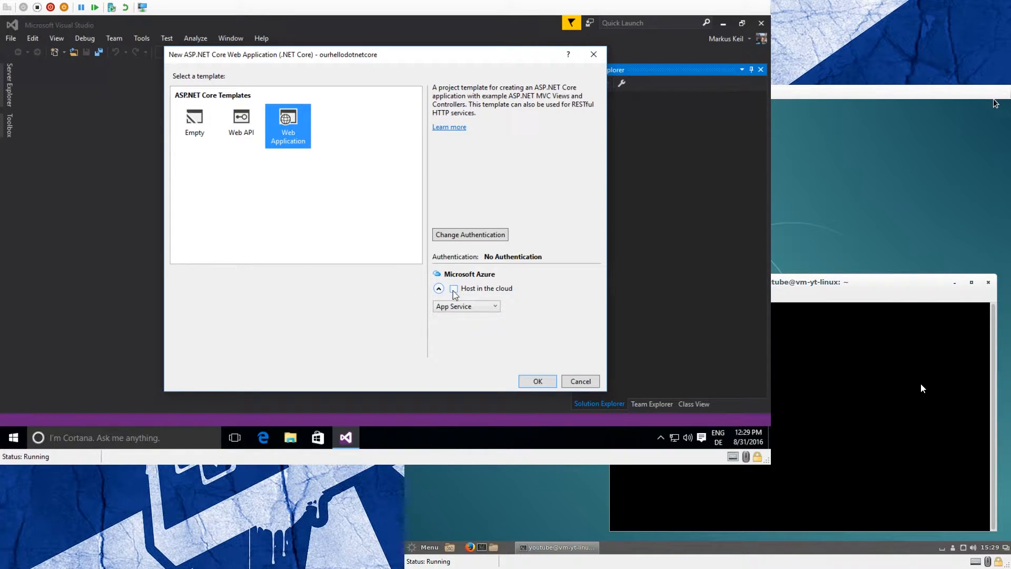
{"action": "left_click", "coordinate": [454, 288]}
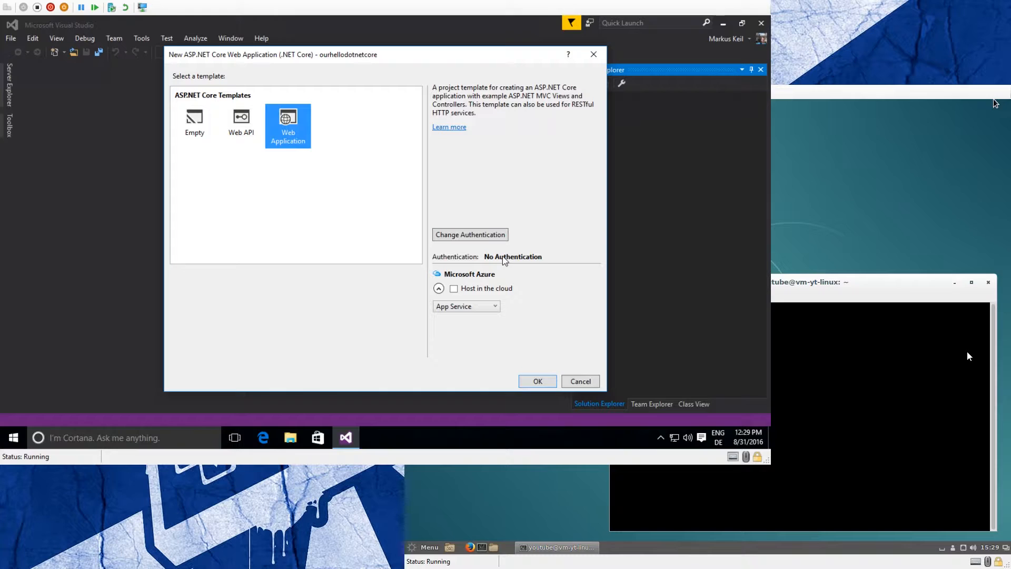
{"action": "mouse_move", "coordinate": [540, 262]}
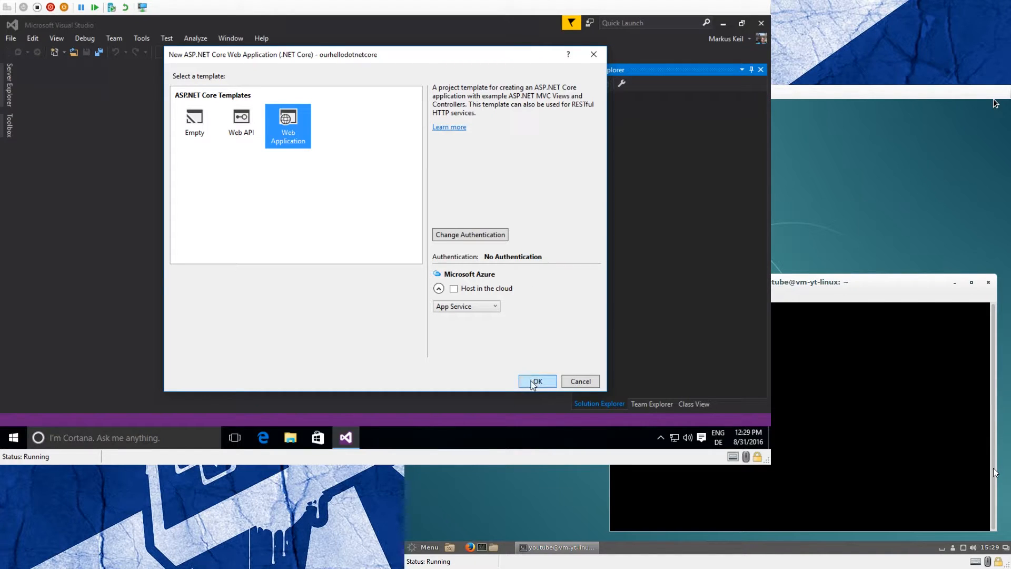
Confirm the template and wait for ourhellodotnetcore's package restore to finish
{"action": "left_click", "coordinate": [536, 381]}
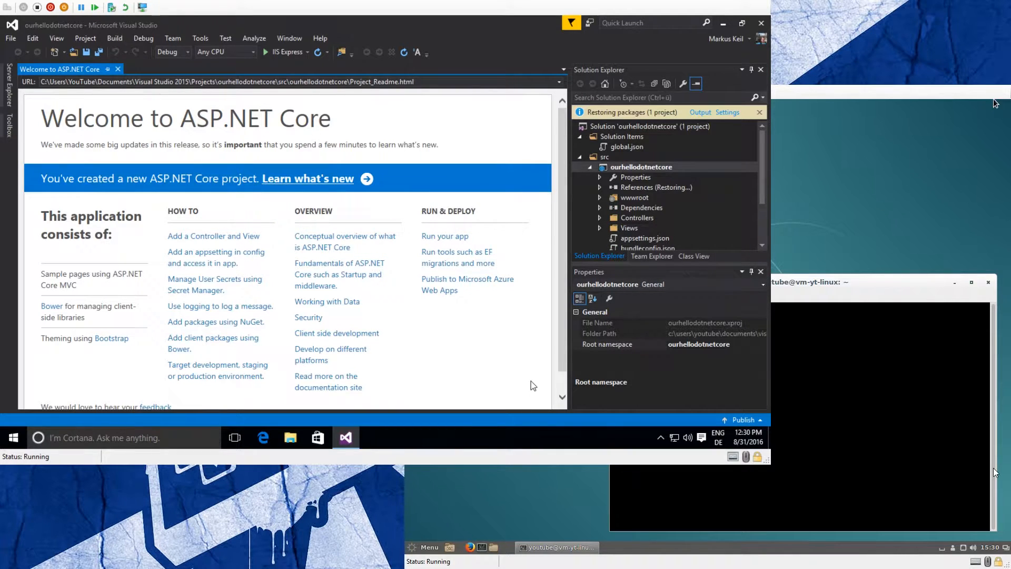
{"action": "left_click", "coordinate": [640, 167]}
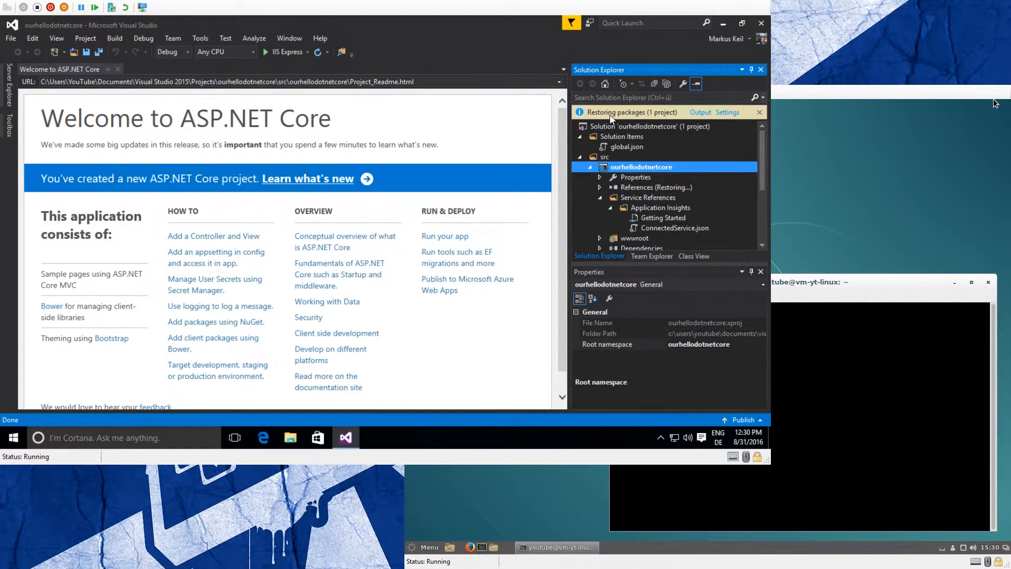
{"action": "mouse_move", "coordinate": [643, 116]}
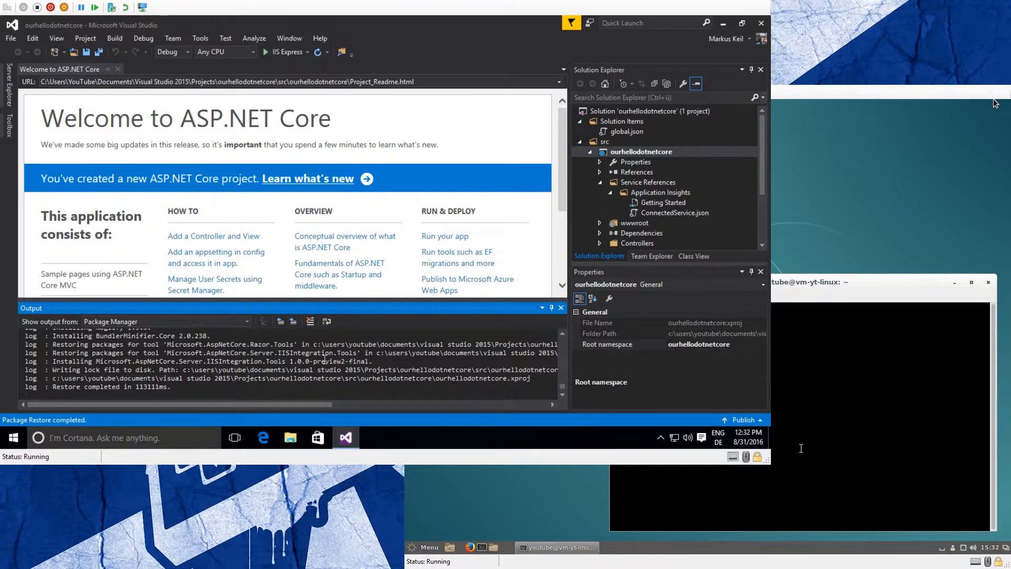
{"action": "mouse_move", "coordinate": [752, 271]}
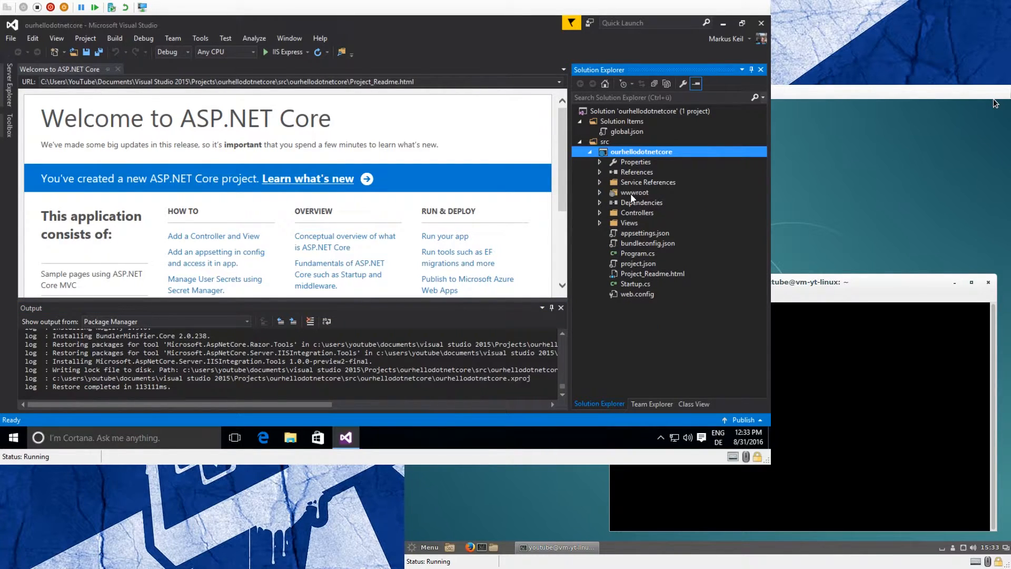
{"action": "mouse_move", "coordinate": [647, 195]}
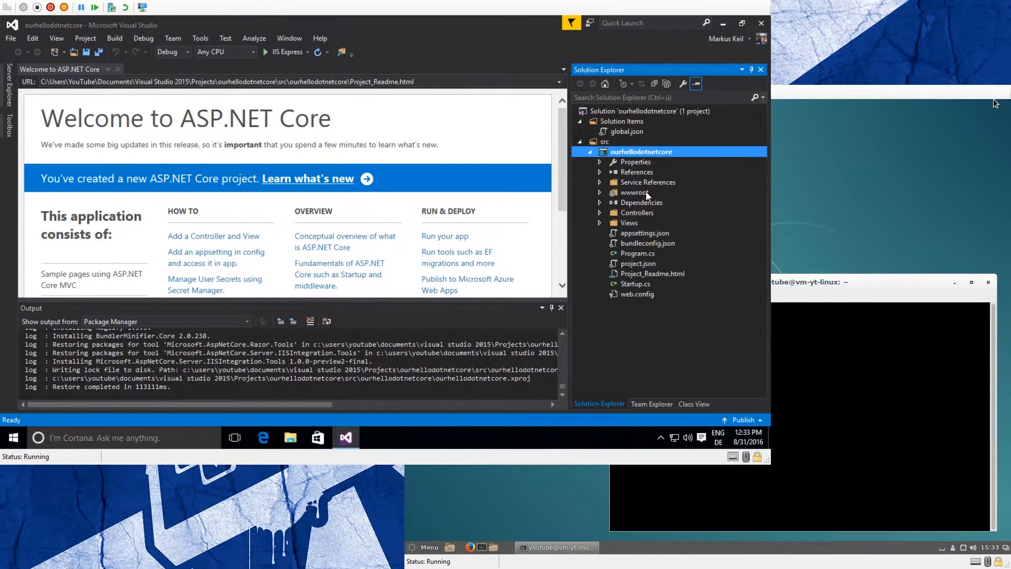
Expand wwwroot, collapse lib, and expand Views and Controllers in Solution Explorer
{"action": "left_click", "coordinate": [600, 192]}
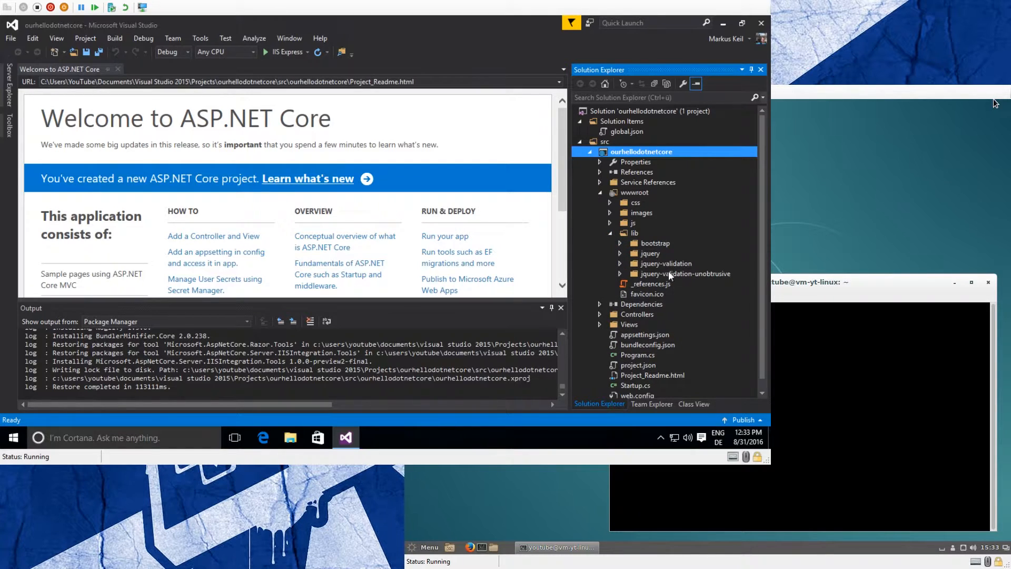
{"action": "left_click", "coordinate": [609, 233]}
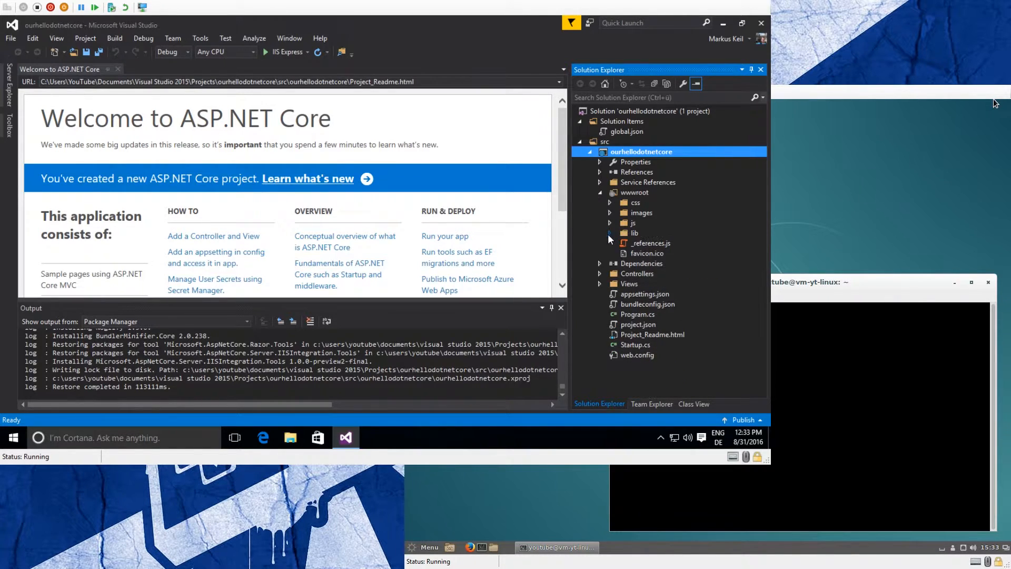
{"action": "left_click", "coordinate": [600, 284]}
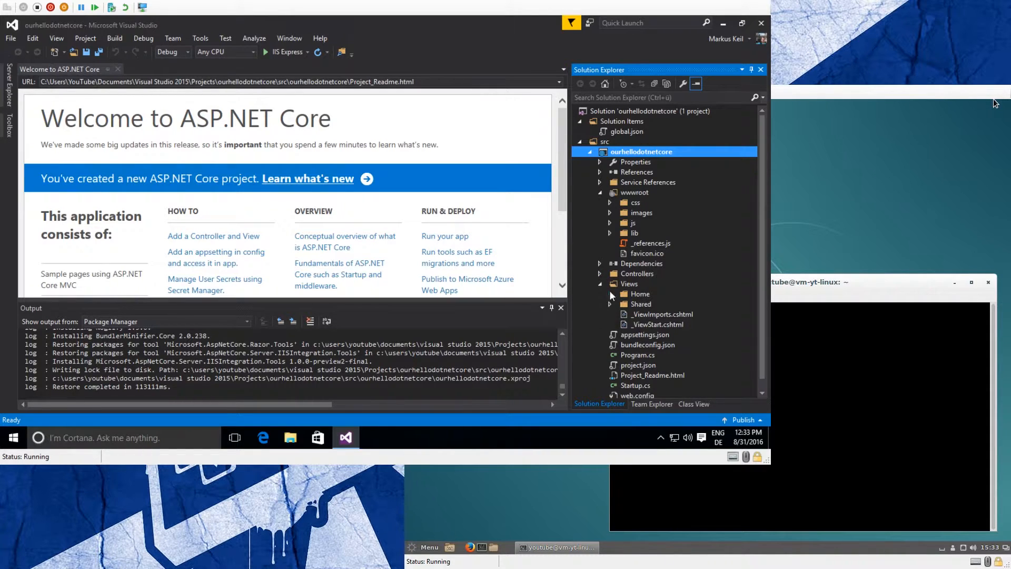
{"action": "left_click", "coordinate": [599, 273]}
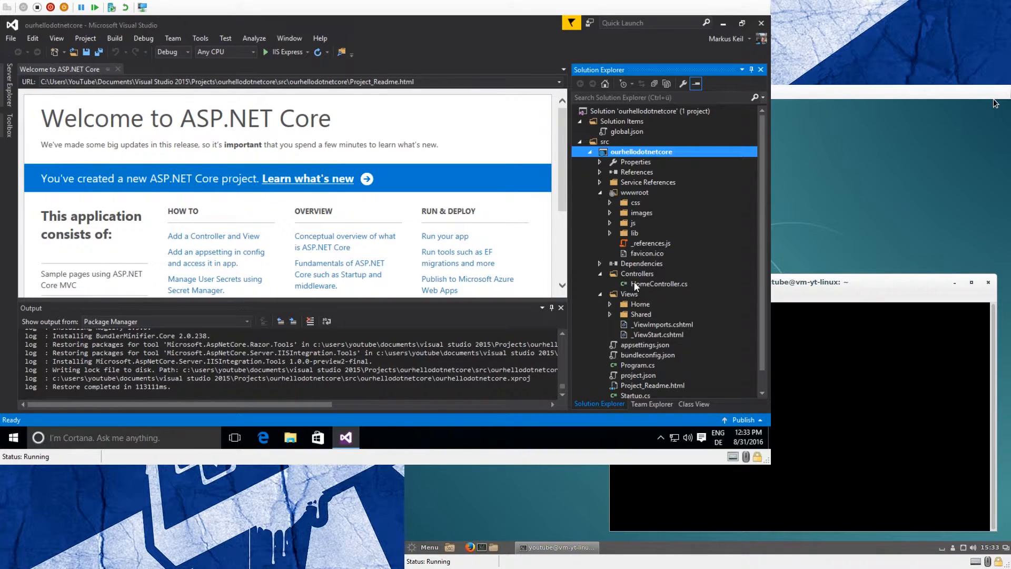
{"action": "mouse_move", "coordinate": [631, 333]}
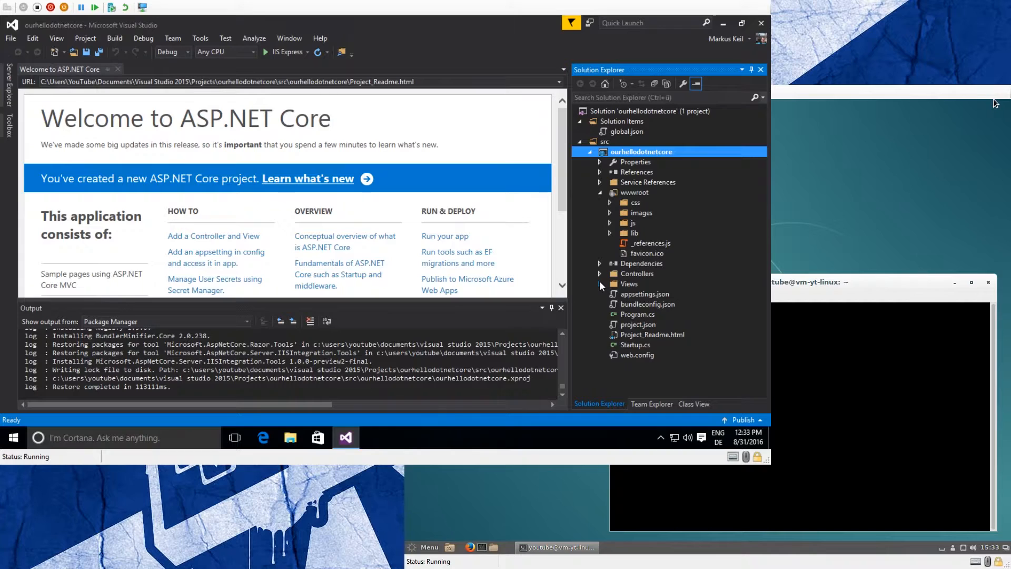
{"action": "mouse_move", "coordinate": [689, 245]}
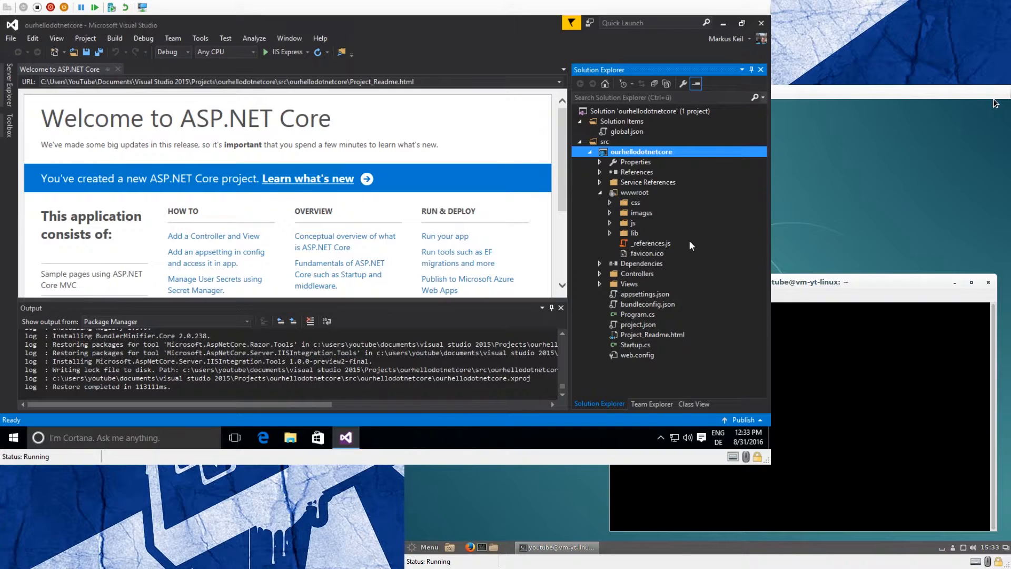
{"action": "mouse_move", "coordinate": [684, 216]}
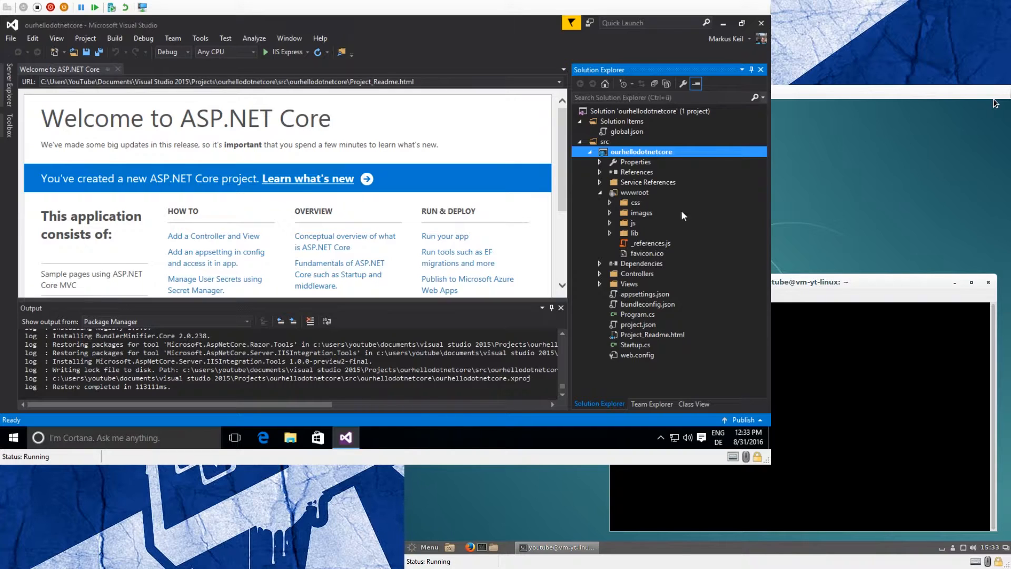
{"action": "mouse_move", "coordinate": [667, 259]}
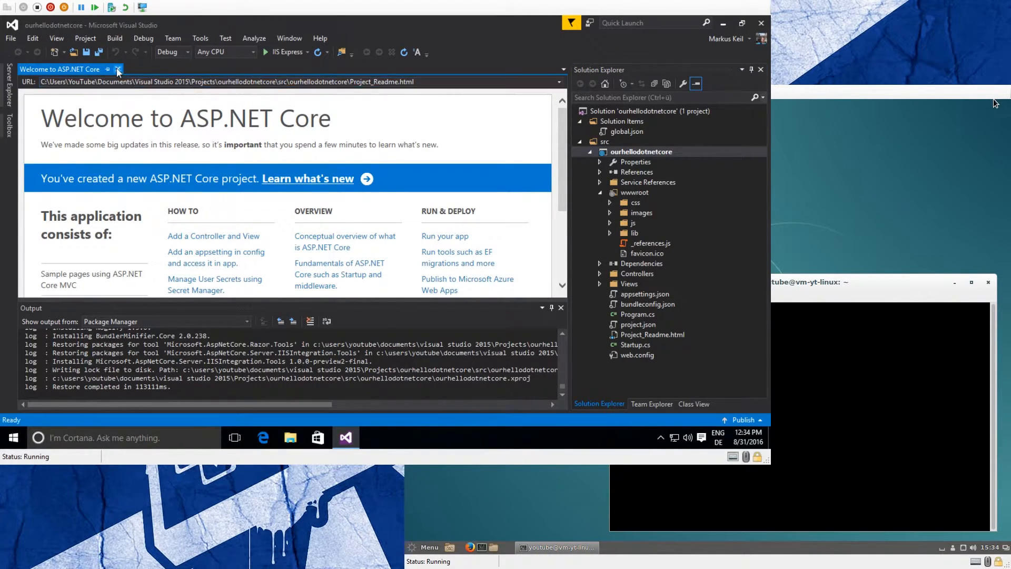
Close the Welcome to ASP.NET Core tab
{"action": "left_click", "coordinate": [118, 69]}
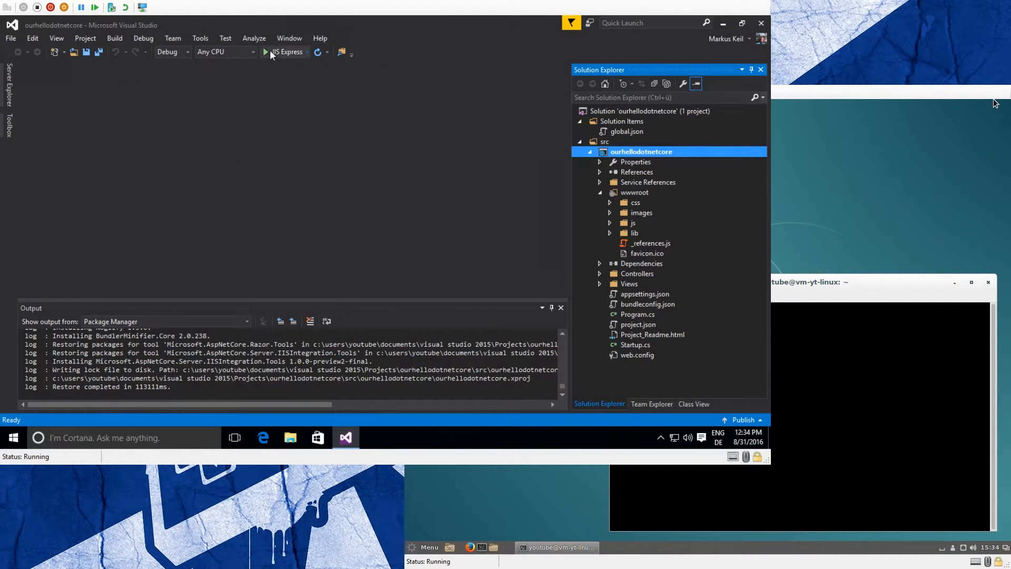
{"action": "mouse_move", "coordinate": [267, 53]}
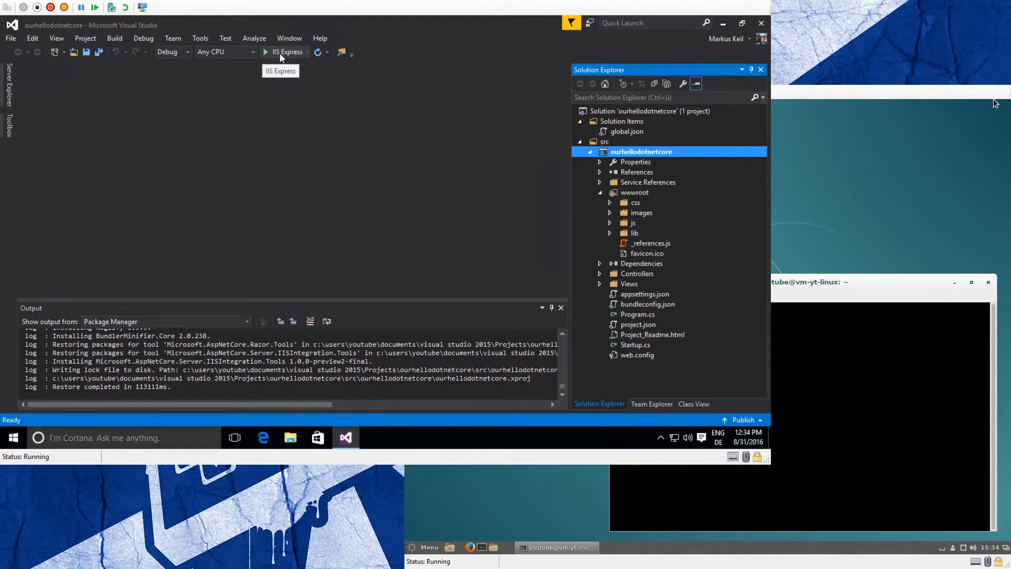
{"action": "mouse_move", "coordinate": [287, 84]}
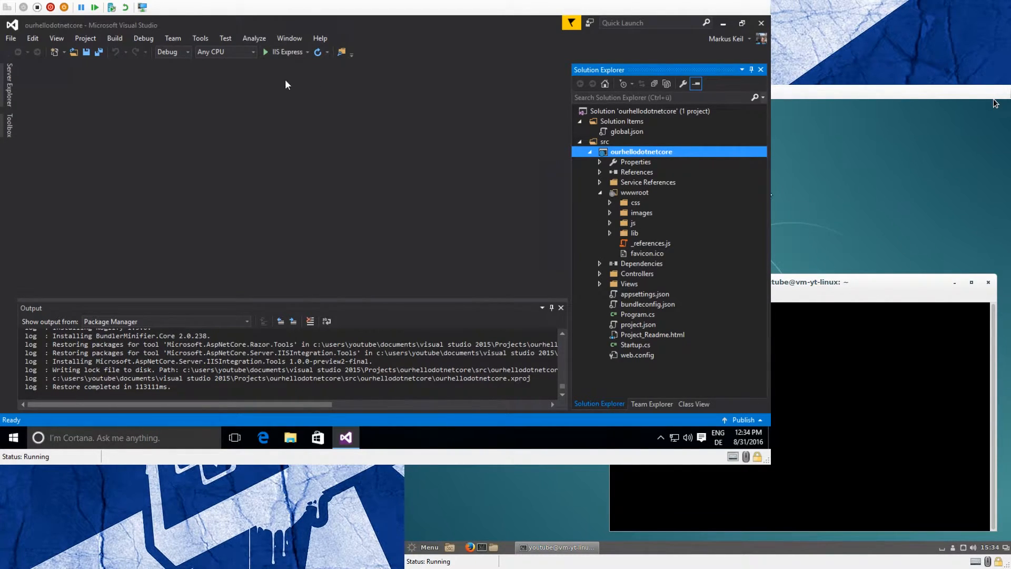
{"action": "mouse_move", "coordinate": [282, 54]}
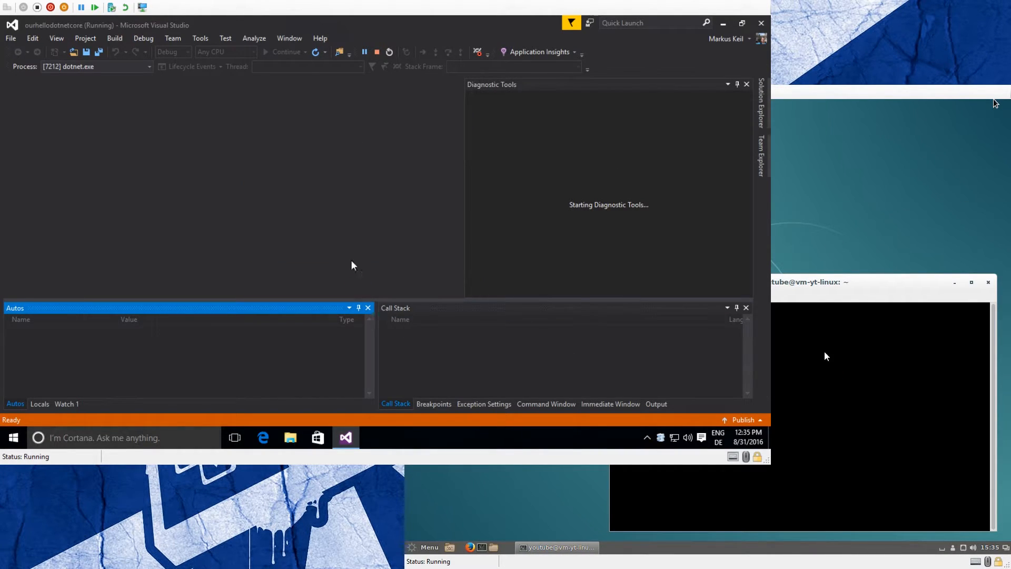
In Edge, close the .NET website tab and scroll through the demo Home Page
{"action": "left_click", "coordinate": [262, 437]}
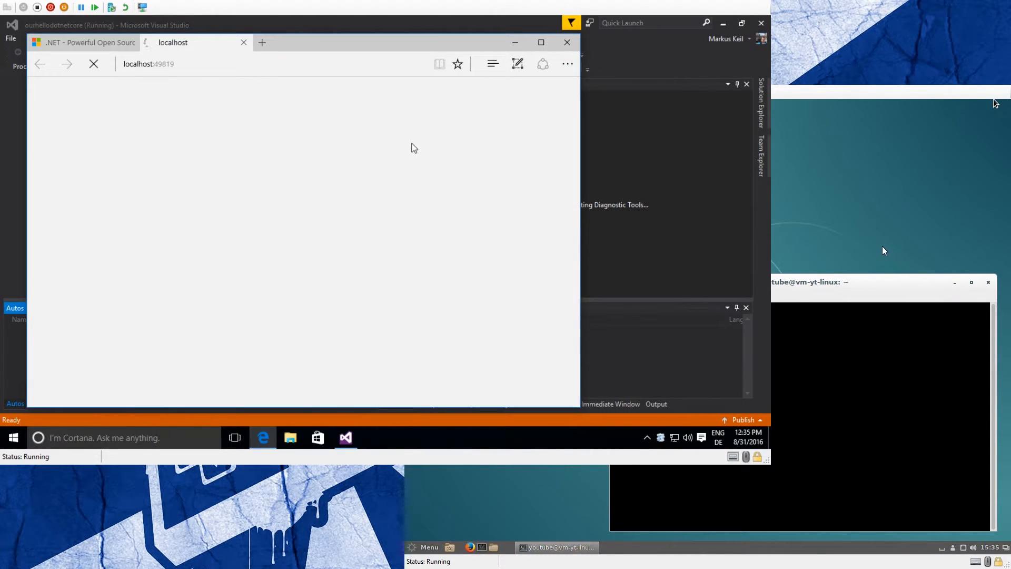
{"action": "left_click", "coordinate": [83, 42]}
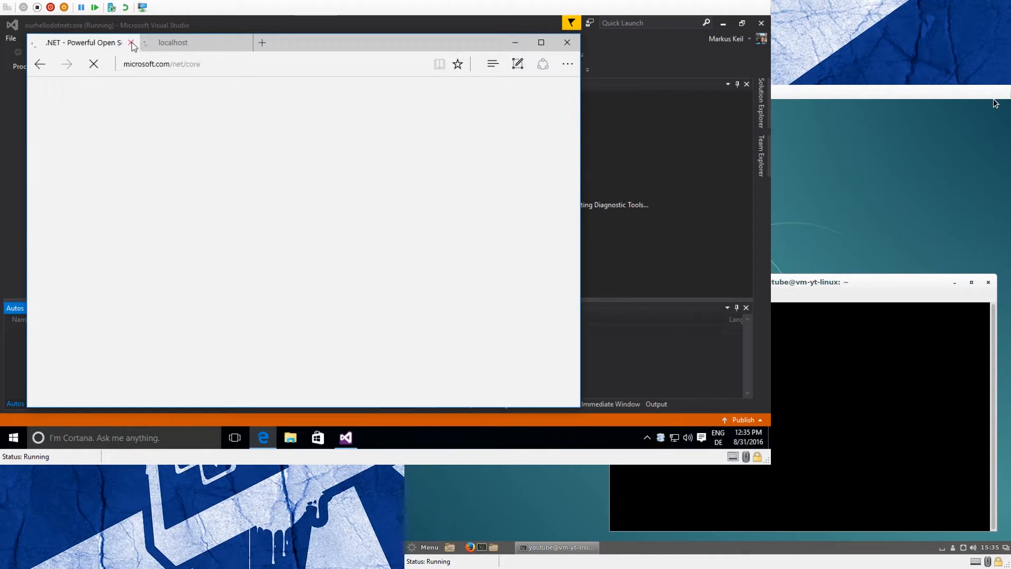
{"action": "left_click", "coordinate": [132, 42]}
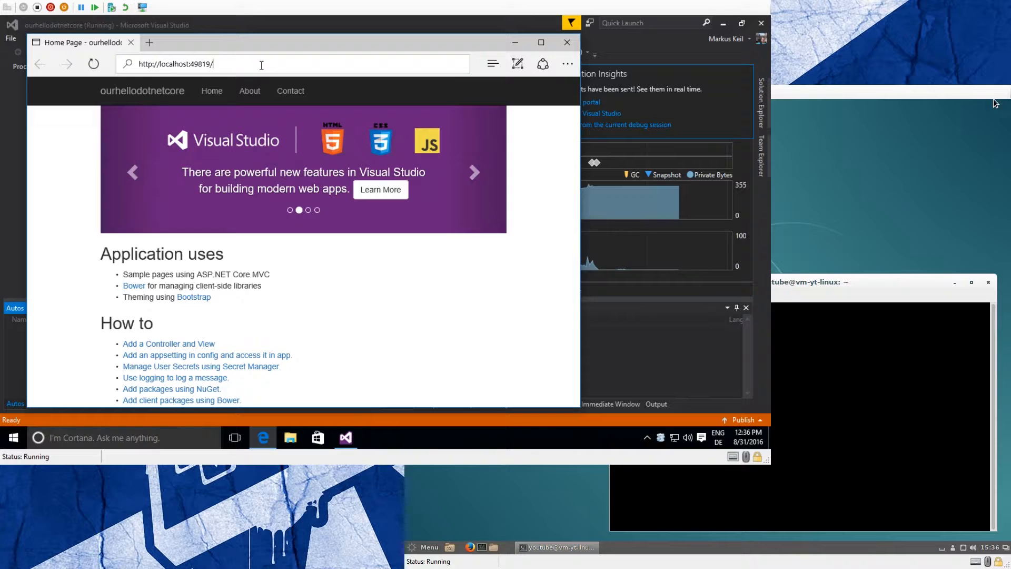
{"action": "scroll", "scroll_direction": "down", "scroll_amount": 3}
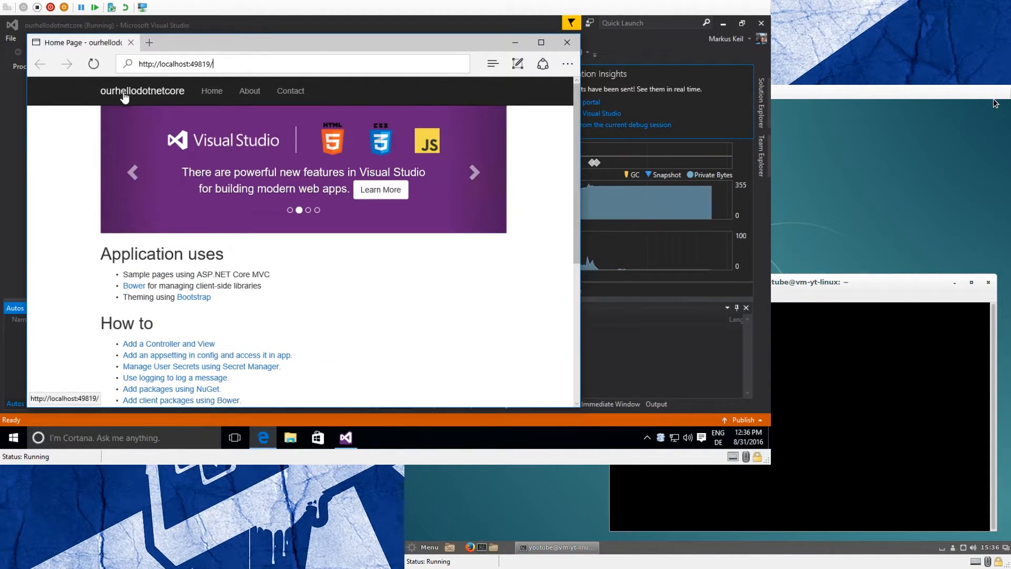
{"action": "scroll", "scroll_direction": "down", "scroll_amount": 3}
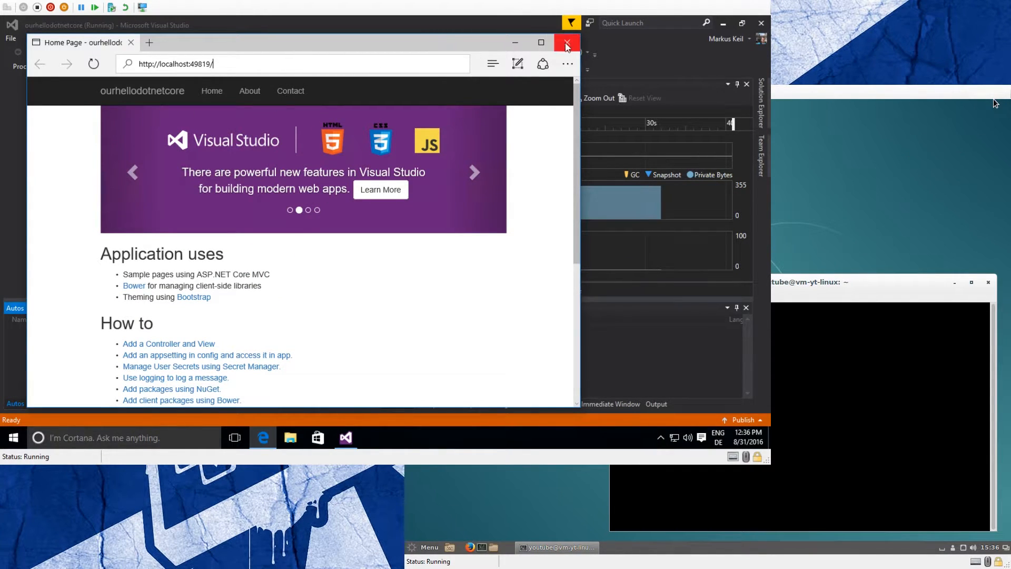
{"action": "mouse_move", "coordinate": [566, 44]}
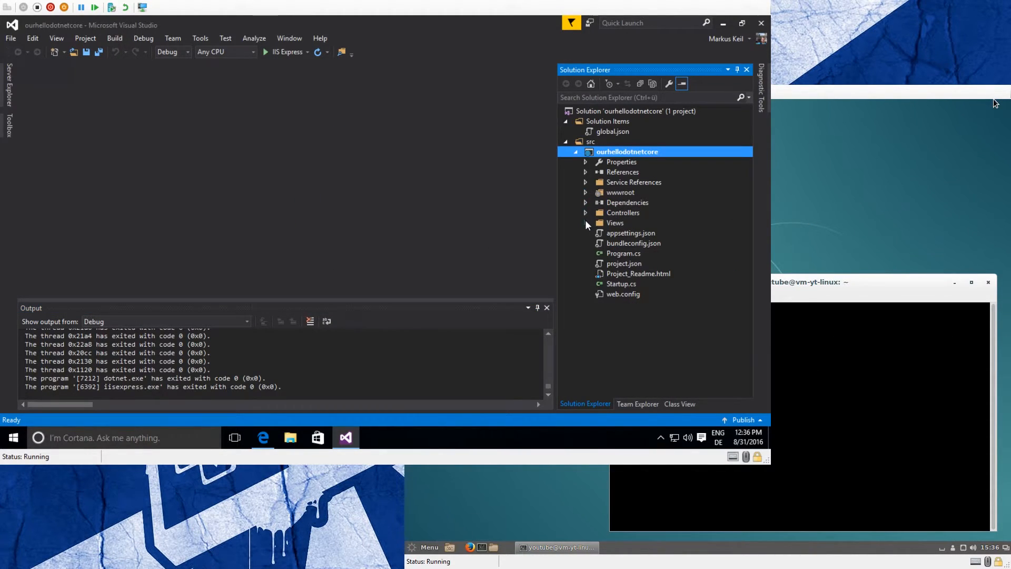
Expand Views > Home in Solution Explorer and open Index.cshtml in the editor
{"action": "left_click", "coordinate": [585, 223]}
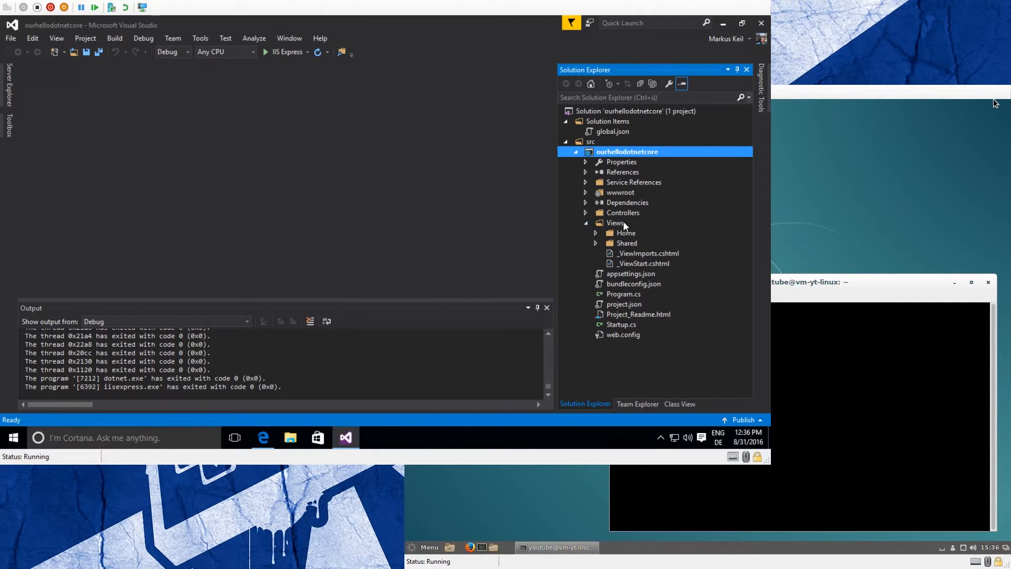
{"action": "left_click", "coordinate": [625, 233]}
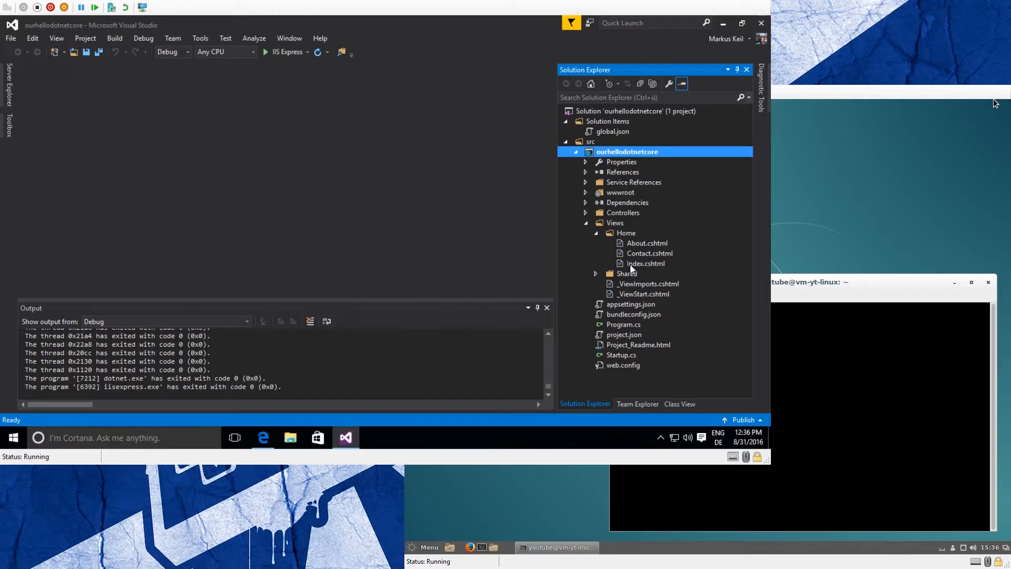
{"action": "left_click", "coordinate": [646, 263]}
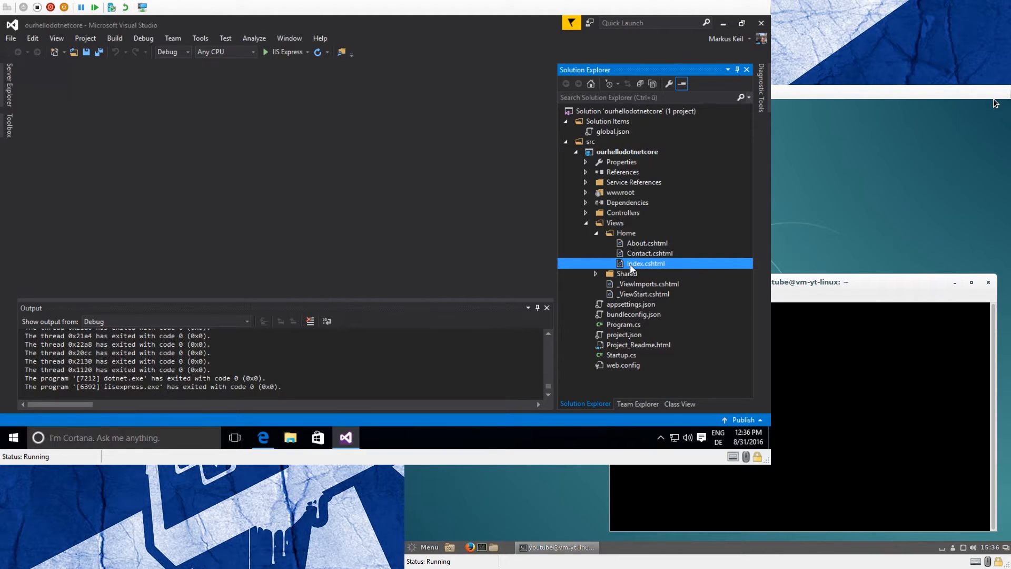
{"action": "double_click", "coordinate": [645, 263]}
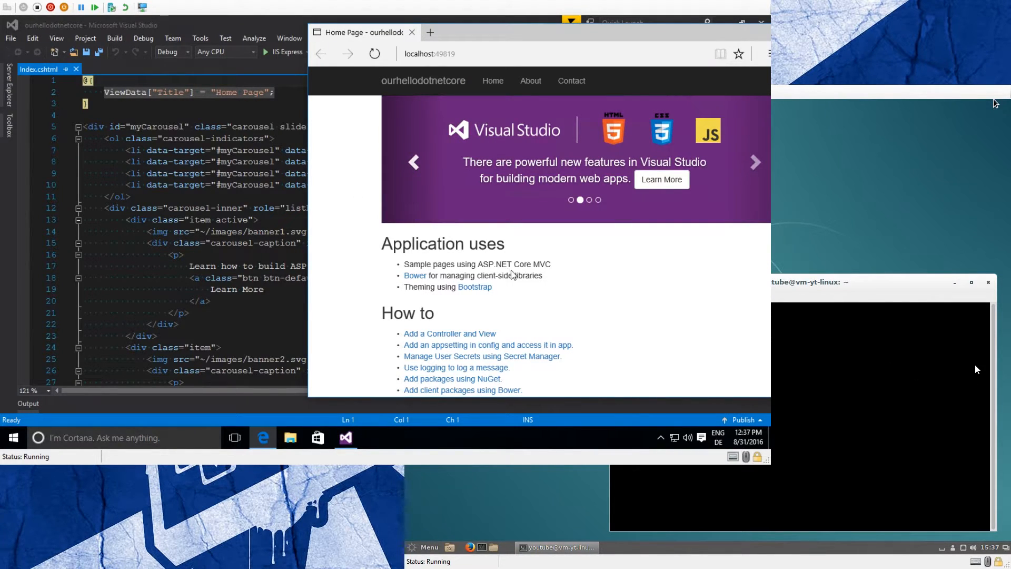
{"action": "mouse_move", "coordinate": [413, 166]}
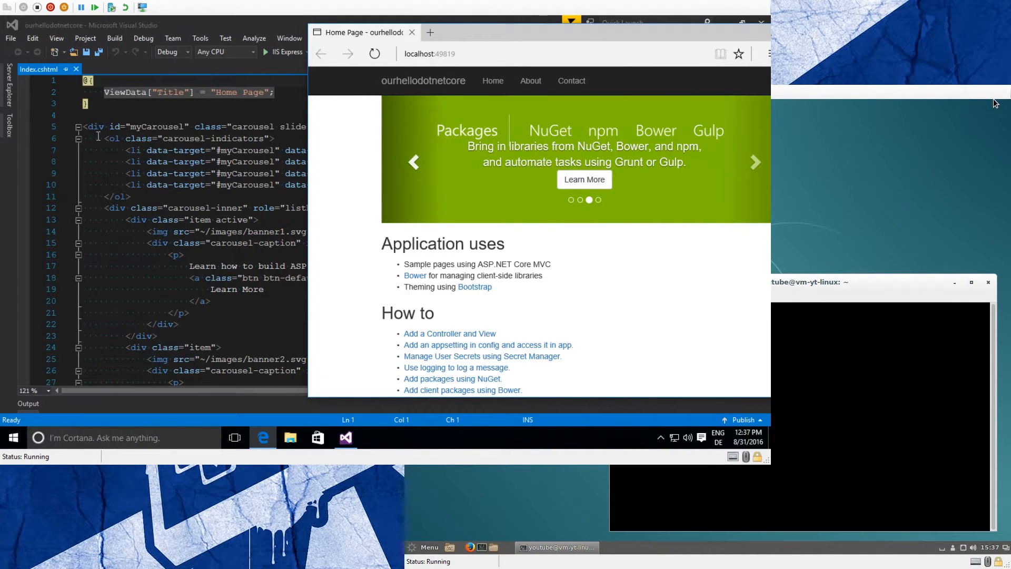
{"action": "mouse_move", "coordinate": [804, 391]}
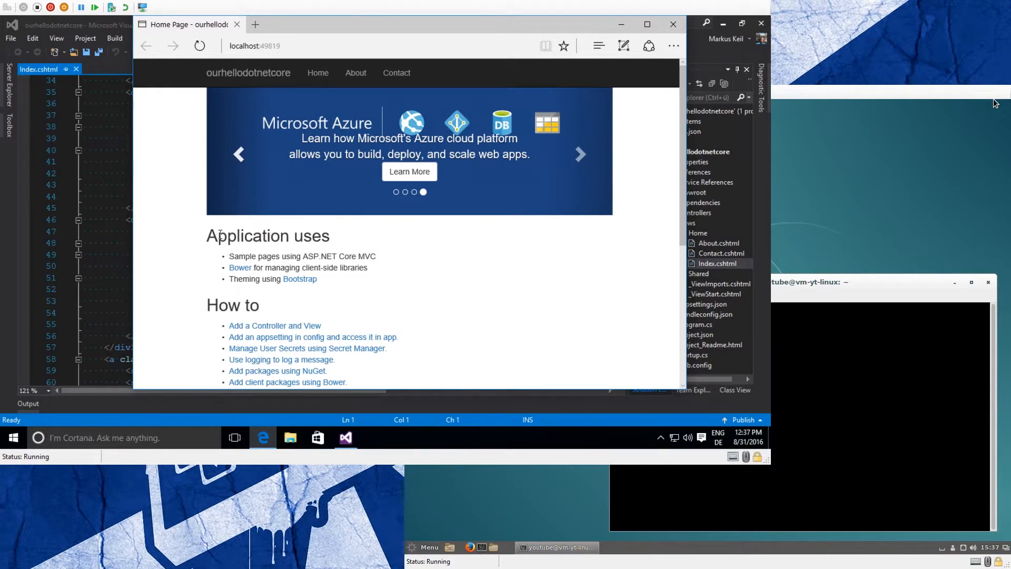
{"action": "left_click_drag", "start_coordinate": [216, 235], "coordinate": [347, 278]}
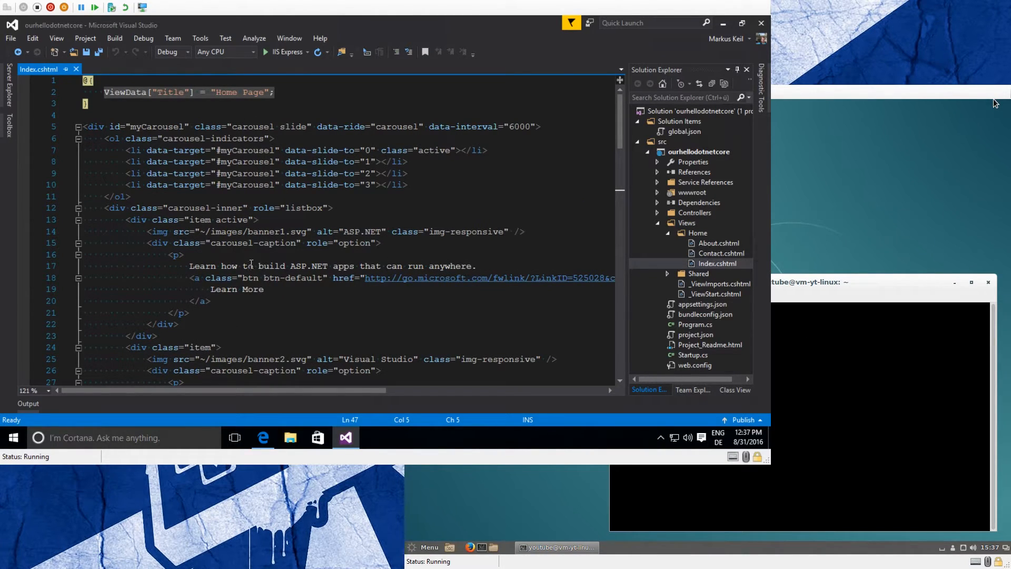
{"action": "left_click", "coordinate": [258, 254]}
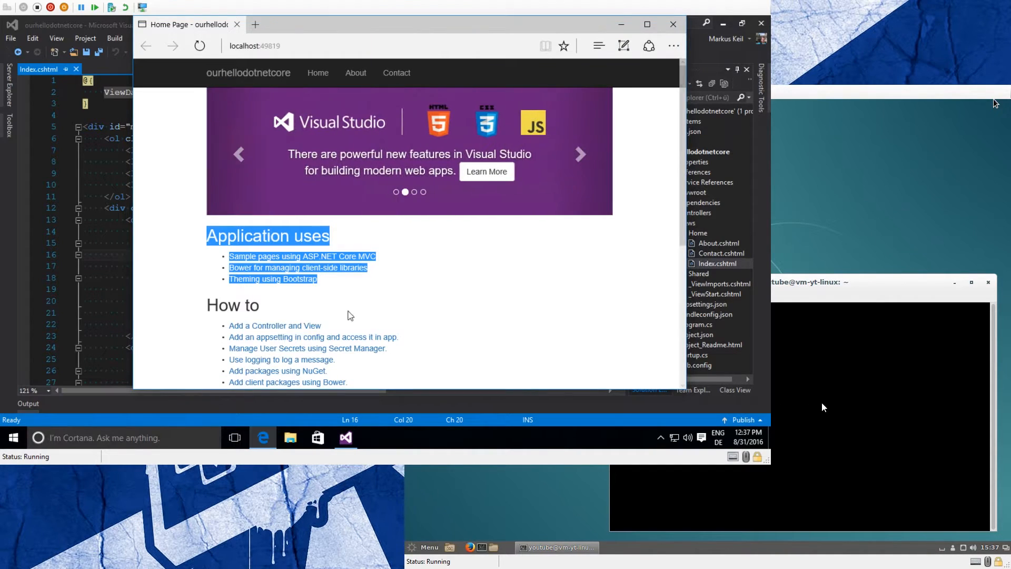
{"action": "left_click", "coordinate": [345, 438]}
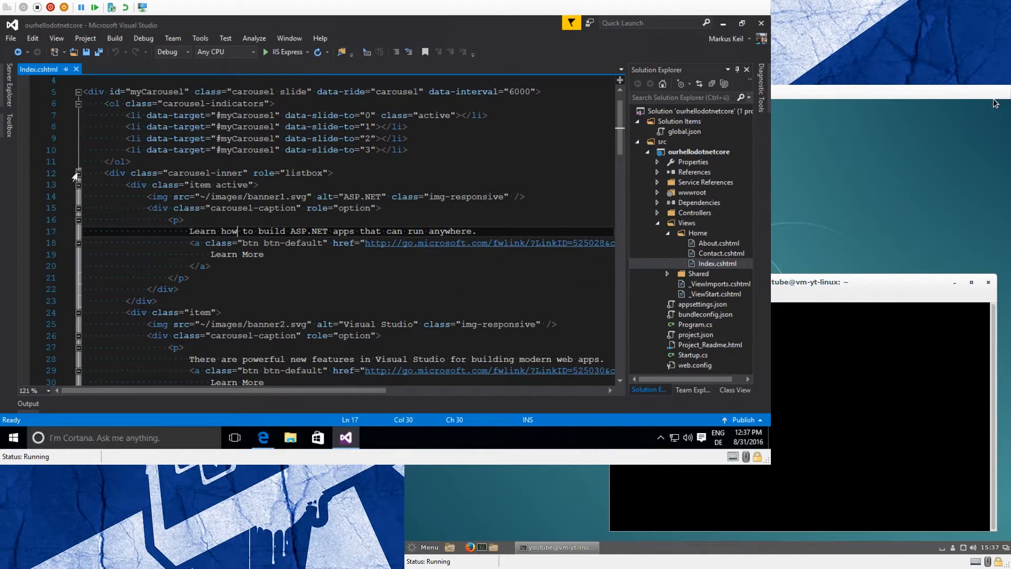
{"action": "left_click", "coordinate": [76, 172]}
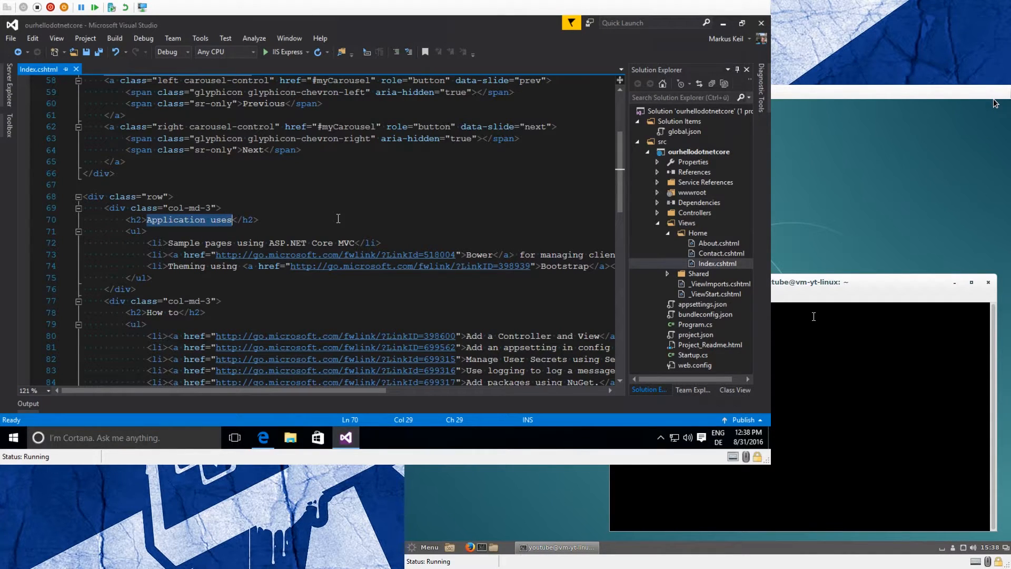
Change the h2 to 'Our Hello dotNet Core!', replace the list with 'dotnet core is fun!', and save
{"action": "type", "text": "Our </h2>"}
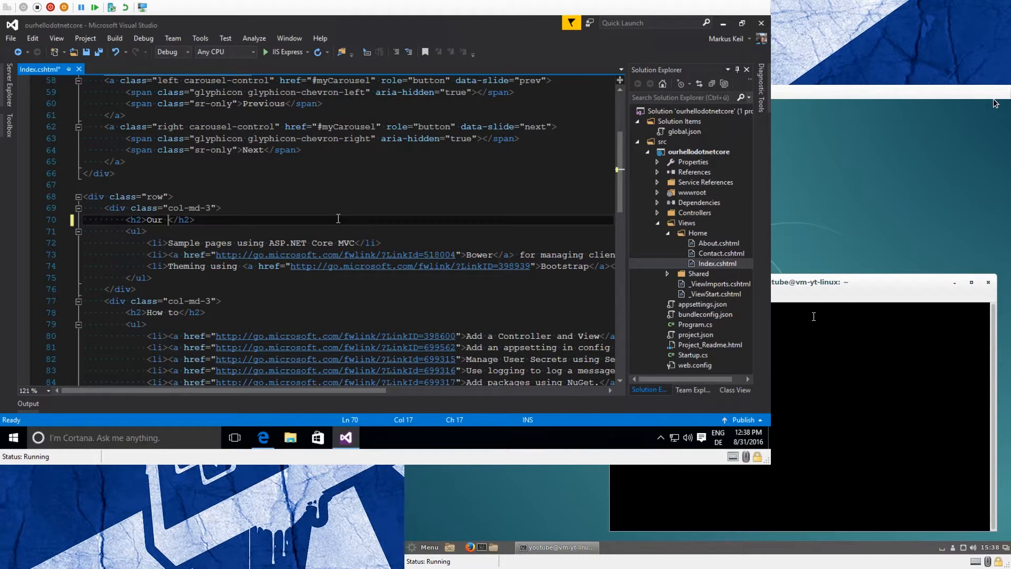
{"action": "type", "text": "Hello dotNet Core"}
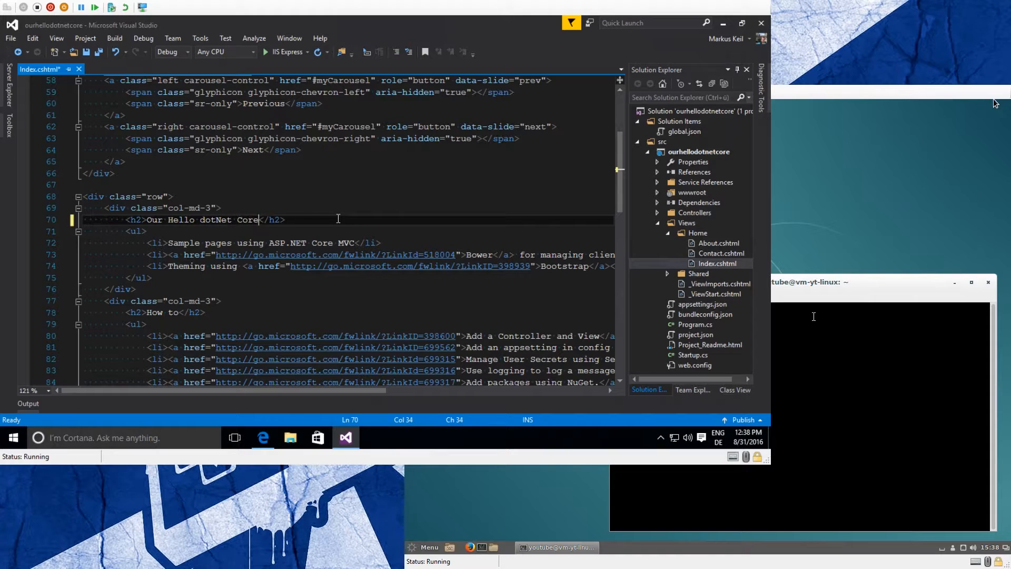
{"action": "type", "text": "!"}
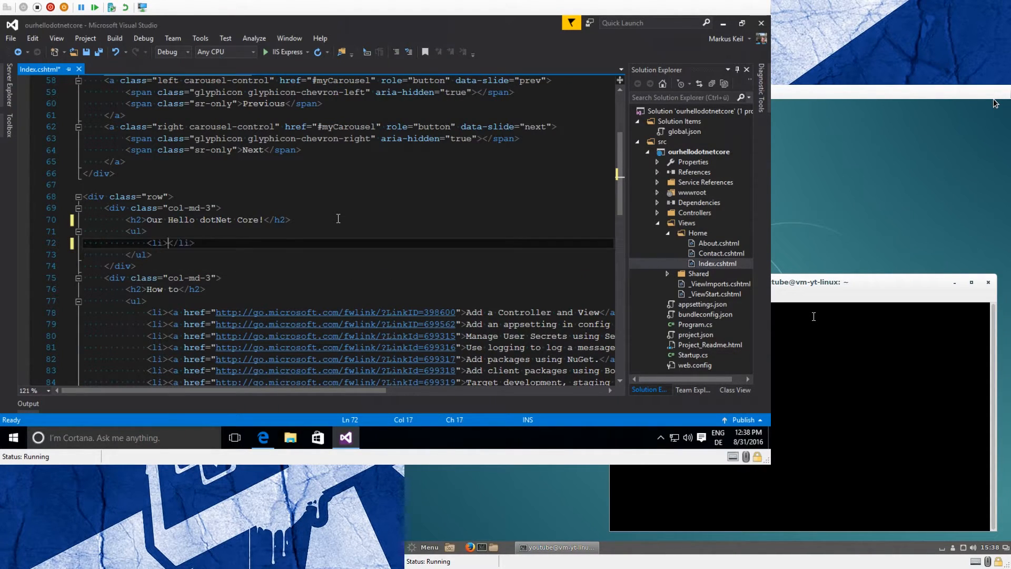
{"action": "type", "text": "dotnet core is"}
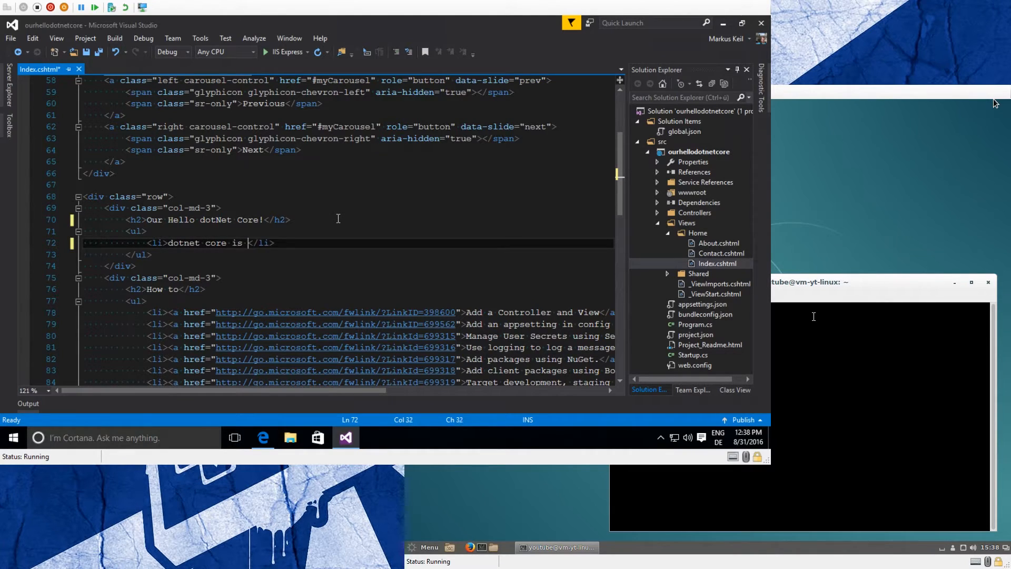
{"action": "type", "text": "fun!"}
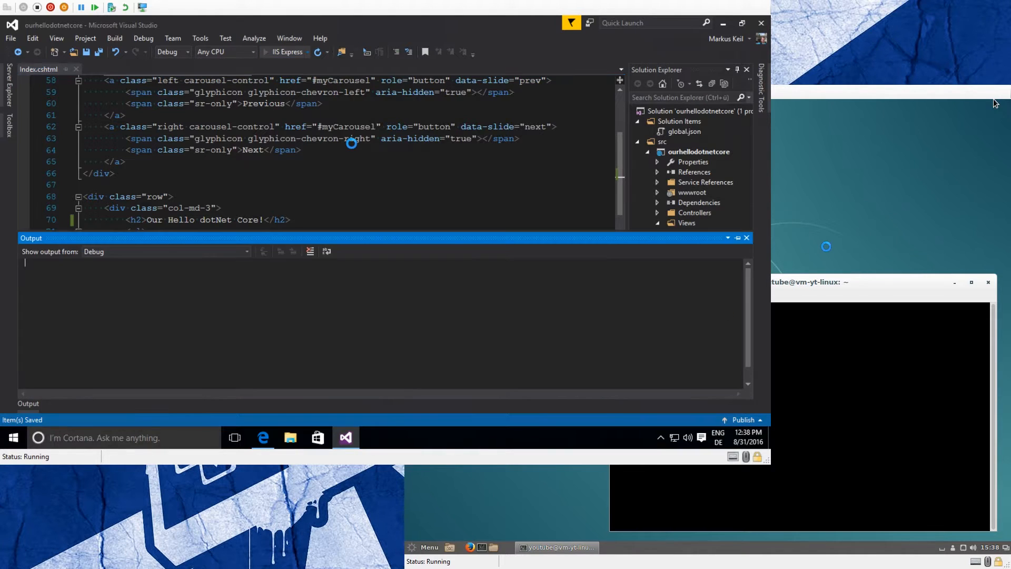
Rerun the app in IIS Express, close the stale Edge tab, and dismiss Application Insights
{"action": "left_click", "coordinate": [95, 6]}
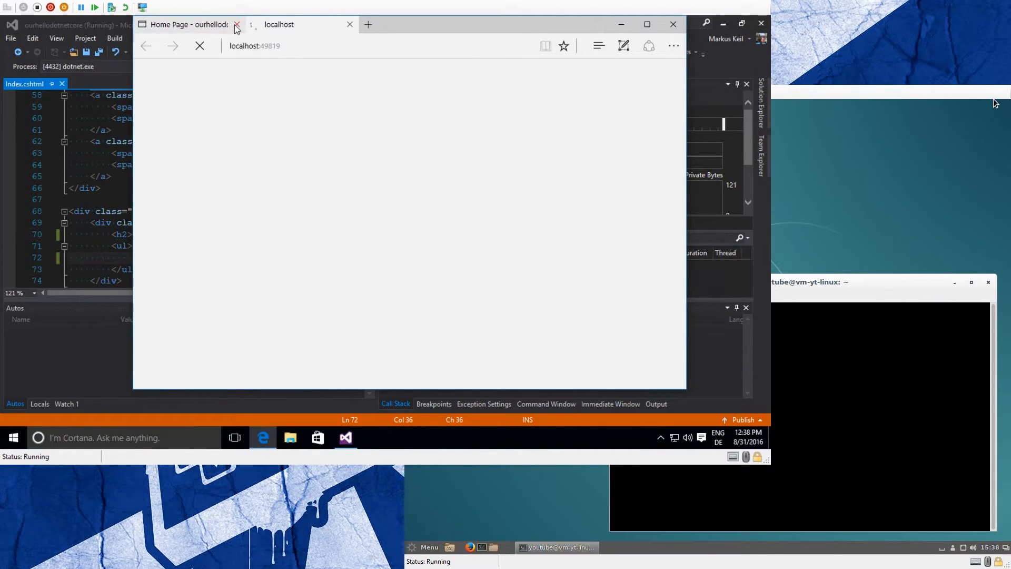
{"action": "left_click", "coordinate": [236, 25]}
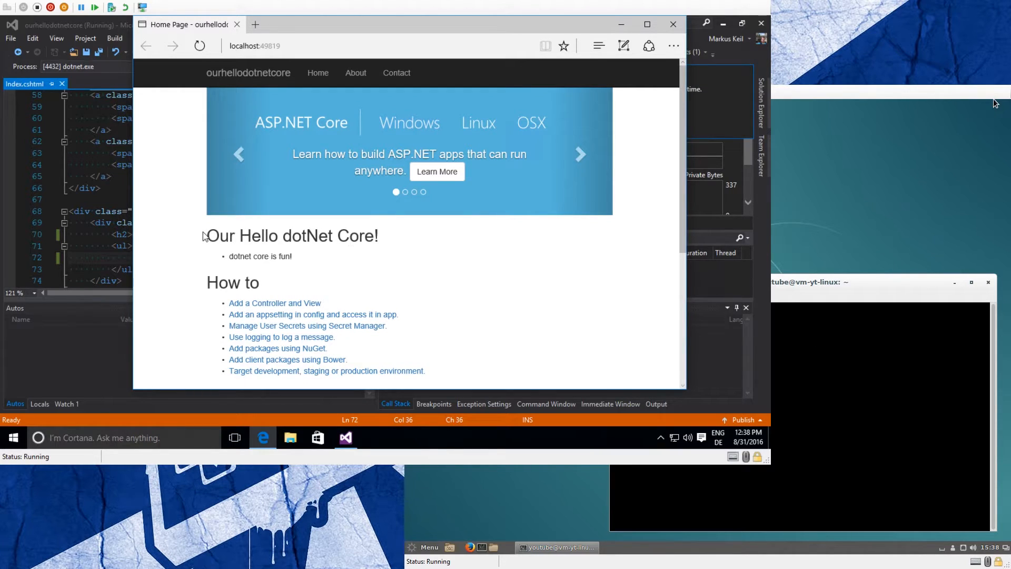
{"action": "mouse_move", "coordinate": [839, 360]}
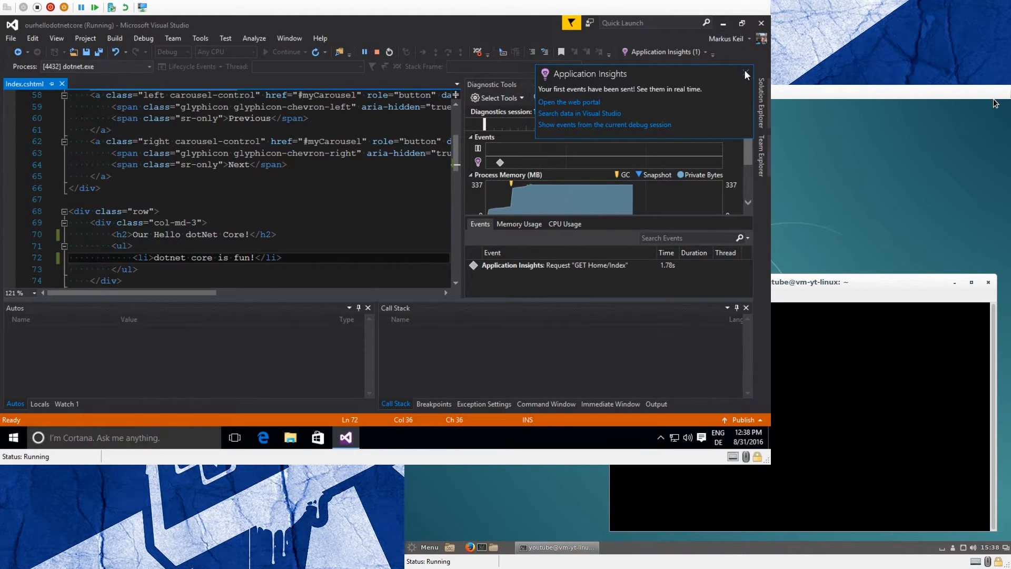
{"action": "left_click", "coordinate": [746, 74]}
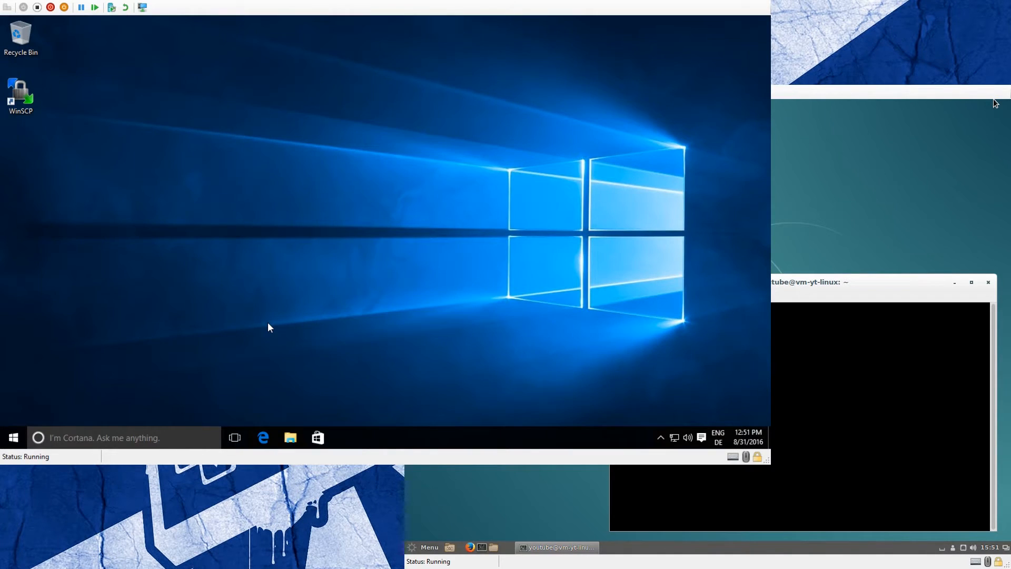
{"action": "mouse_move", "coordinate": [279, 285]}
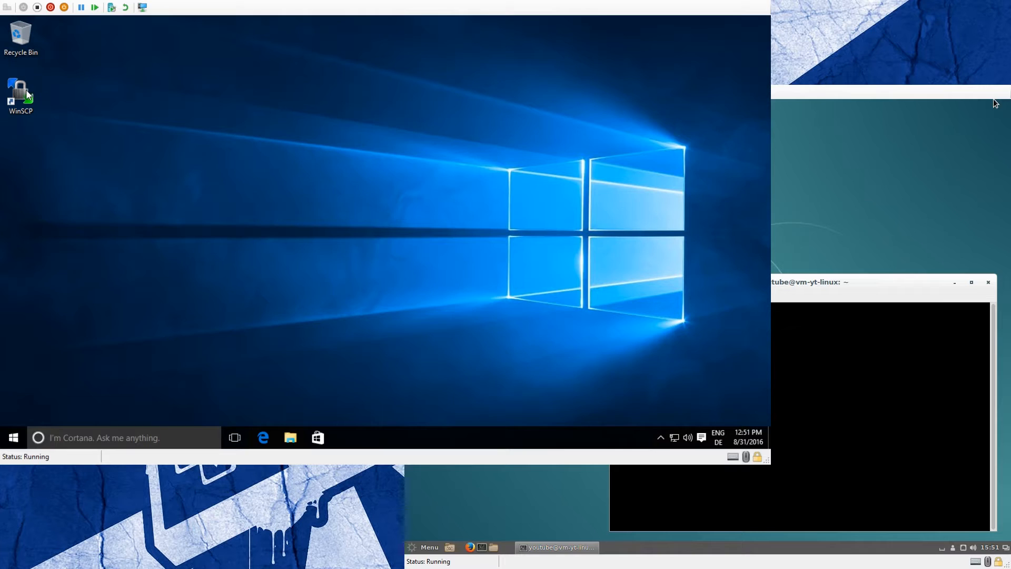
{"action": "mouse_move", "coordinate": [90, 121]}
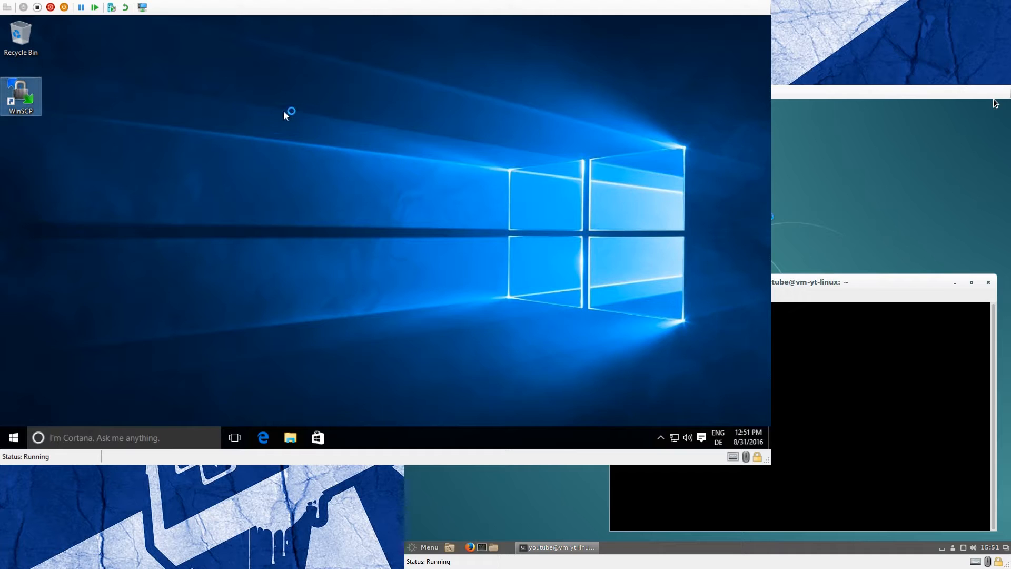
Launch WinSCP and log in over SFTP to 172.16.10.91 as user youtube
{"action": "double_click", "coordinate": [21, 95]}
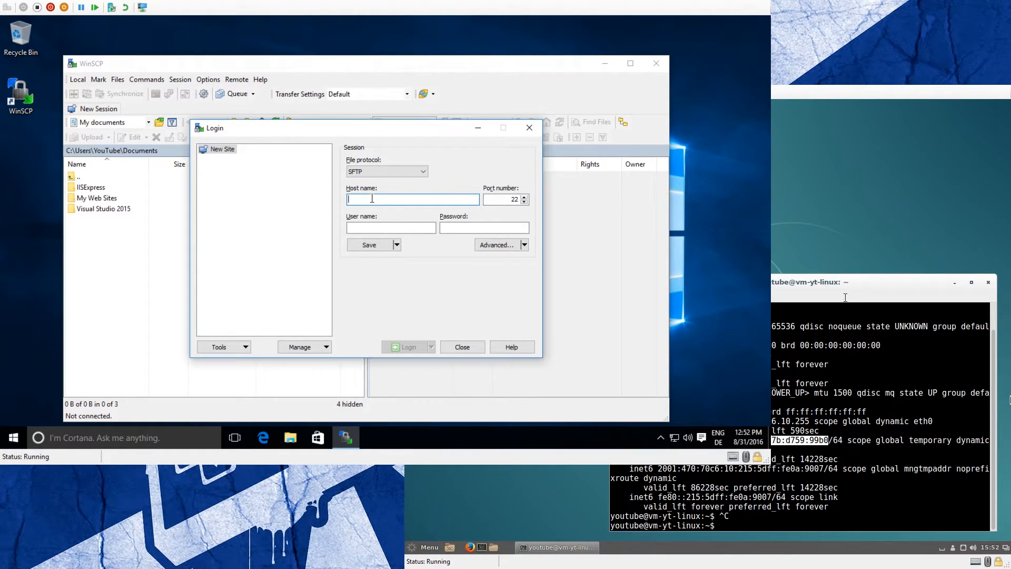
{"action": "type", "text": "172.16.10.91"}
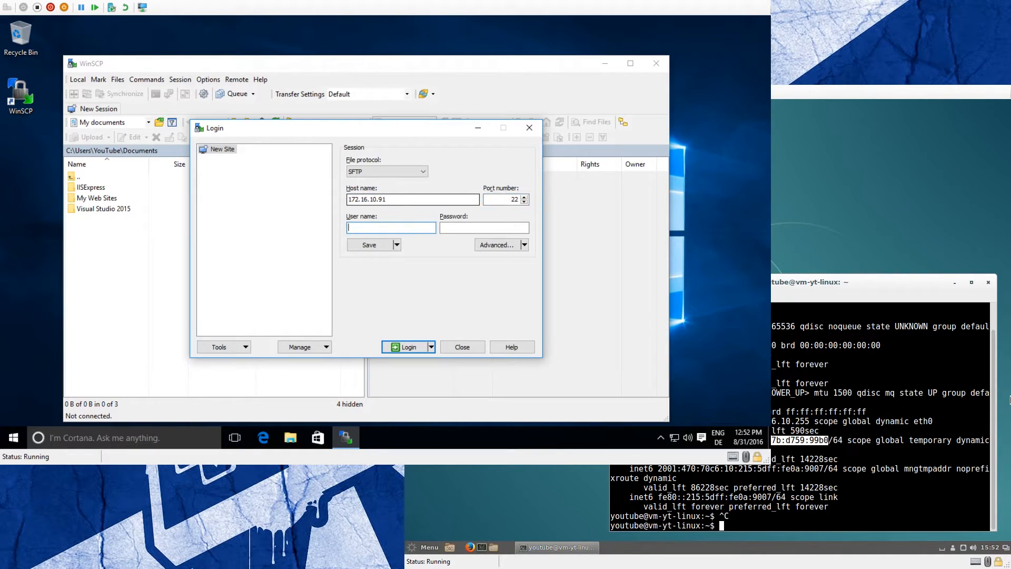
{"action": "type", "text": "youtube"}
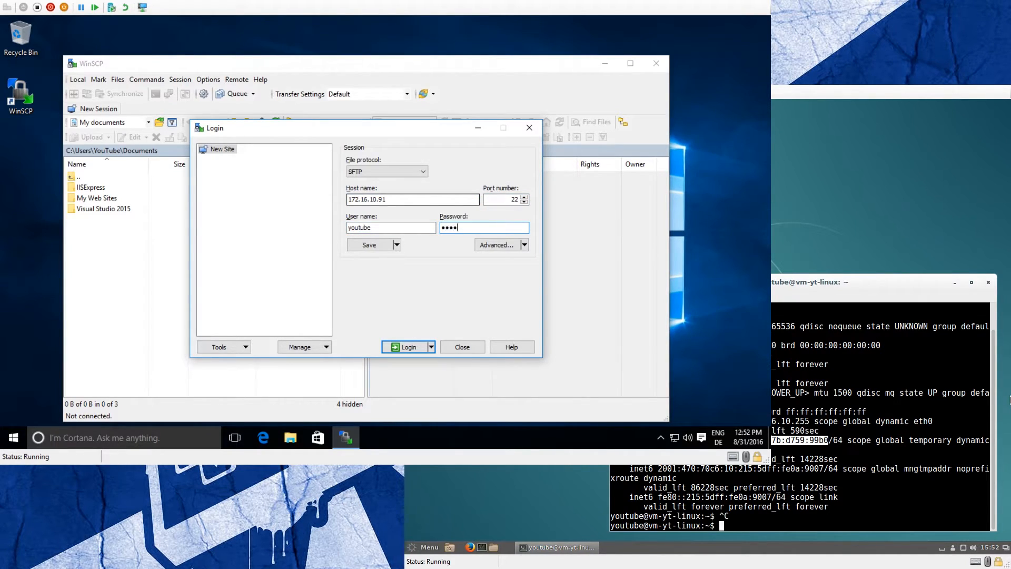
{"action": "type", "text": "•••"}
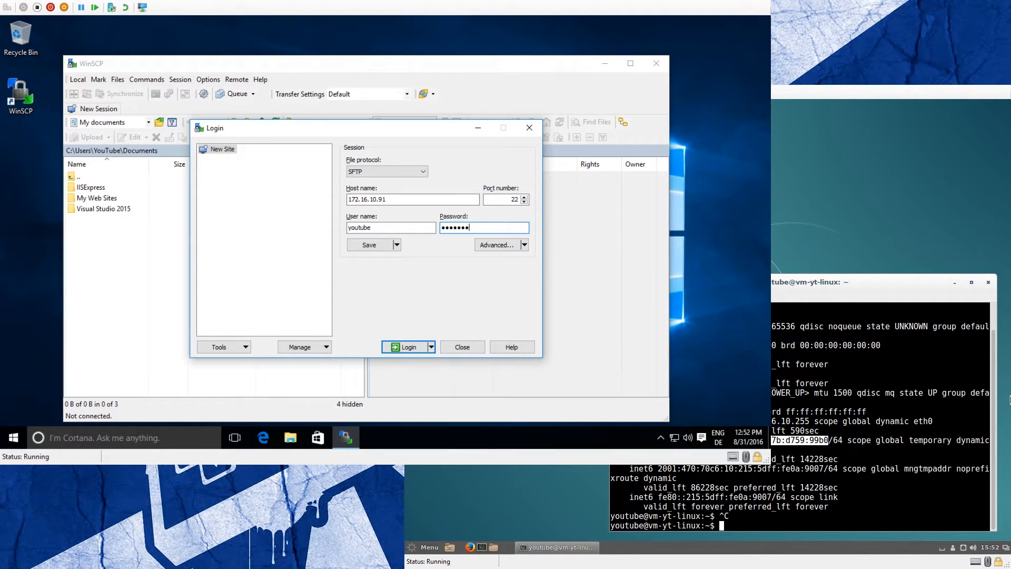
{"action": "type", "text": "c"}
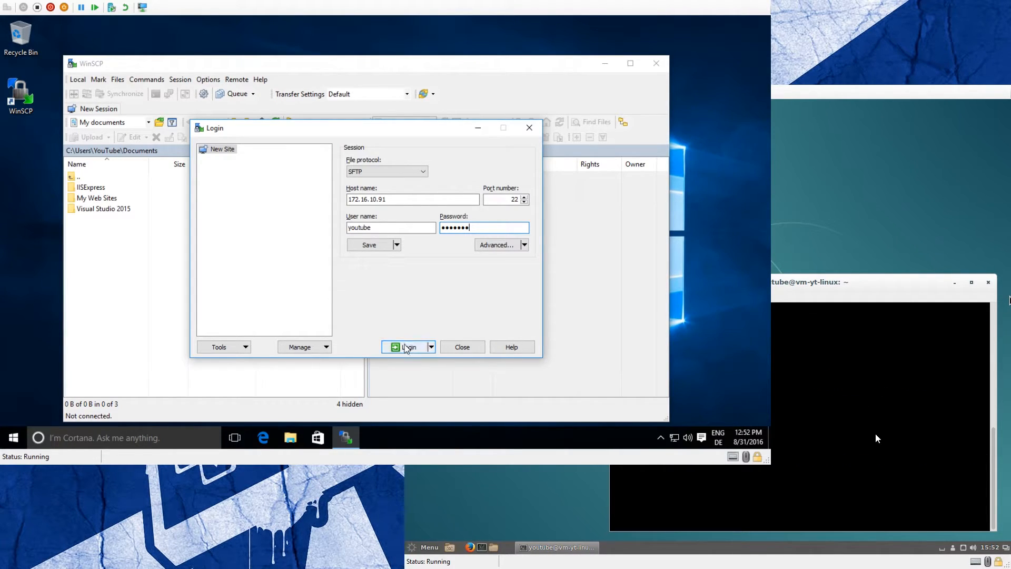
{"action": "left_click", "coordinate": [407, 347]}
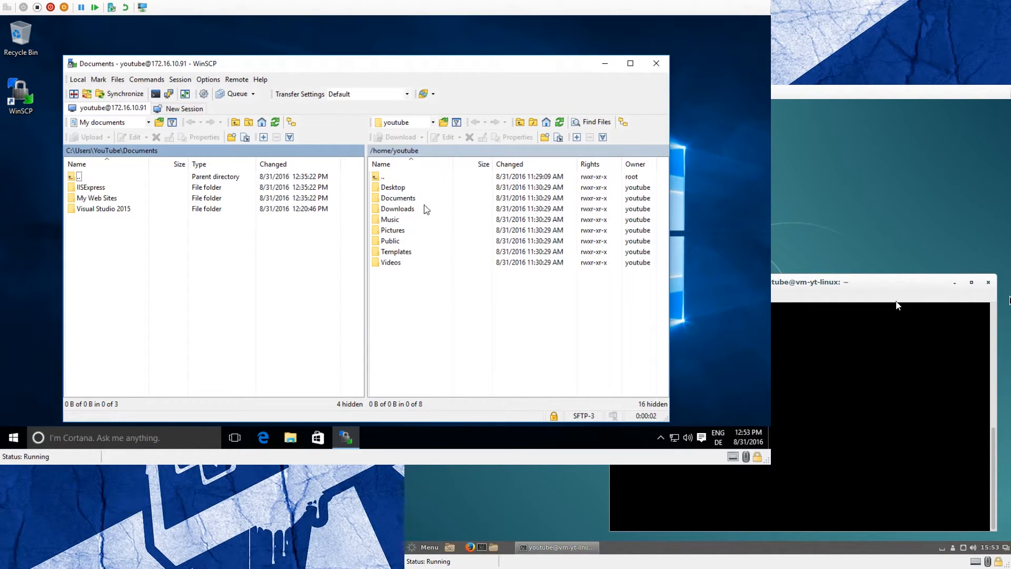
Upload ourhellodotnetcore from Visual Studio 2015 > Projects to /home/youtube
{"action": "left_click", "coordinate": [397, 209]}
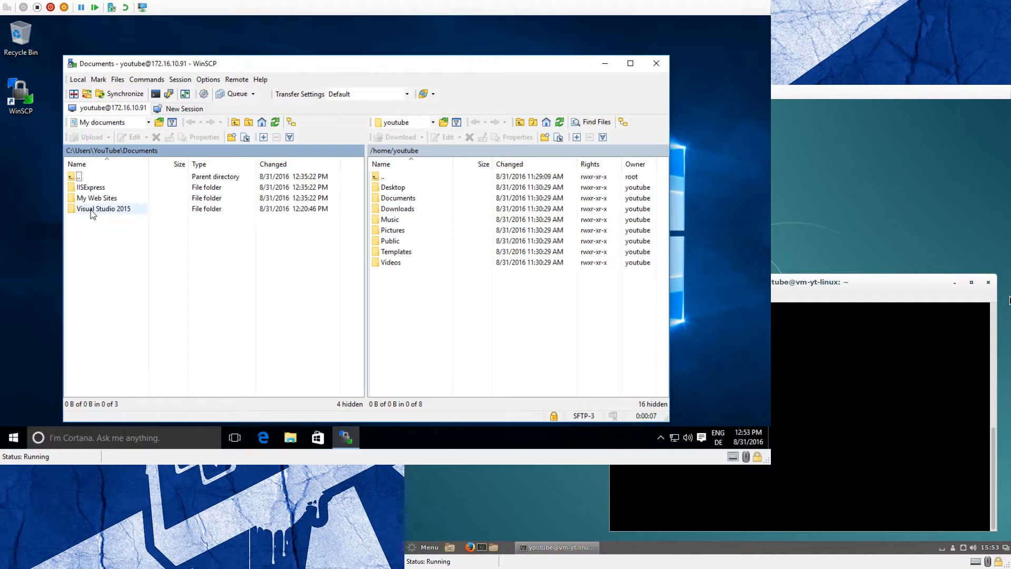
{"action": "double_click", "coordinate": [103, 209]}
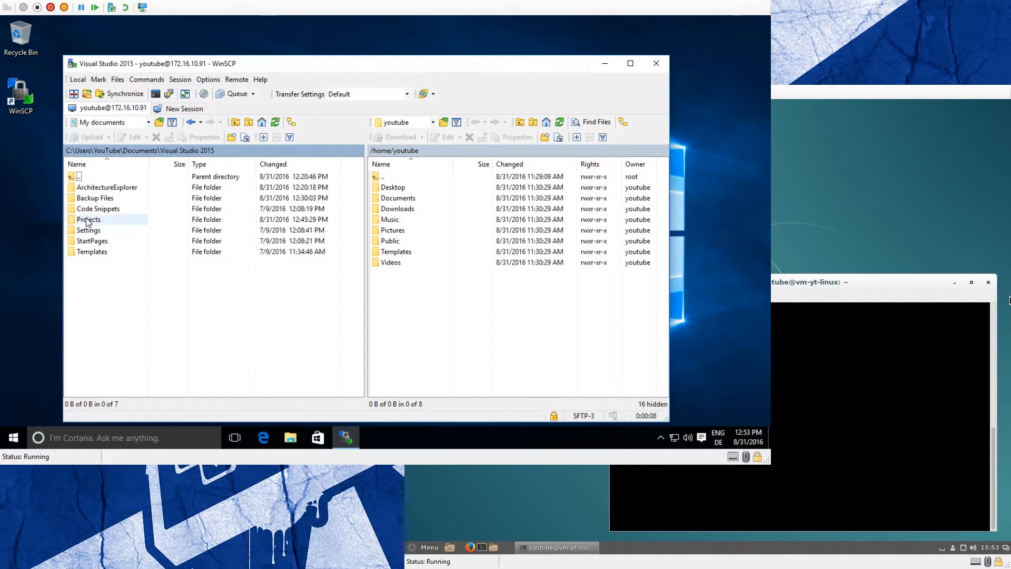
{"action": "double_click", "coordinate": [88, 219]}
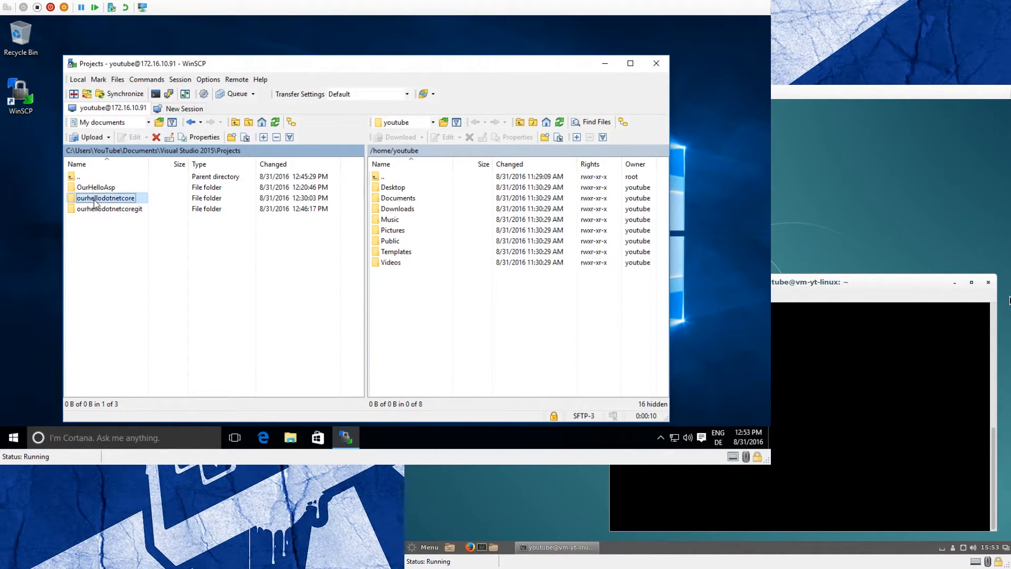
{"action": "right_click", "coordinate": [106, 197]}
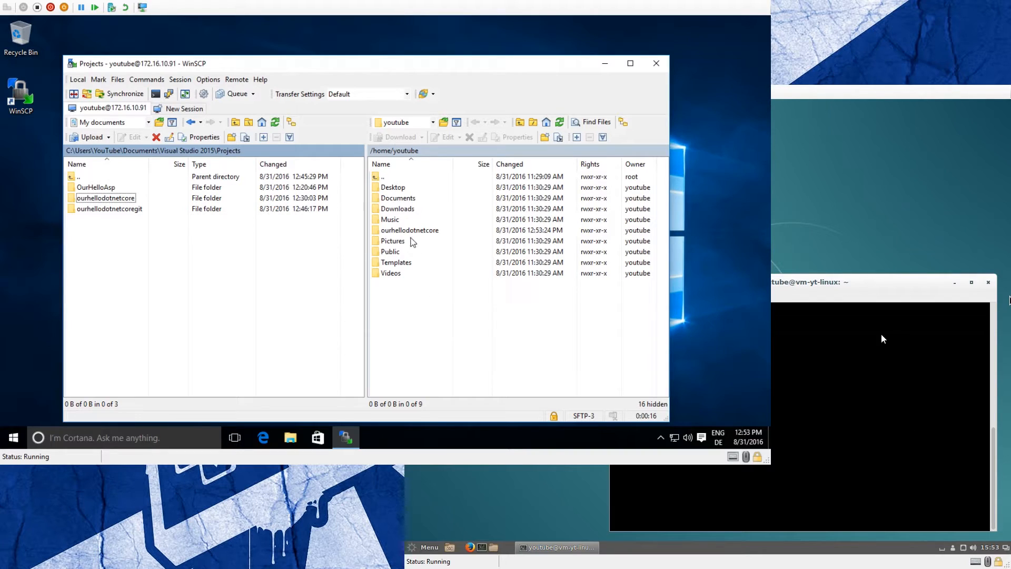
{"action": "left_click", "coordinate": [410, 230]}
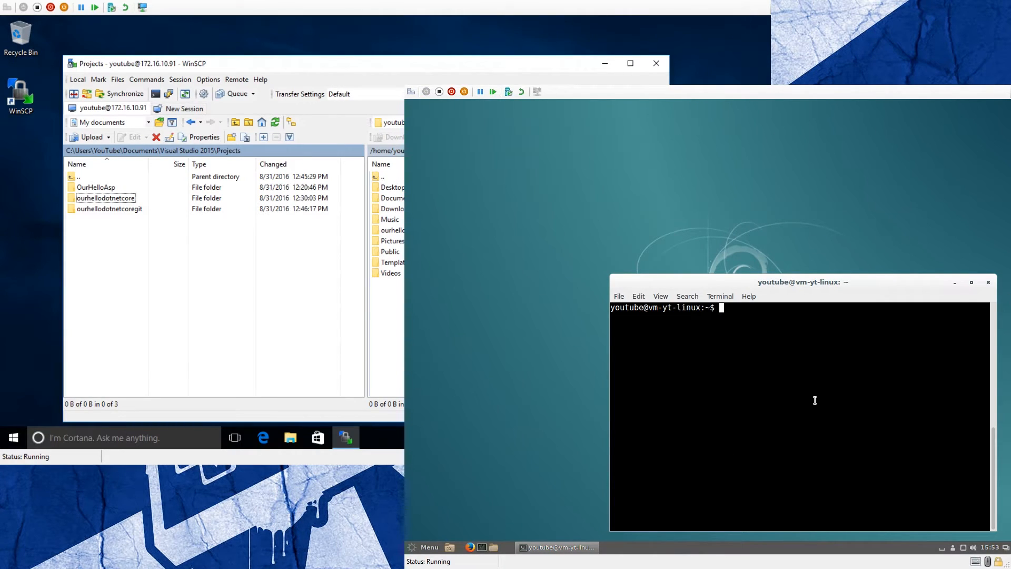
List the home folder, cd into ourhellodotnetcore/, and list its contents
{"action": "type", "text": "ls"}
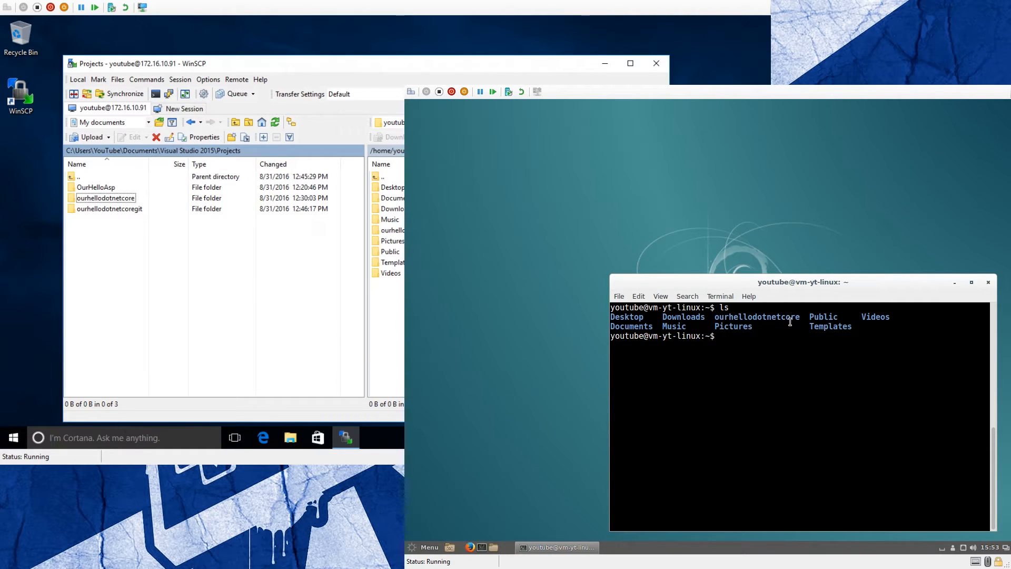
{"action": "type", "text": "cd ourhellodotnetcore/"}
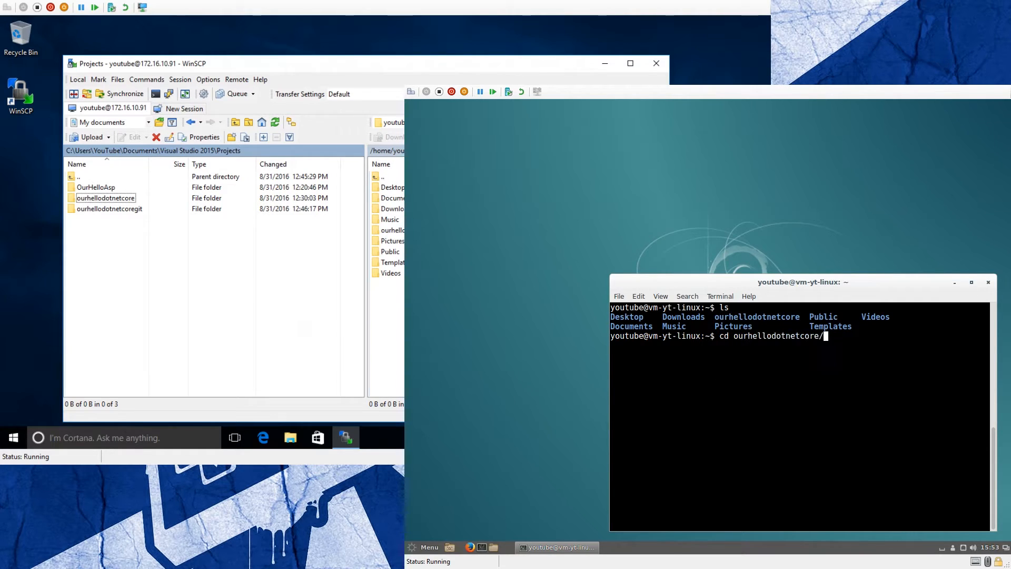
{"action": "type", "text": "ls"}
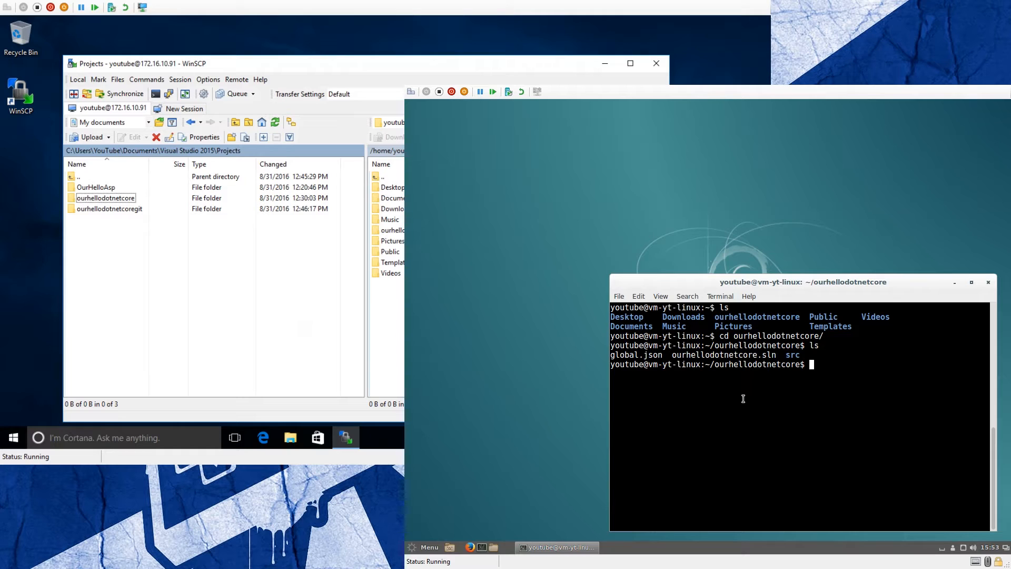
{"action": "mouse_move", "coordinate": [784, 551]}
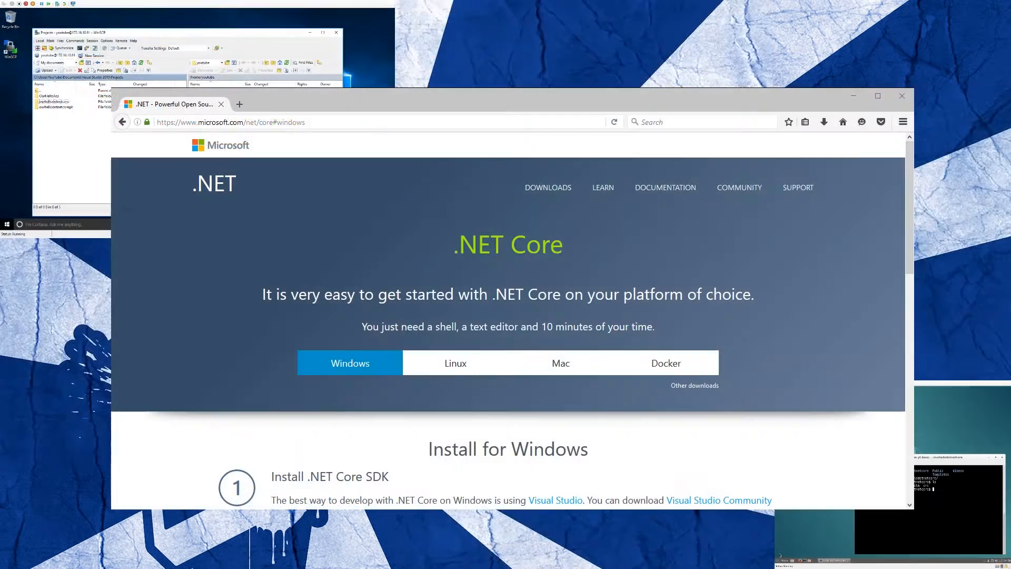
Choose Linux and then Debian to show the .NET Core Debian 8 install steps
{"action": "left_click", "coordinate": [455, 362]}
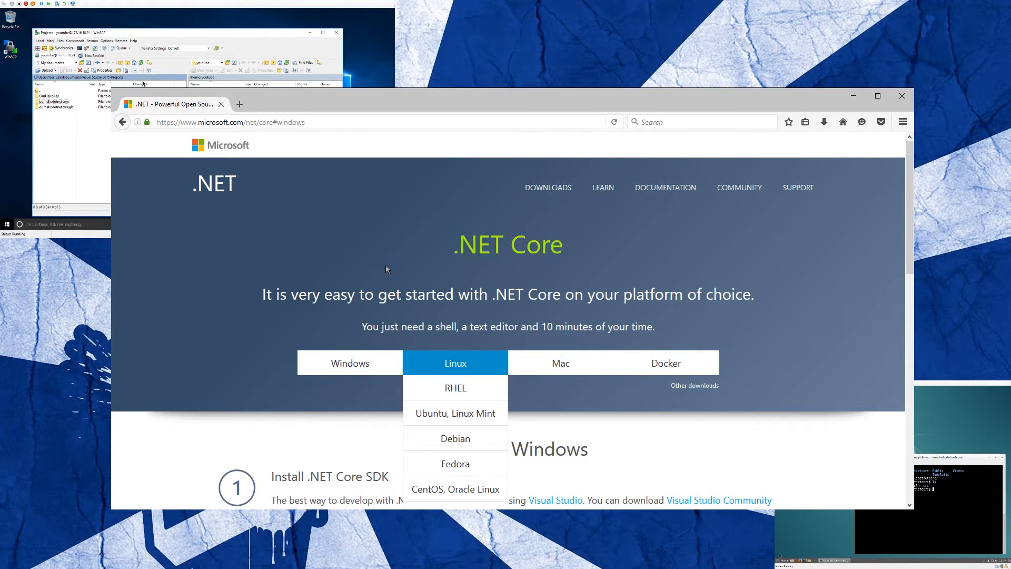
{"action": "mouse_move", "coordinate": [436, 365]}
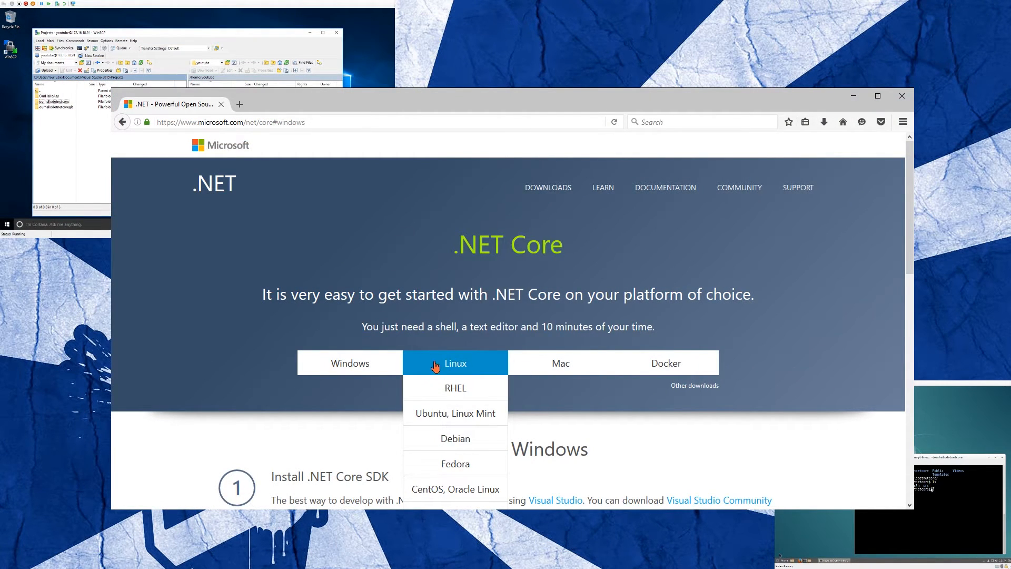
{"action": "mouse_move", "coordinate": [454, 447]}
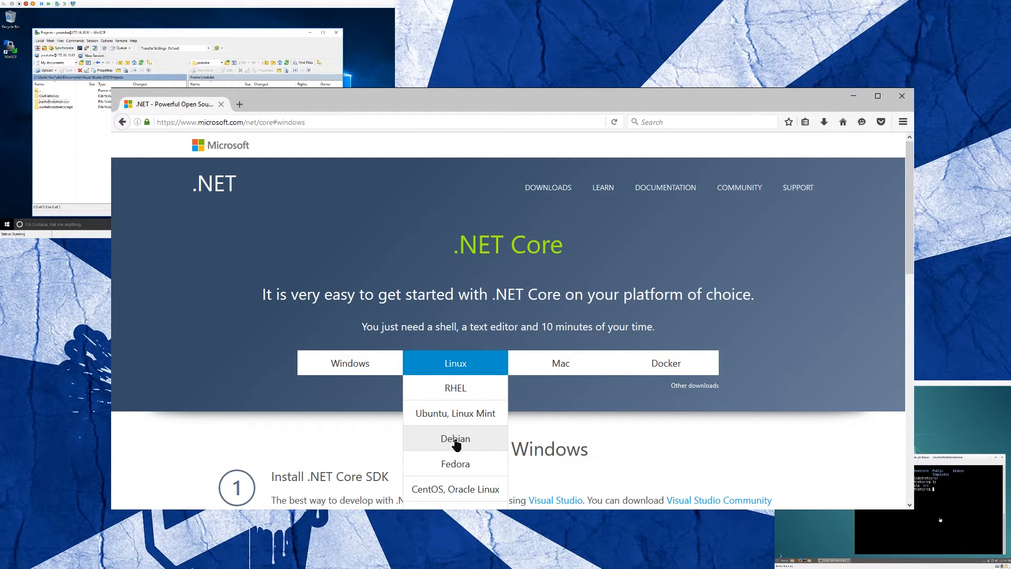
{"action": "left_click", "coordinate": [454, 438]}
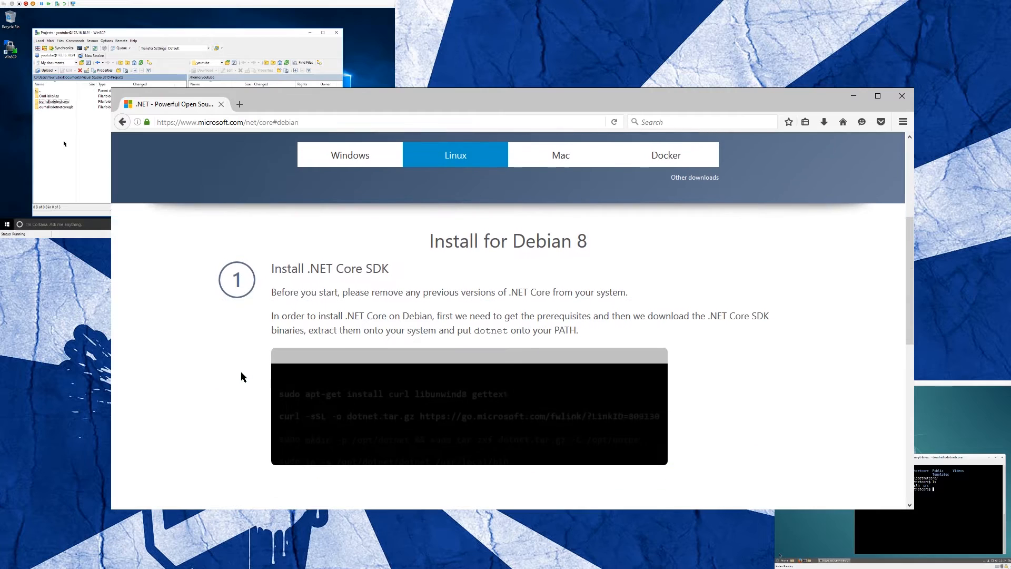
{"action": "scroll", "scroll_direction": "down", "scroll_amount": 3}
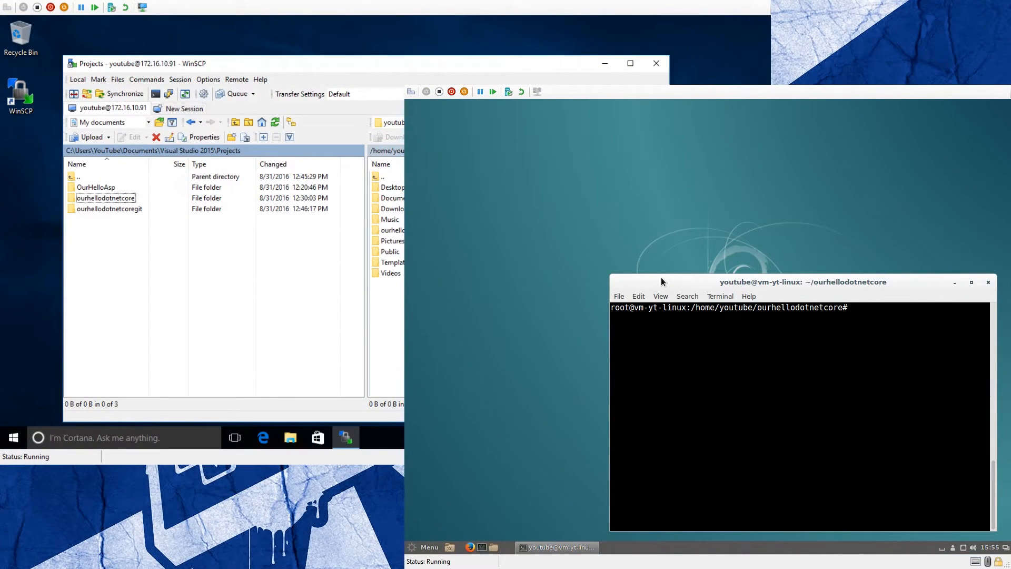
Install curl, libunwind8 and gettext with apt-get as root, then start the curl download
{"action": "type", "text": "apt-g"}
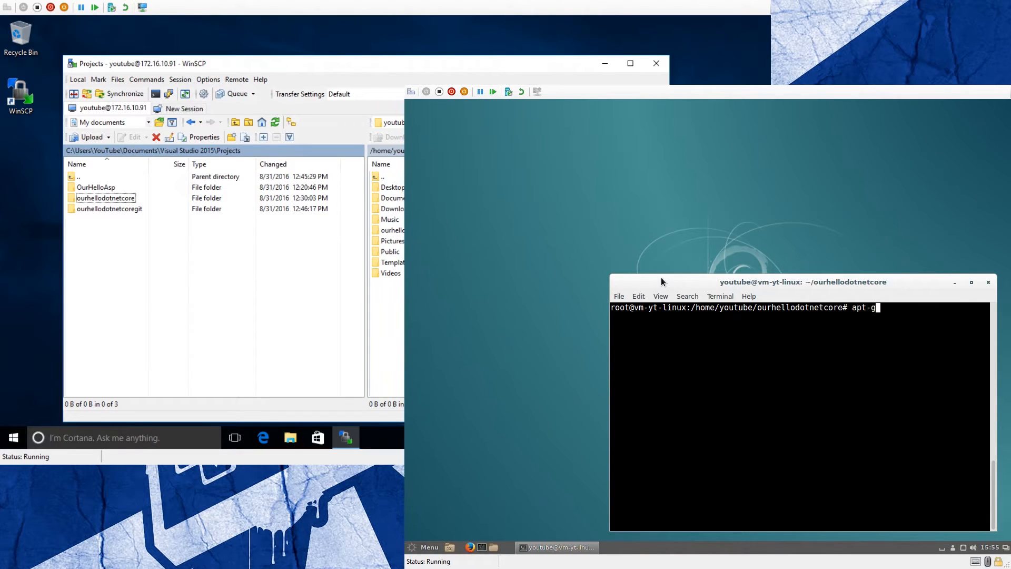
{"action": "type", "text": "et install"}
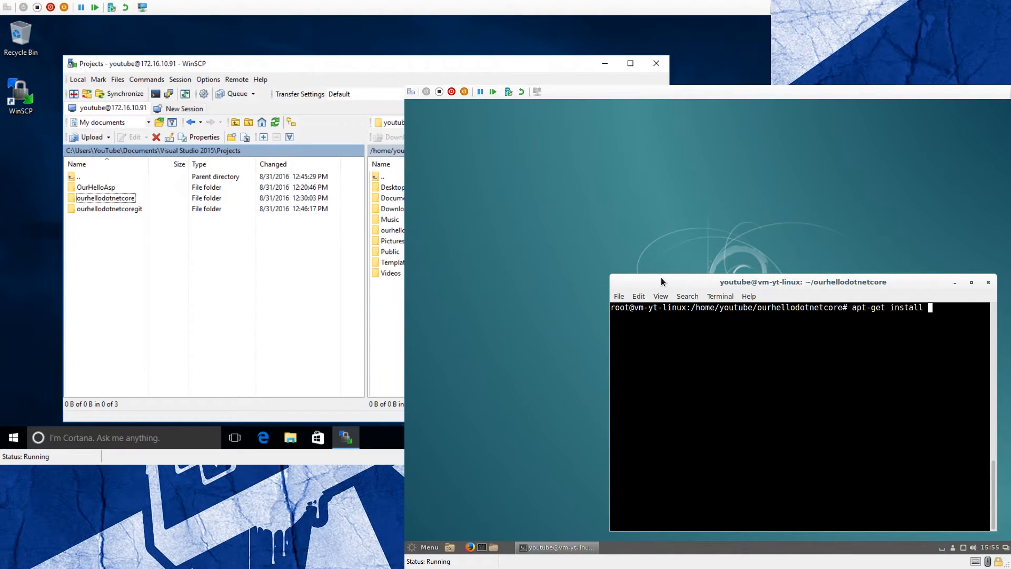
{"action": "type", "text": "curl"}
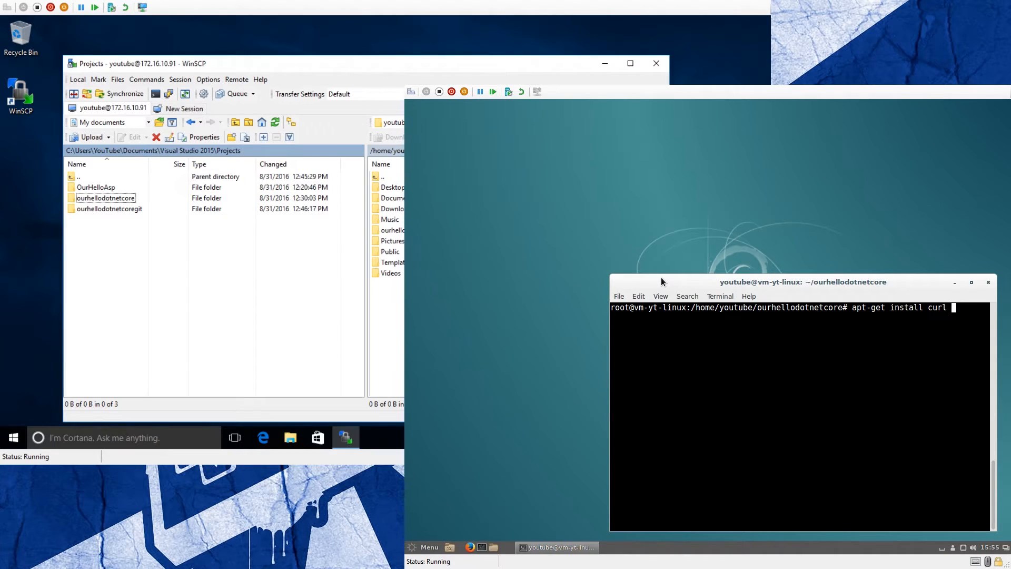
{"action": "type", "text": "libun"}
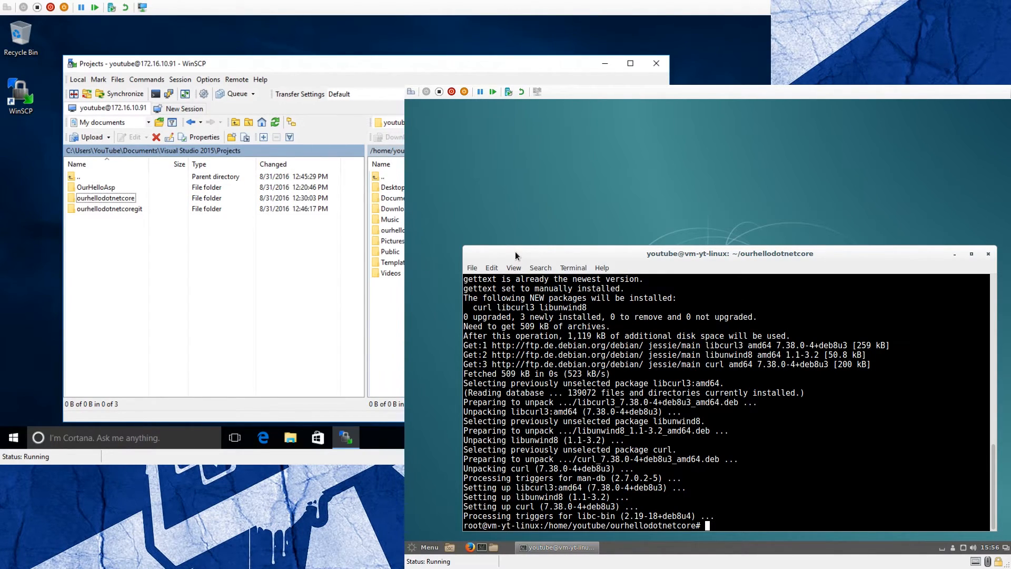
{"action": "type", "text": "cu"}
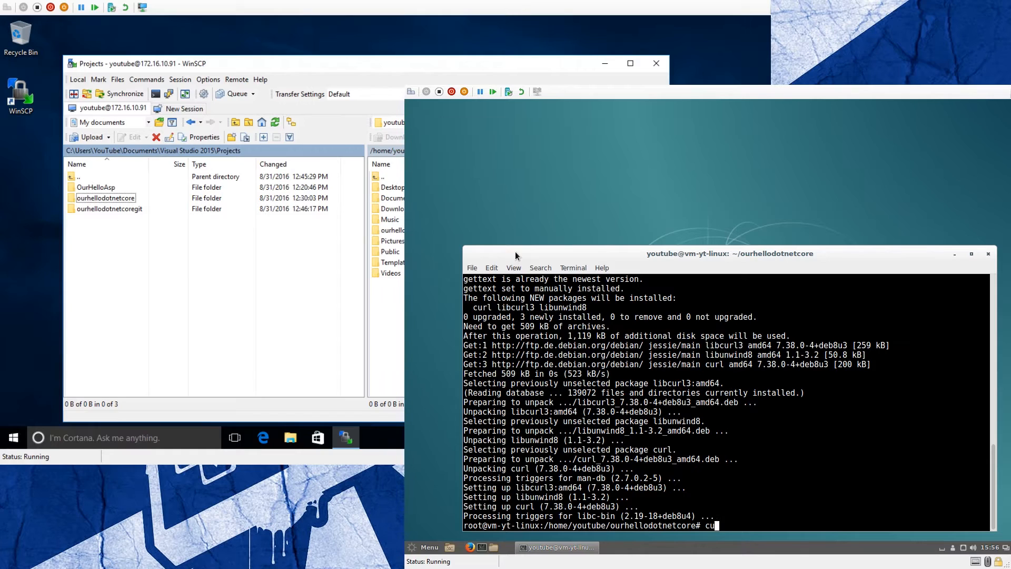
{"action": "type", "text": "rl -sSL -o"}
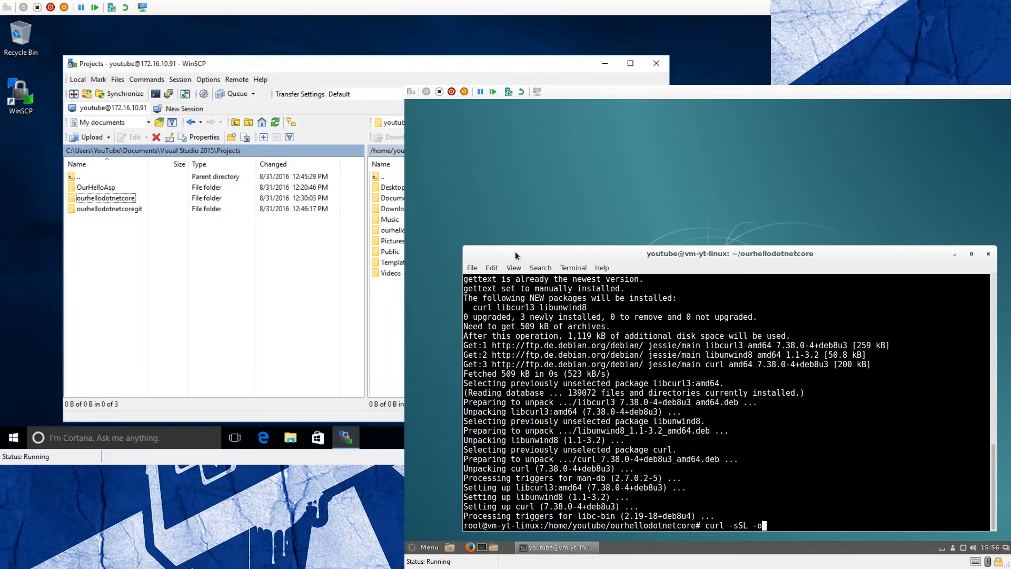
Download the .NET Core SDK from go.microsoft.com as dotnet.tar-gz and create /opt/dotnet
{"action": "type", "text": "dotnet.tar-gz"}
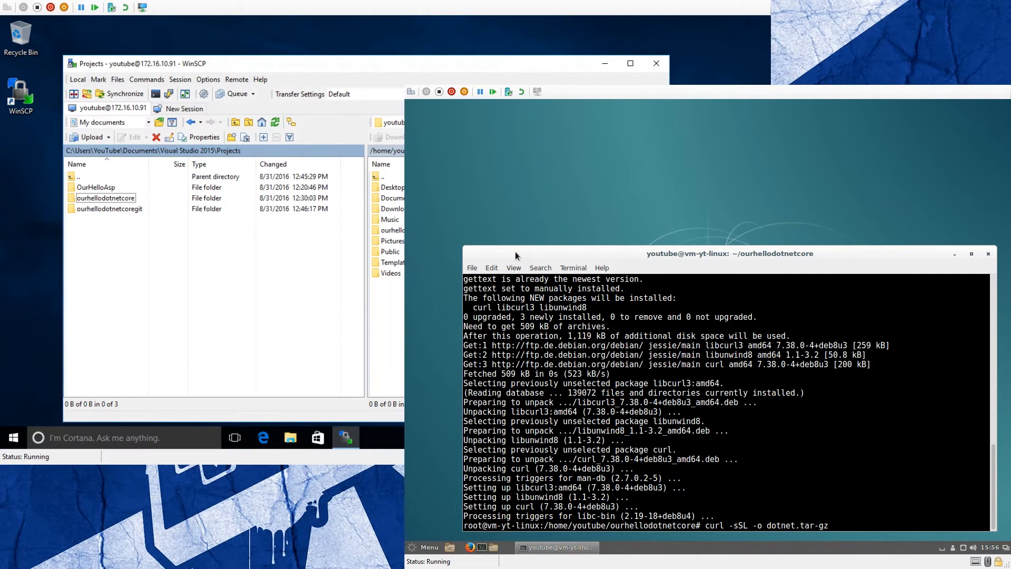
{"action": "type", "text": "https://go."}
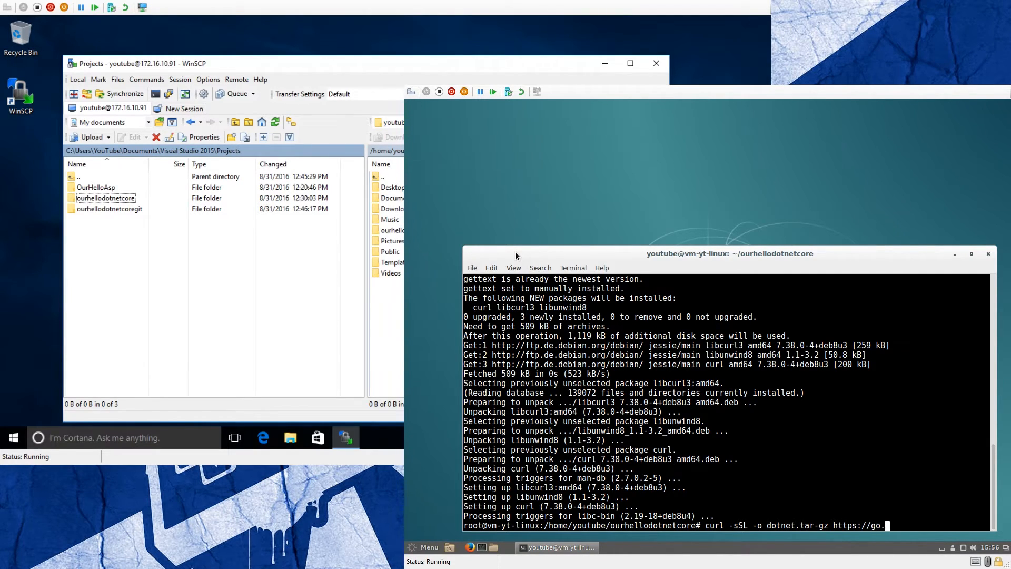
{"action": "type", "text": "microsoft.com/fwlink/?LinkID=809130"}
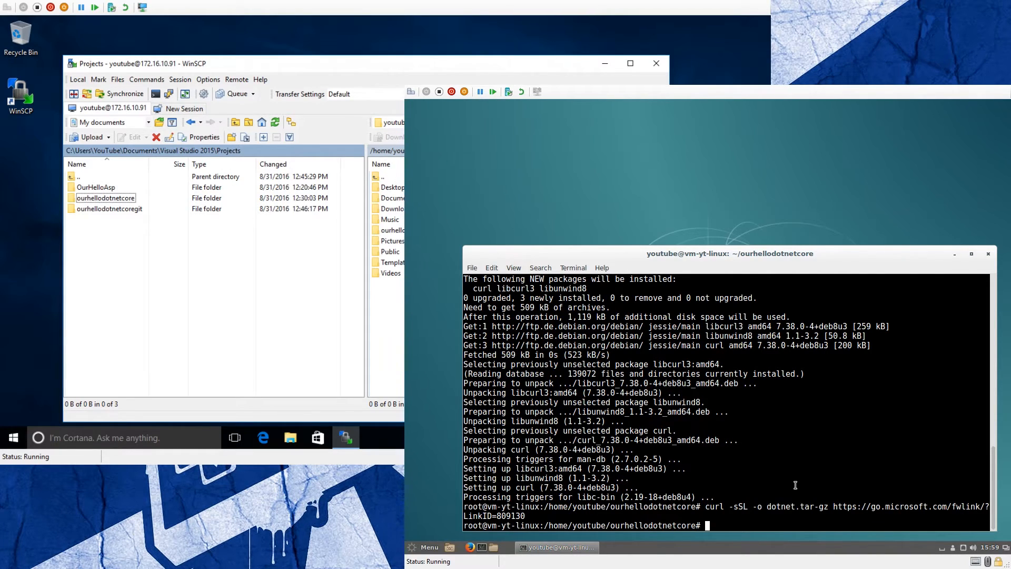
{"action": "type", "text": "mkdir -p"}
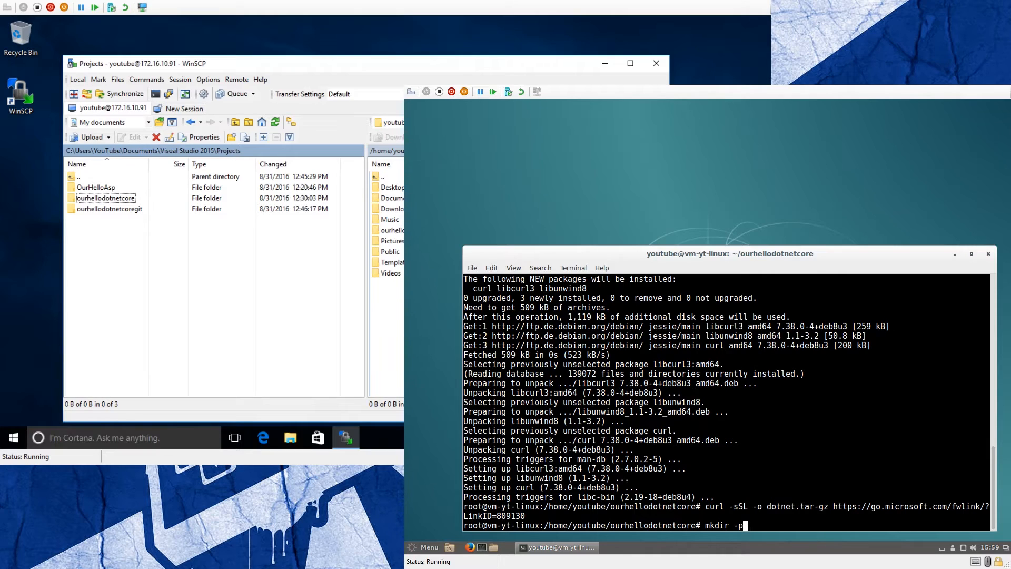
{"action": "type", "text": "/opt/"}
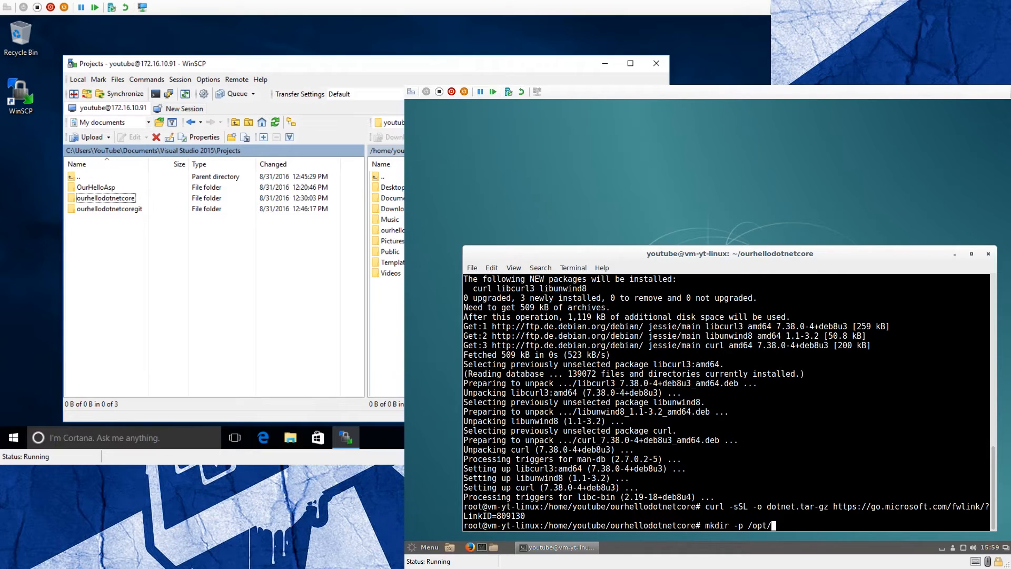
{"action": "type", "text": "dot"}
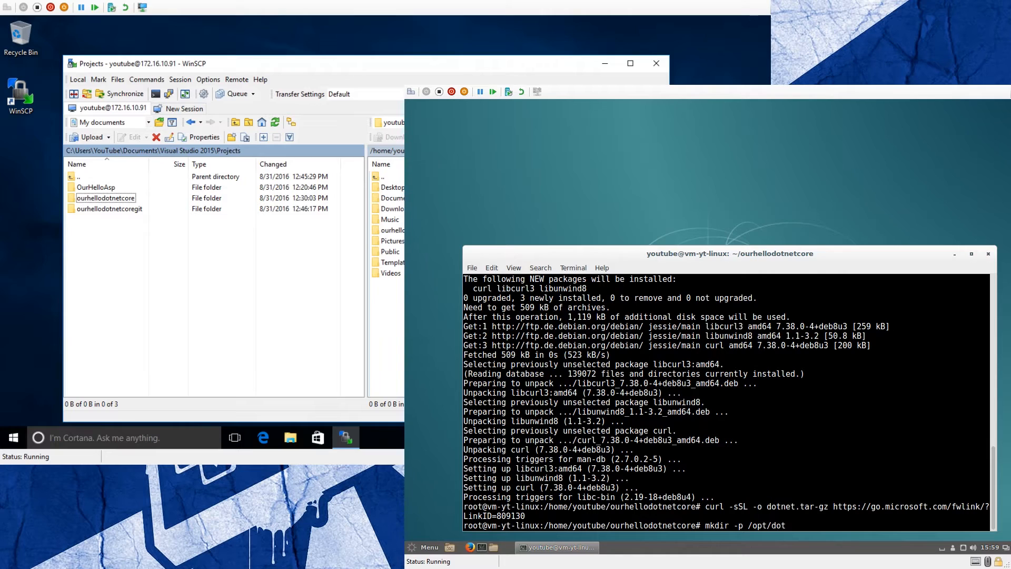
{"action": "type", "text": "net"}
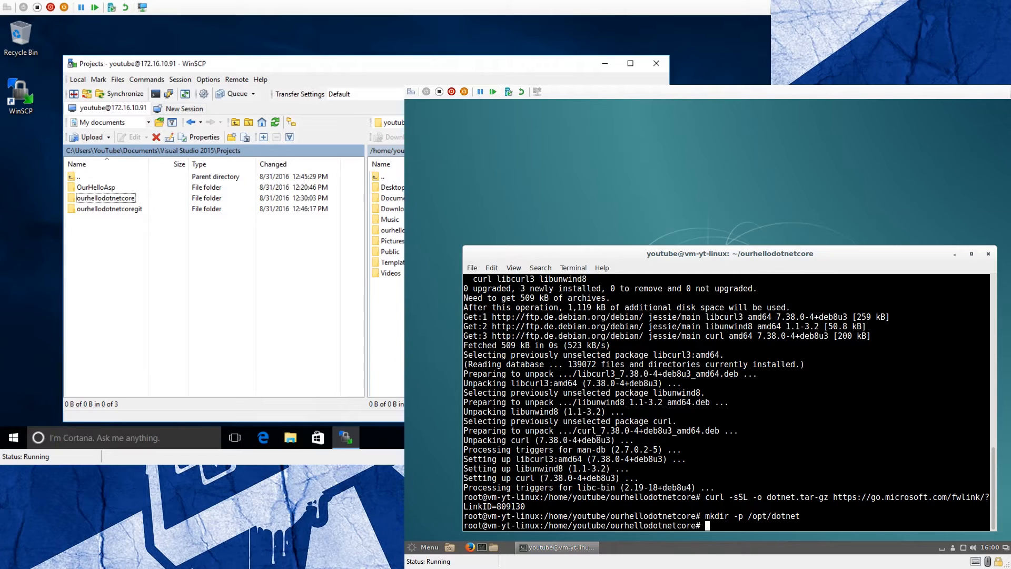
Extract dotnet.tar-gz into /opt/dotnet with tar xfvz
{"action": "type", "text": "tar"}
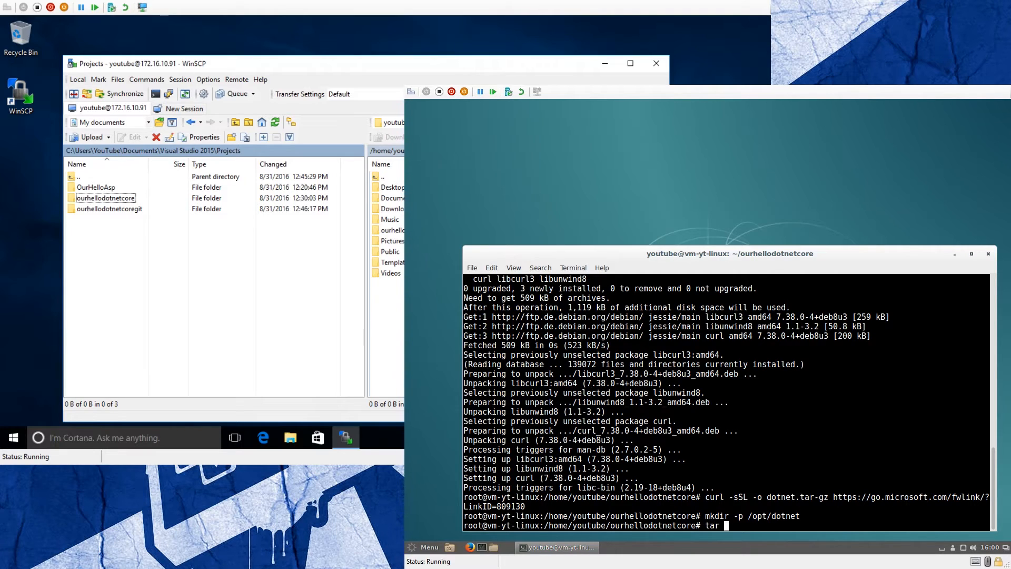
{"action": "type", "text": "xfvz"}
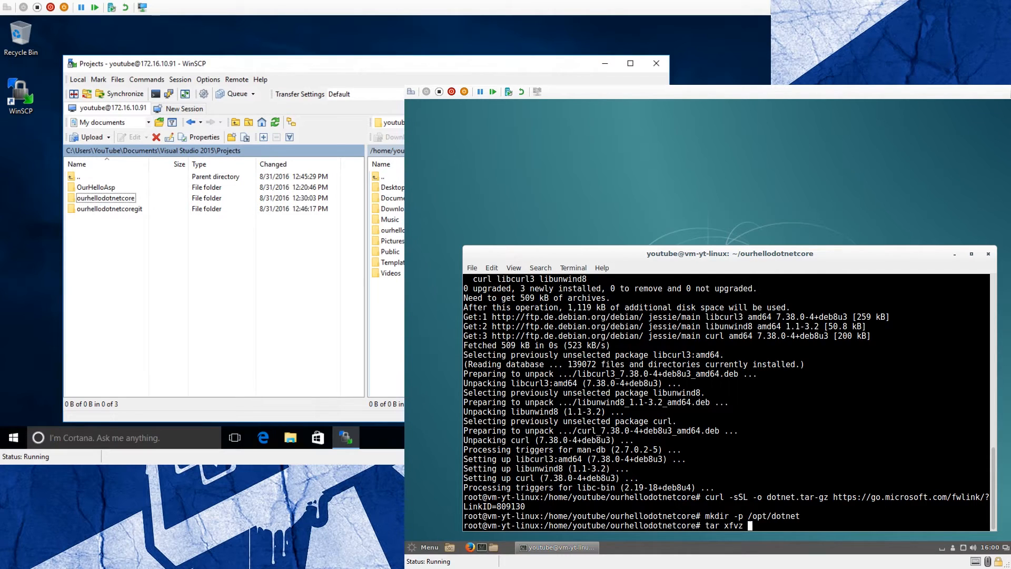
{"action": "type", "text": "dotnet.tar-gz"}
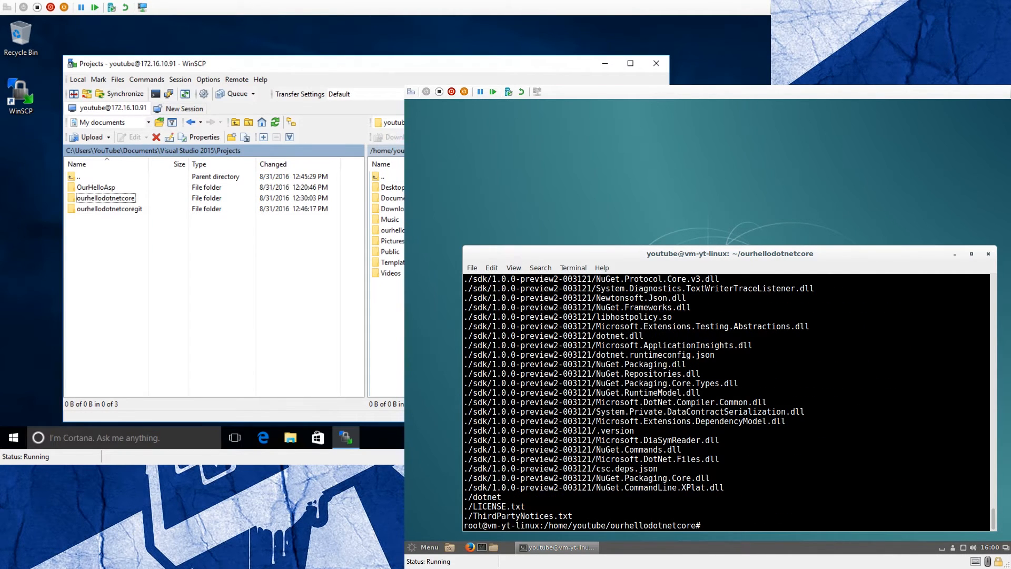
Symlink /opt/dotnet/dotnet into /usr/local/bin and verify by running dotnet
{"action": "type", "text": "ln -s"}
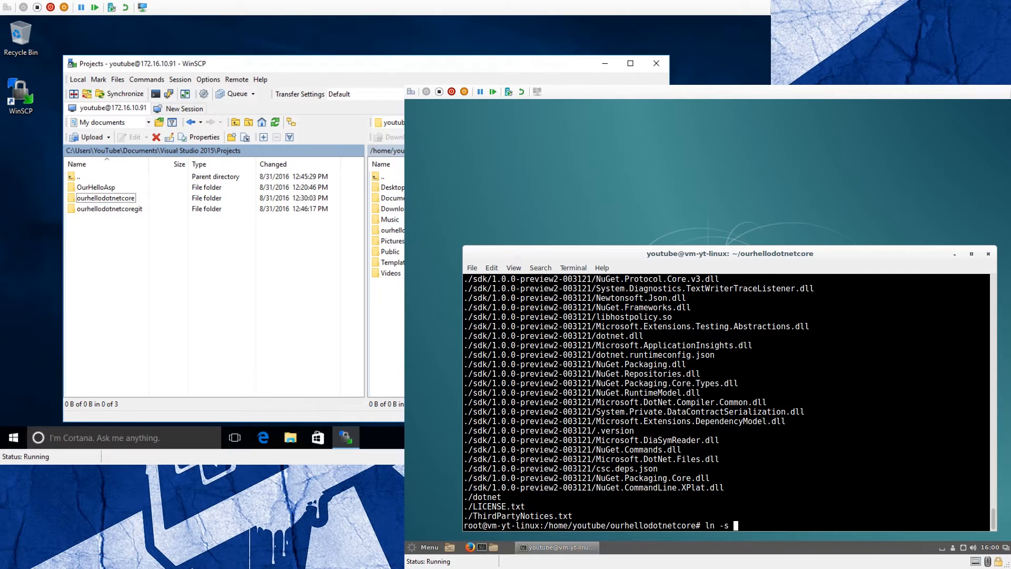
{"action": "type", "text": "/opt/dotnet/"}
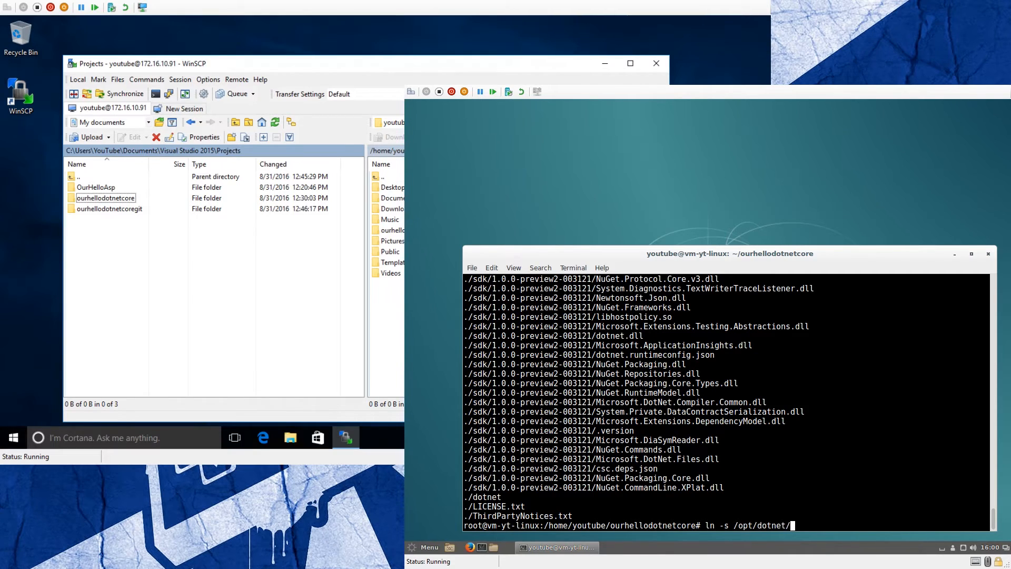
{"action": "type", "text": "dotnet"}
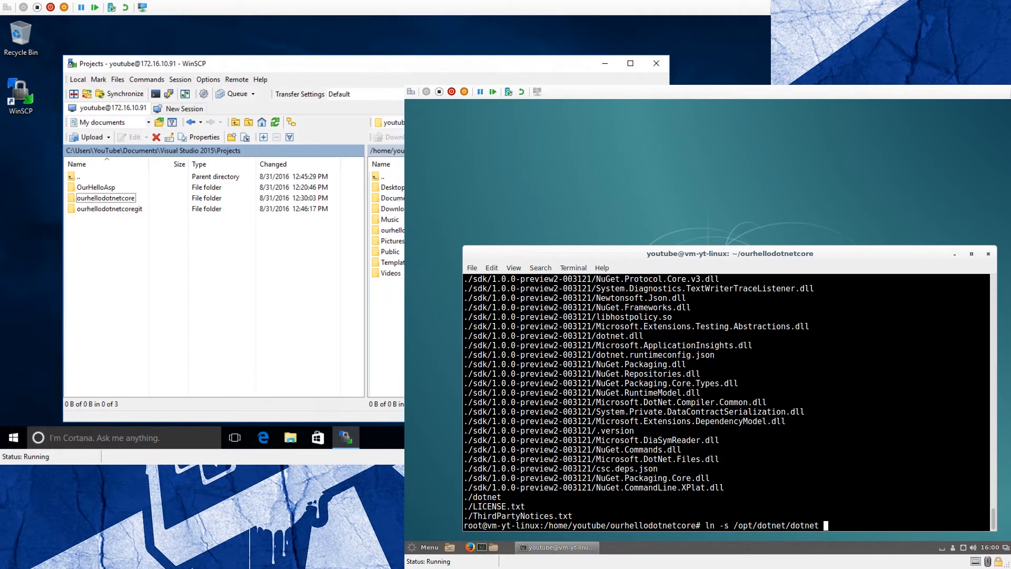
{"action": "type", "text": "/usr/"}
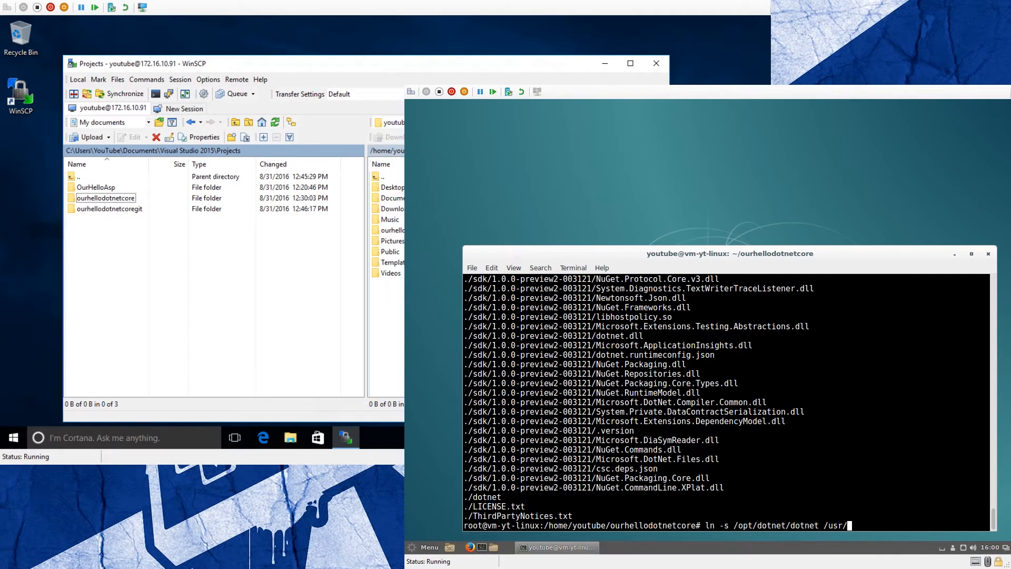
{"action": "type", "text": "local/bin/"}
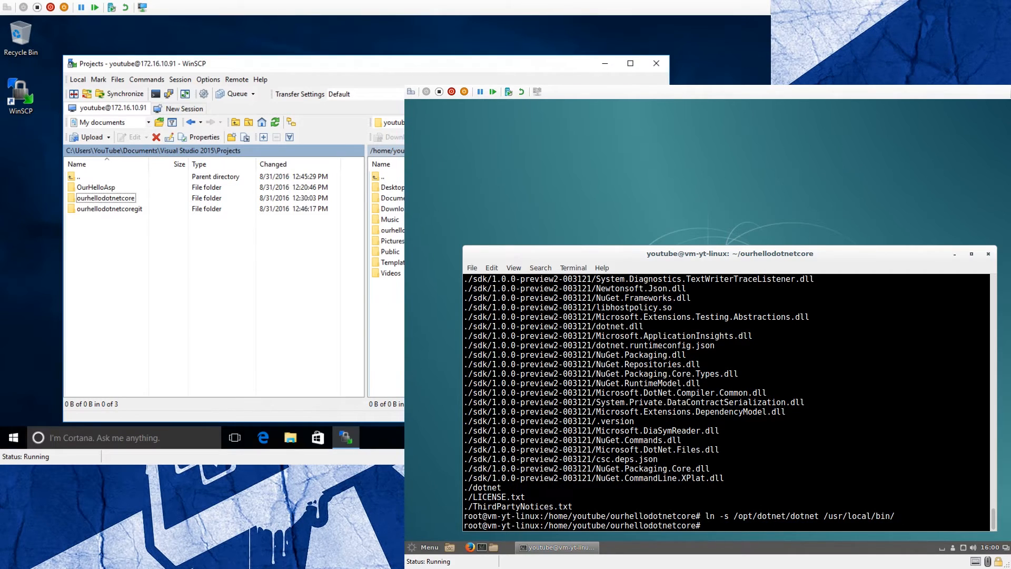
{"action": "type", "text": "d"}
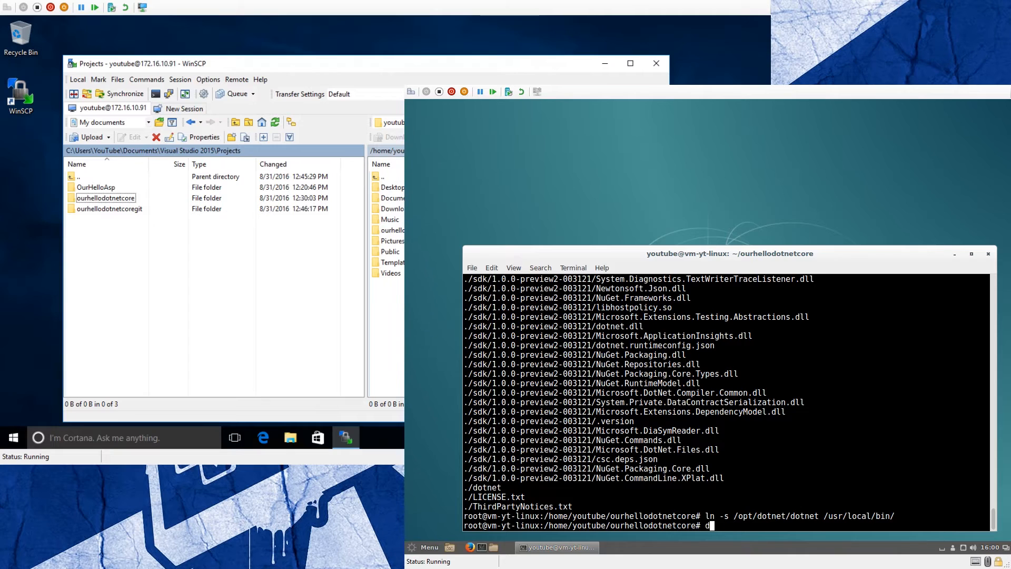
{"action": "type", "text": "otnet"}
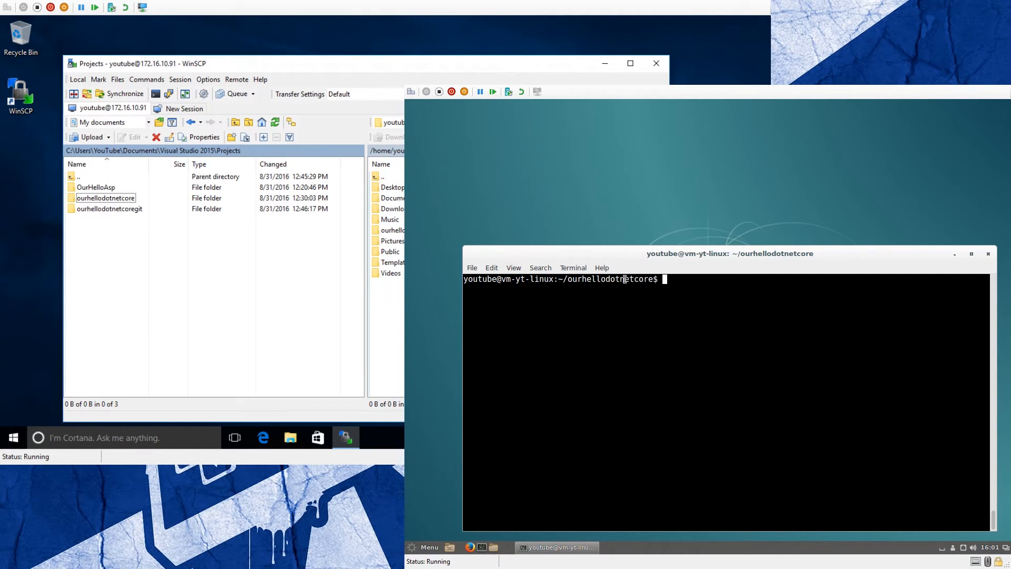
{"action": "mouse_move", "coordinate": [622, 320]}
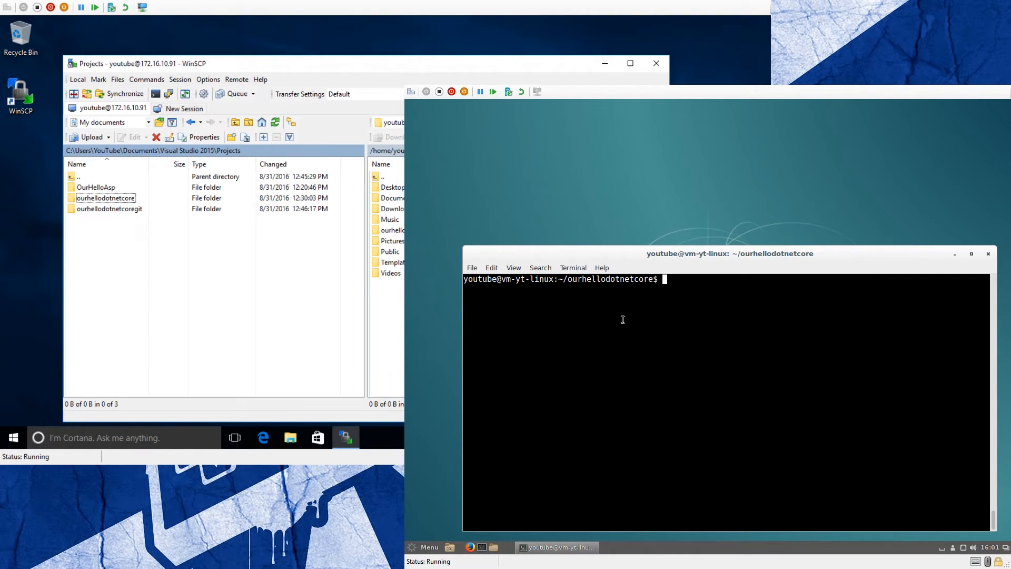
Run dotnet restore for ourhellodotnetcore, wait about 62 seconds to complete, then clear
{"action": "type", "text": "dotnet res"}
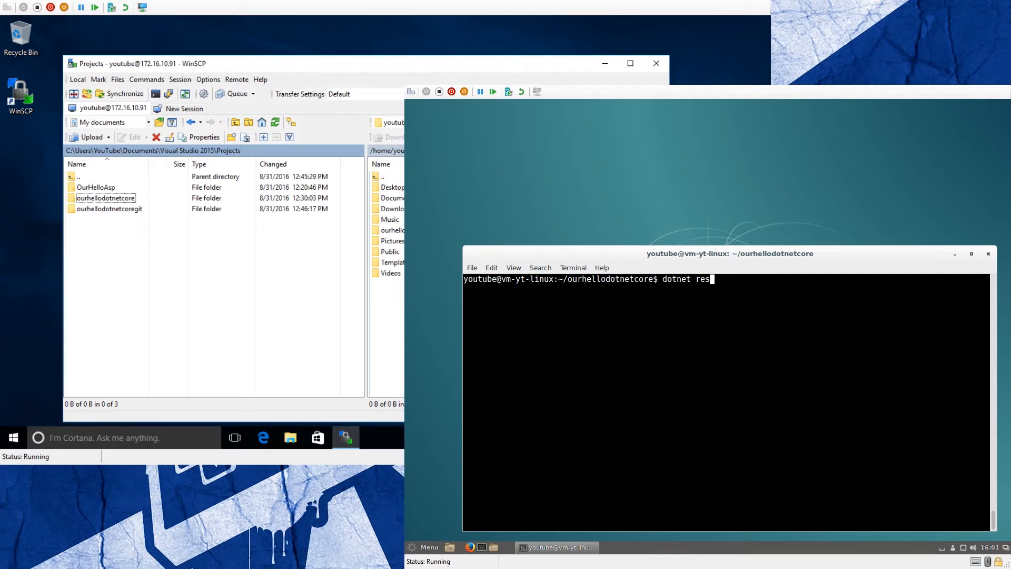
{"action": "type", "text": "tore"}
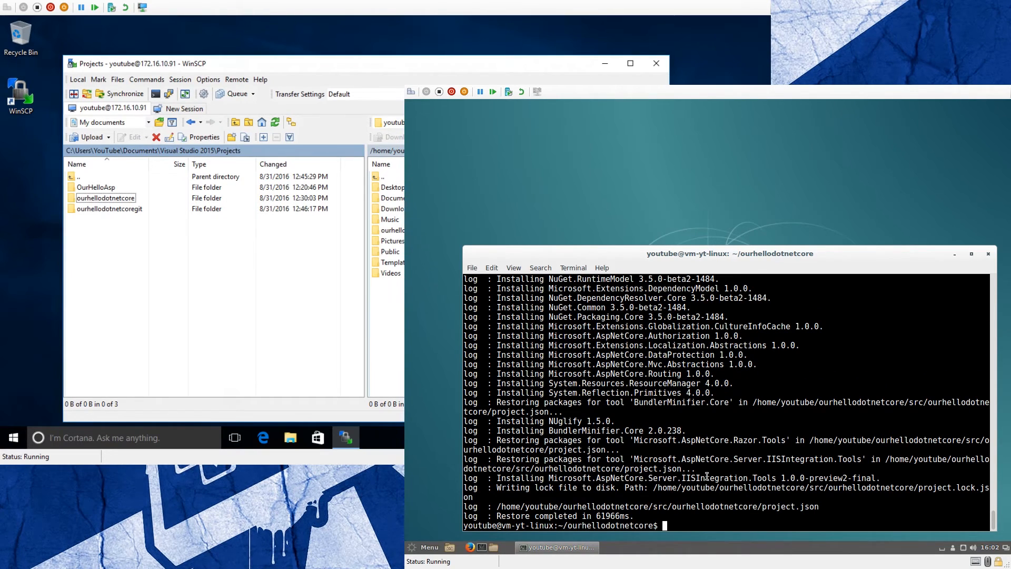
{"action": "type", "text": "cler"}
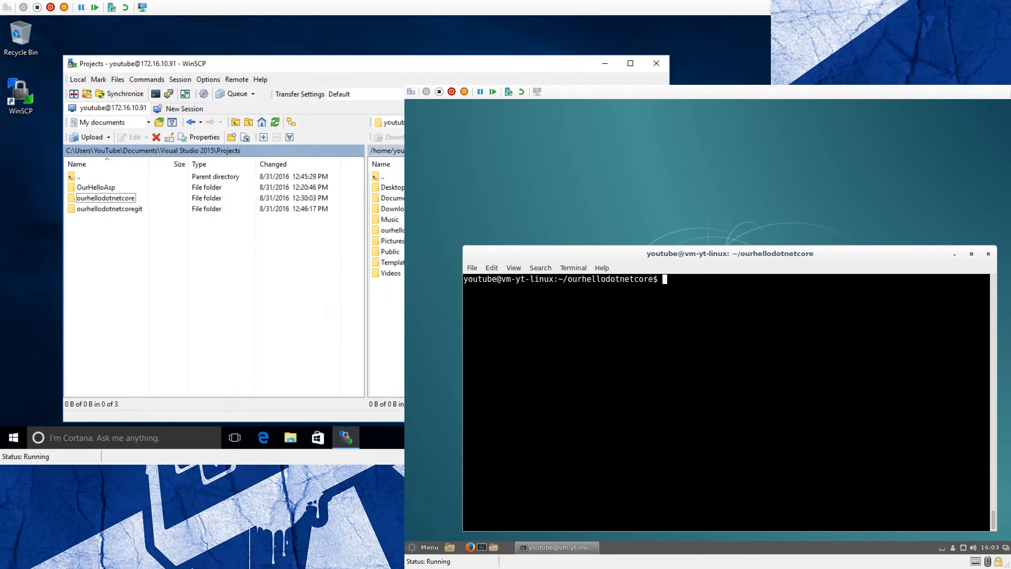
Move into src/ourhellodotnetcore, list its files, and start the app listening on localhost:5000
{"action": "type", "text": "cd src/"}
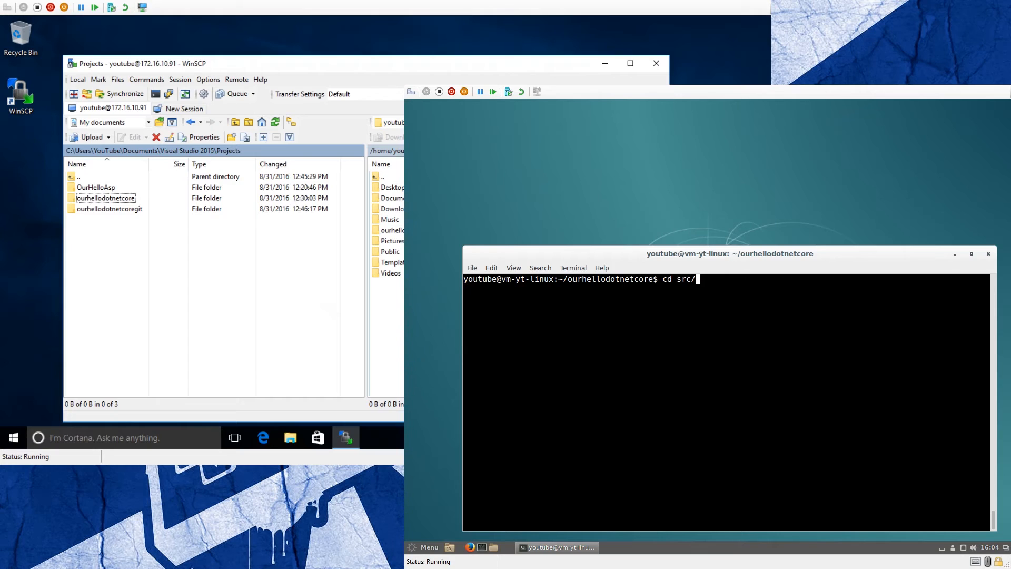
{"action": "type", "text": "ourhellodotnetcore/"}
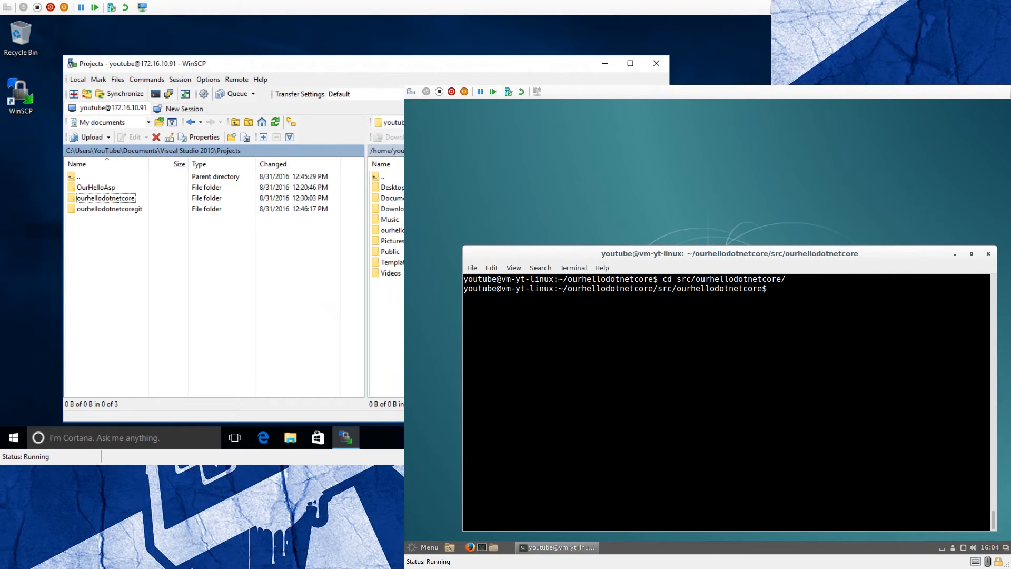
{"action": "type", "text": "ls -l"}
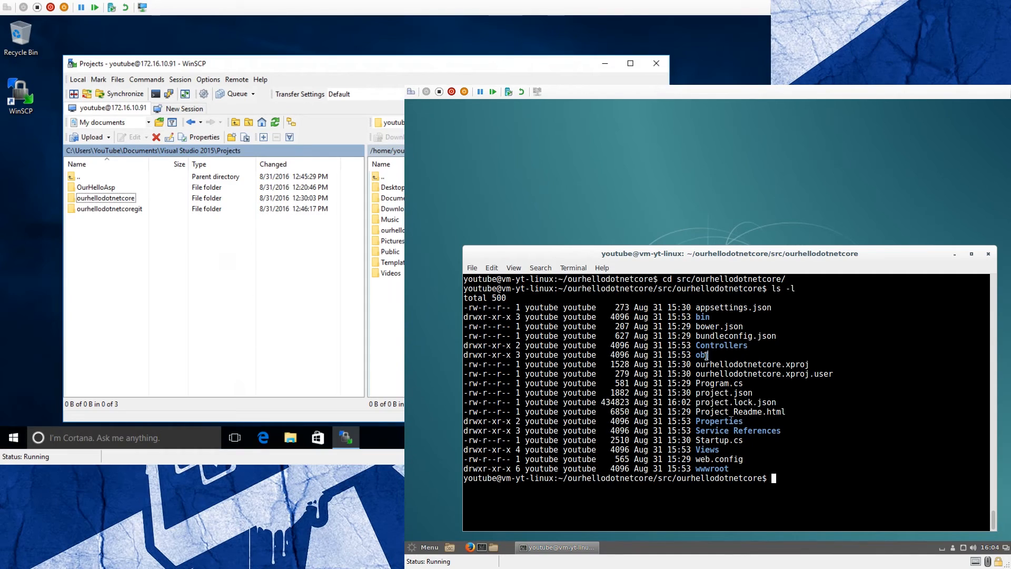
{"action": "double_click", "coordinate": [723, 391]}
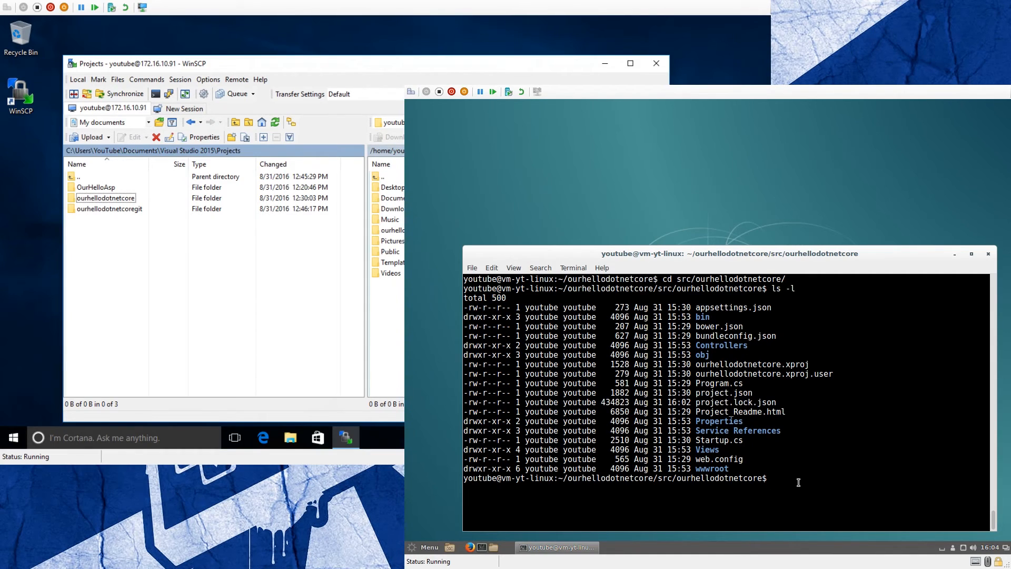
{"action": "type", "text": "dotnet"}
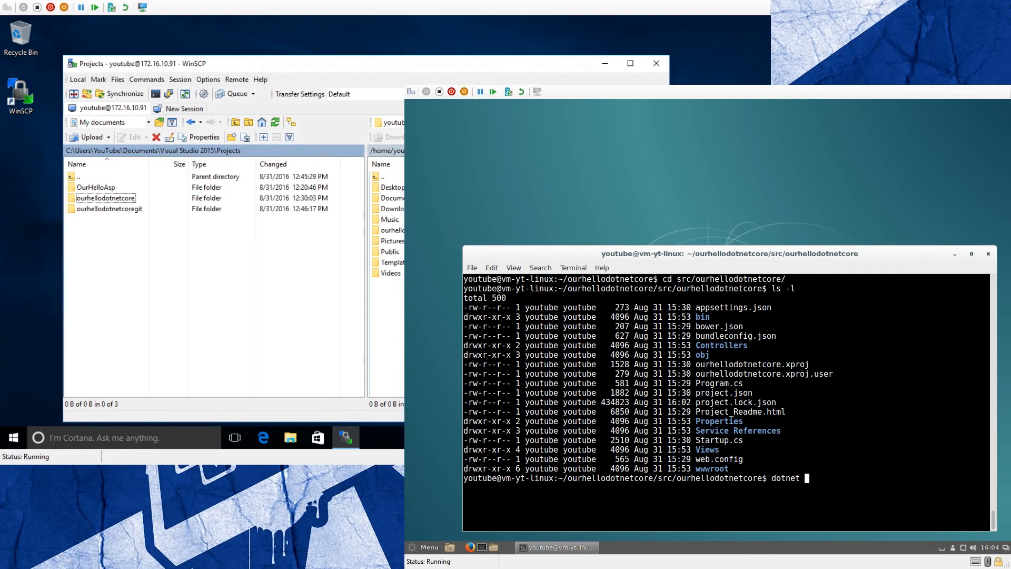
{"action": "type", "text": "run"}
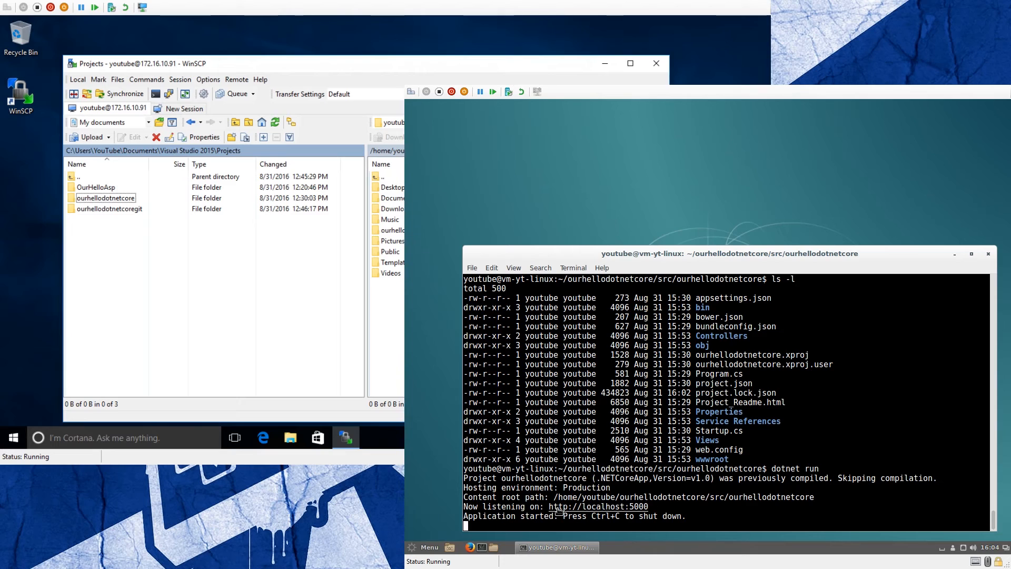
{"action": "mouse_move", "coordinate": [624, 509]}
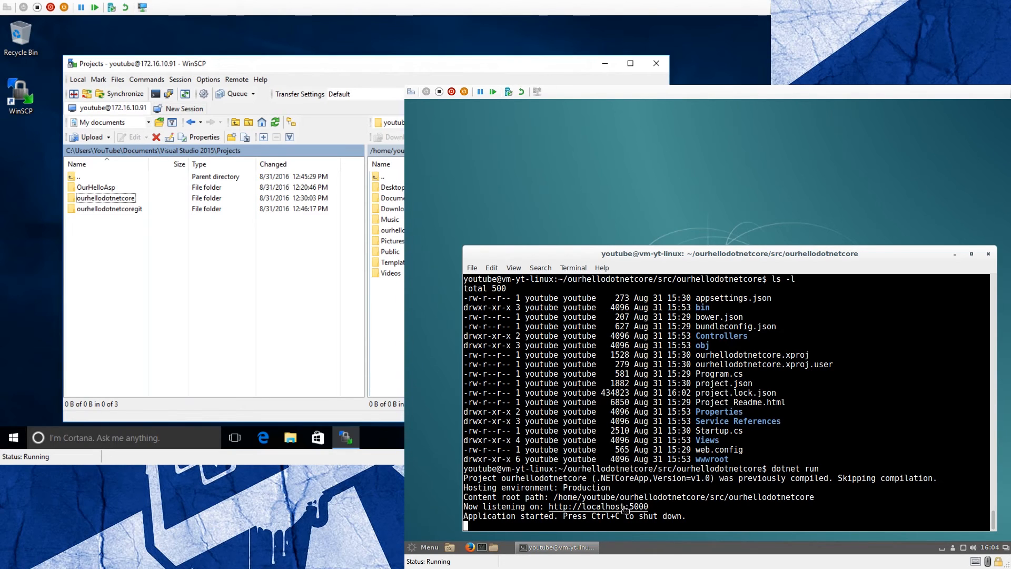
{"action": "right_click", "coordinate": [622, 506]}
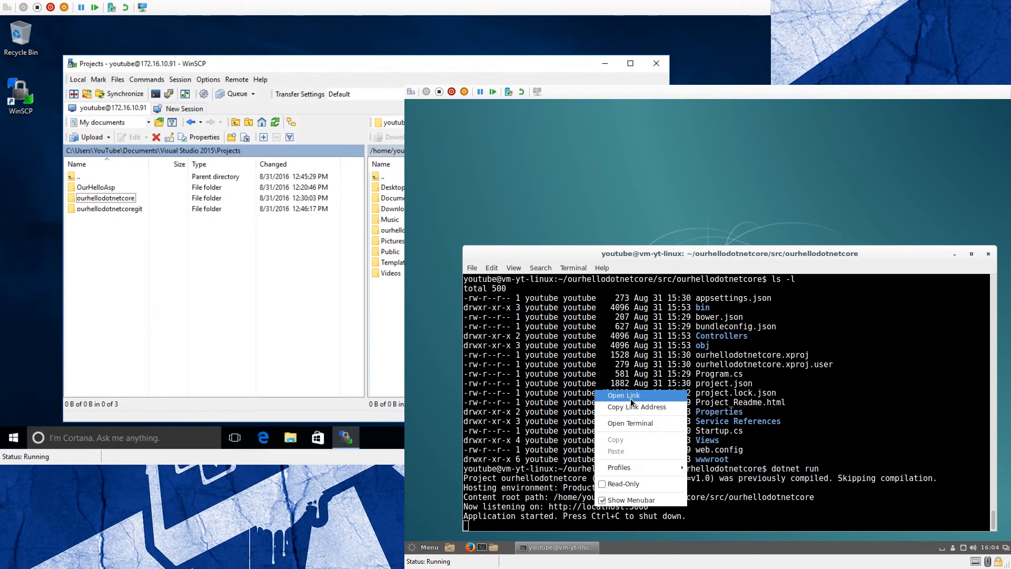
{"action": "left_click", "coordinate": [623, 394]}
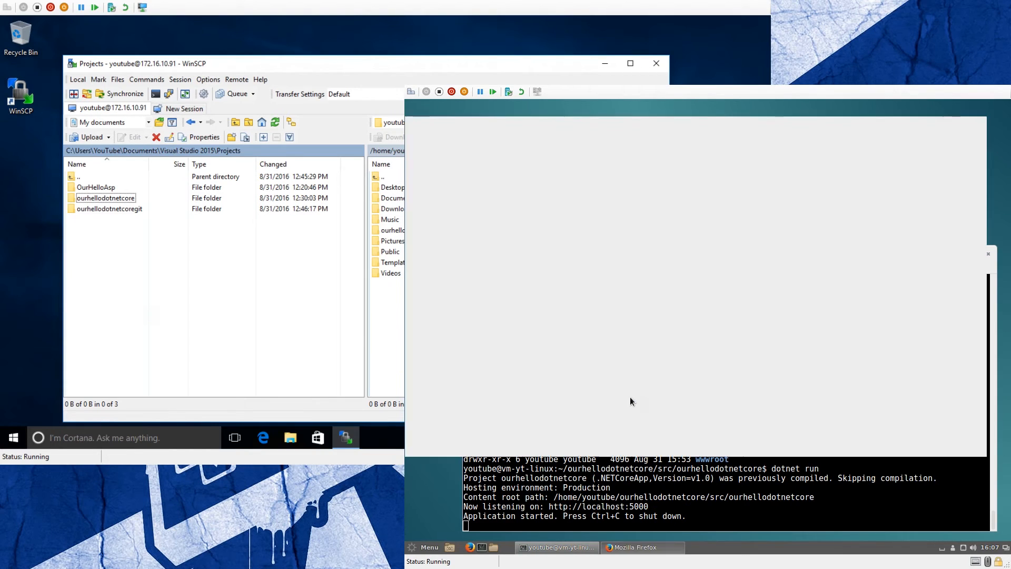
{"action": "left_click", "coordinate": [636, 546]}
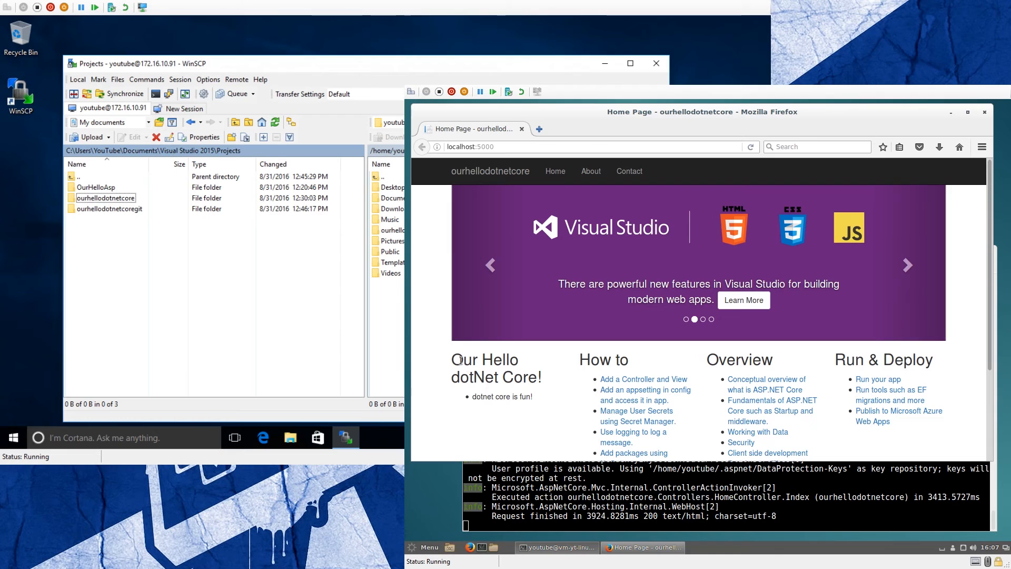
{"action": "left_click_drag", "start_coordinate": [451, 353], "coordinate": [545, 397]}
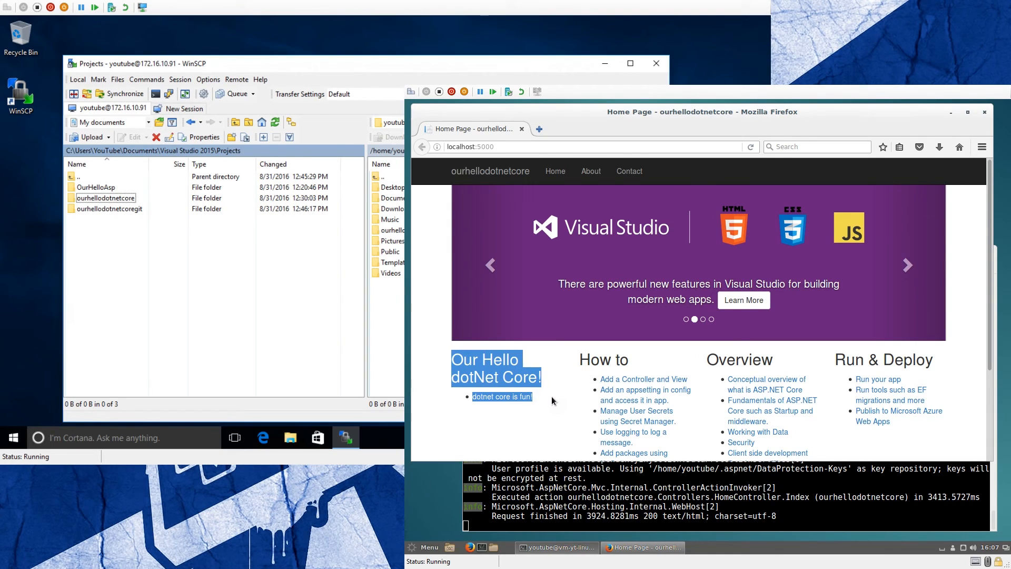